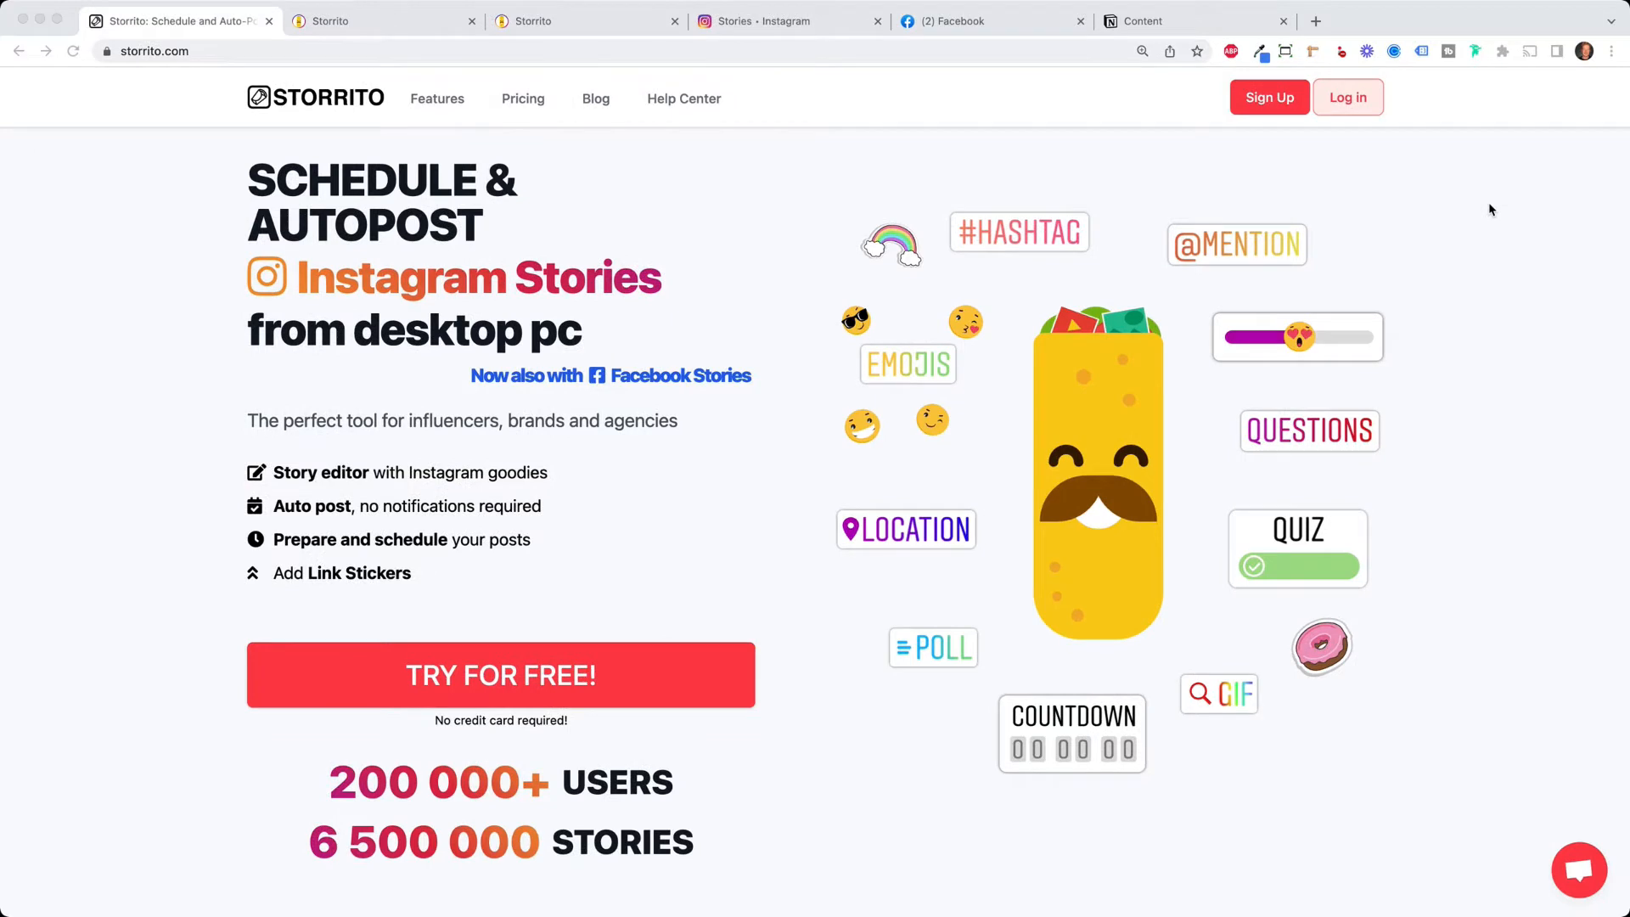
mouse_move(151, 134)
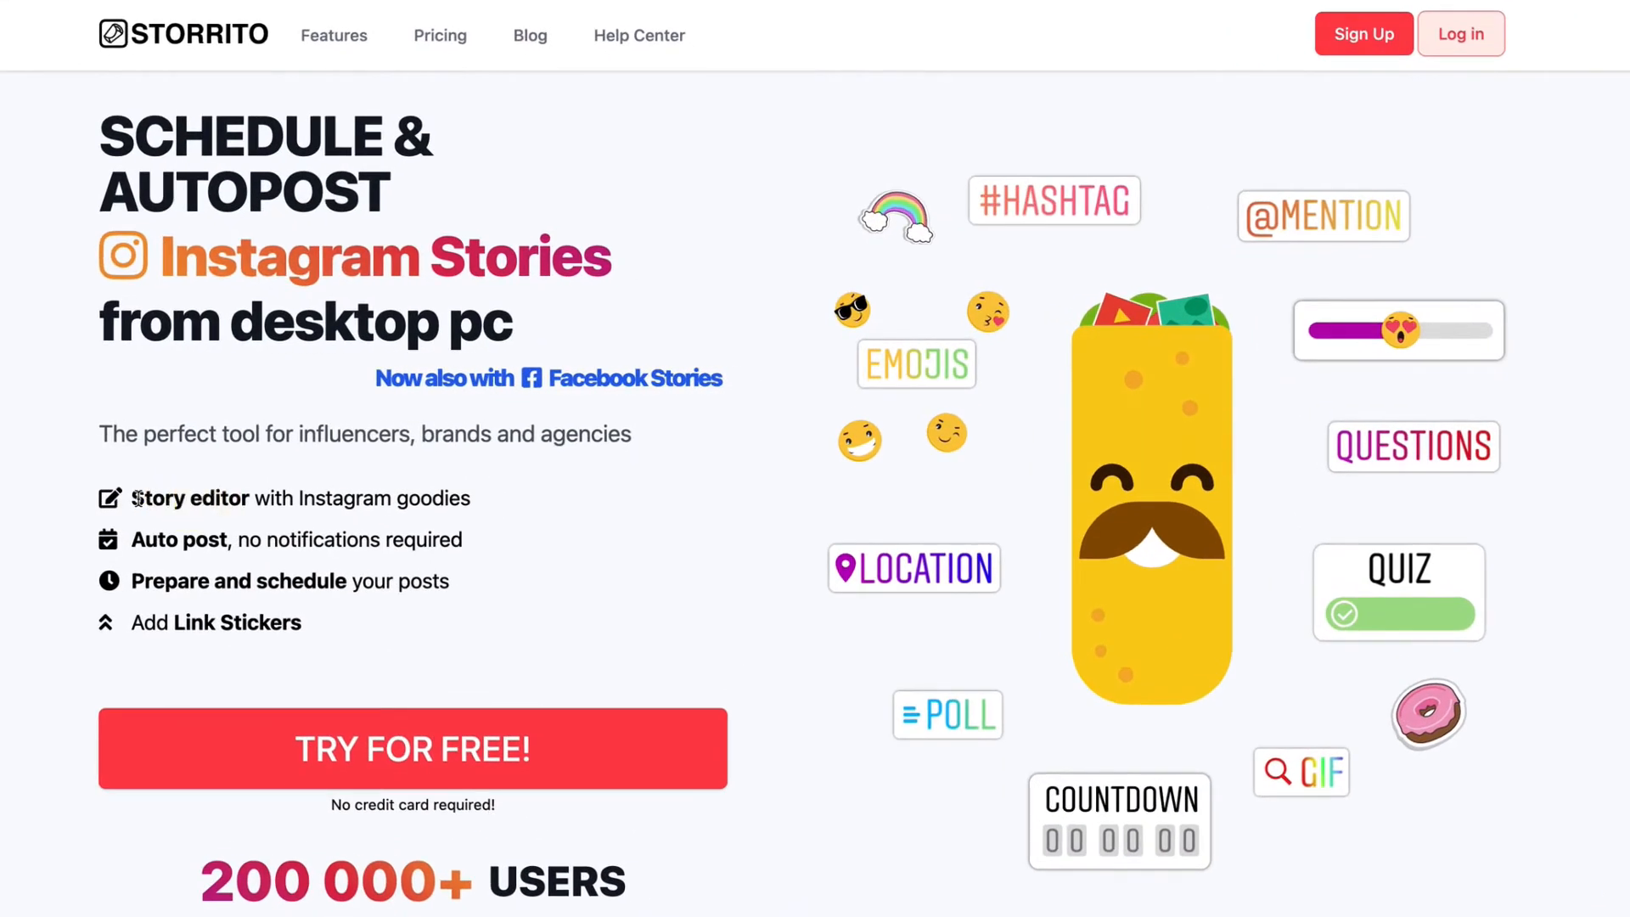
Go from storrito.com to the Storrito account sign-up / log-in page
double_click(187, 498)
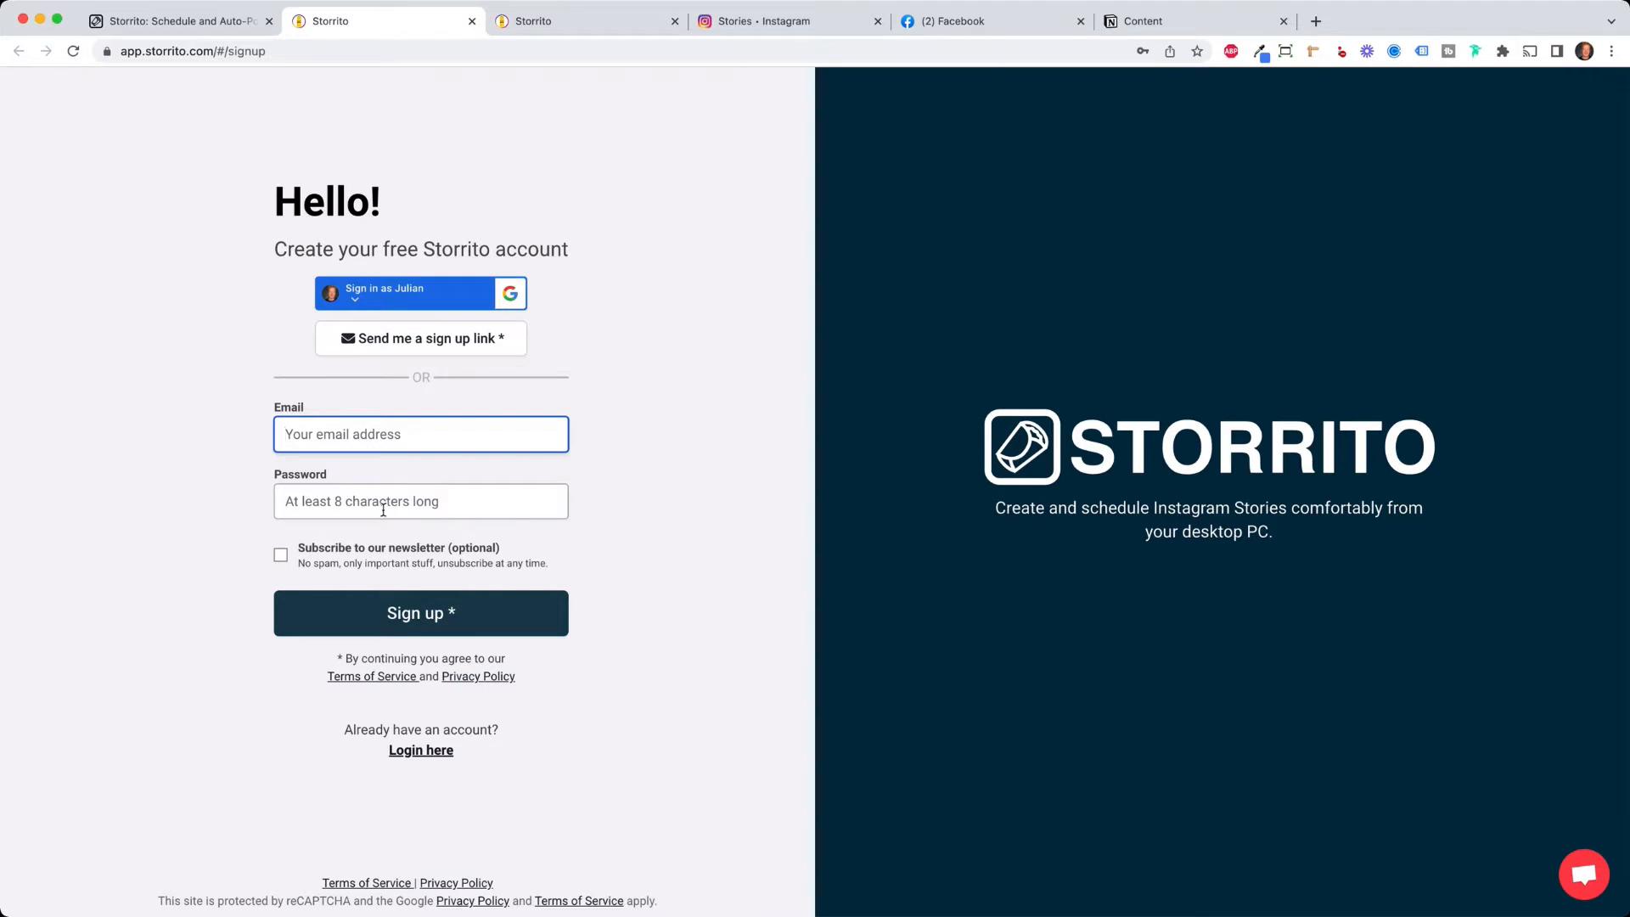
mouse_move(657, 452)
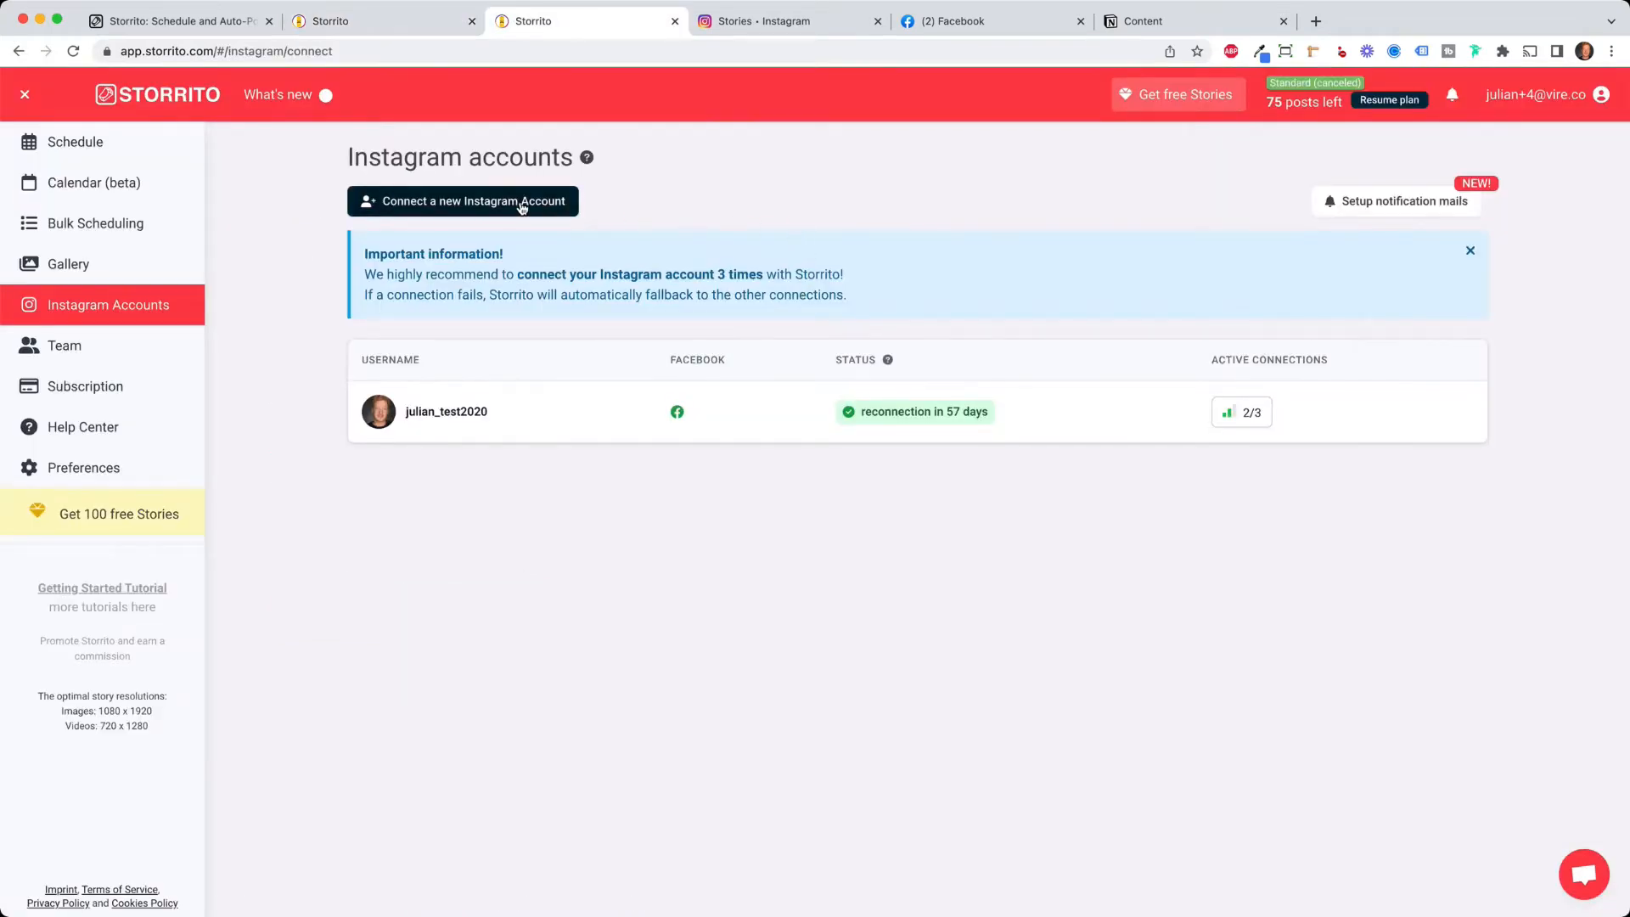
left_click(461, 200)
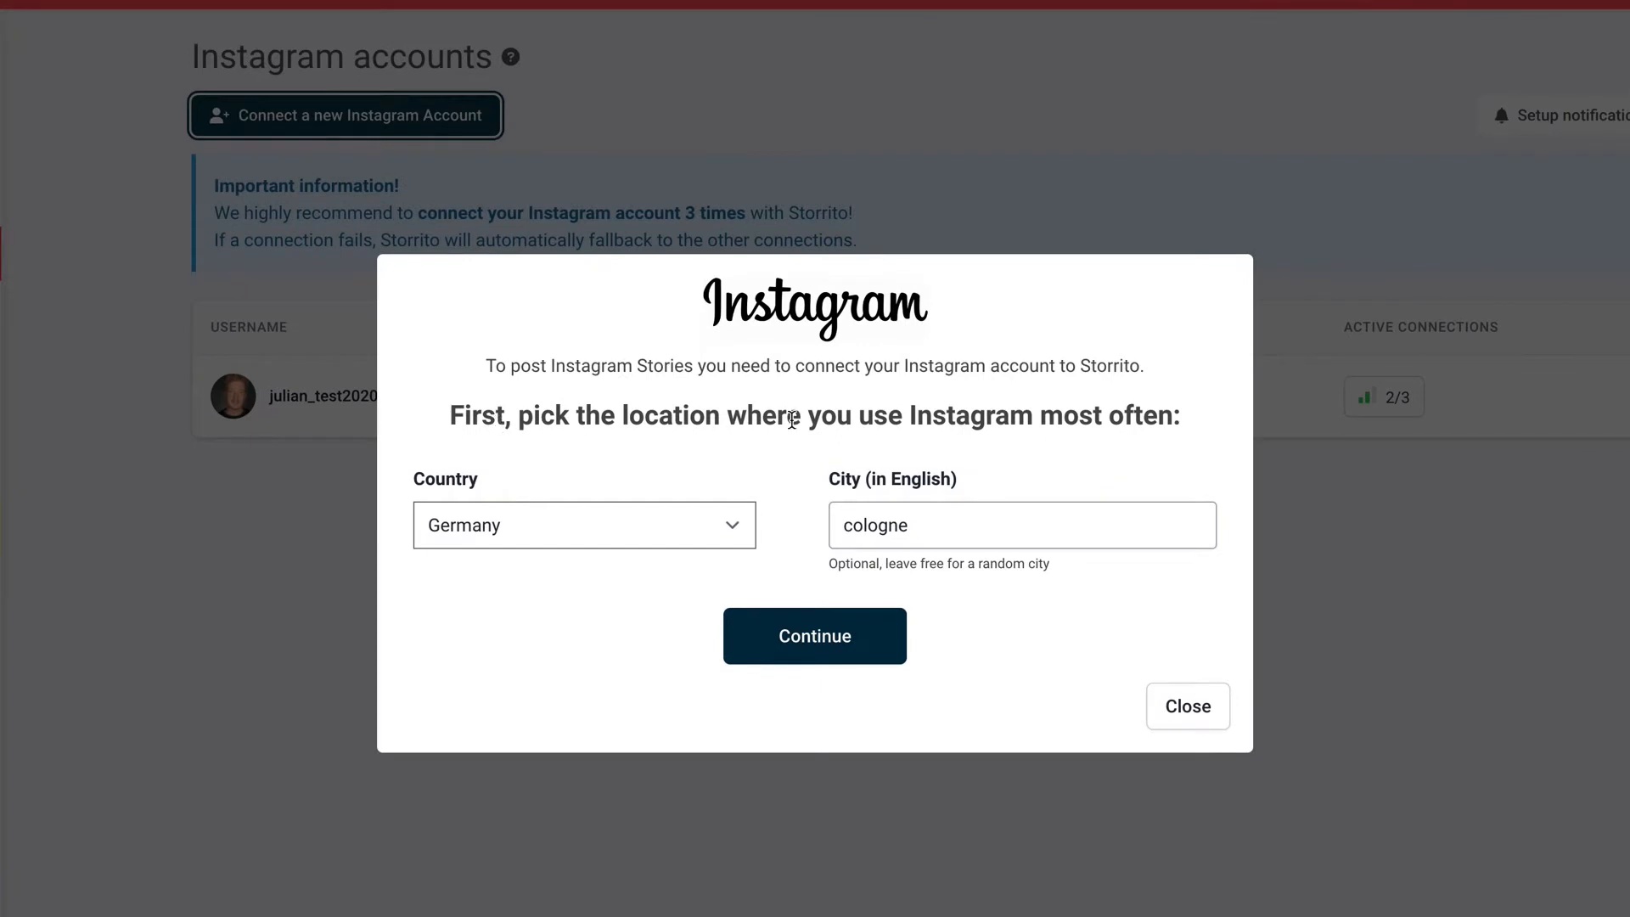
left_click(813, 635)
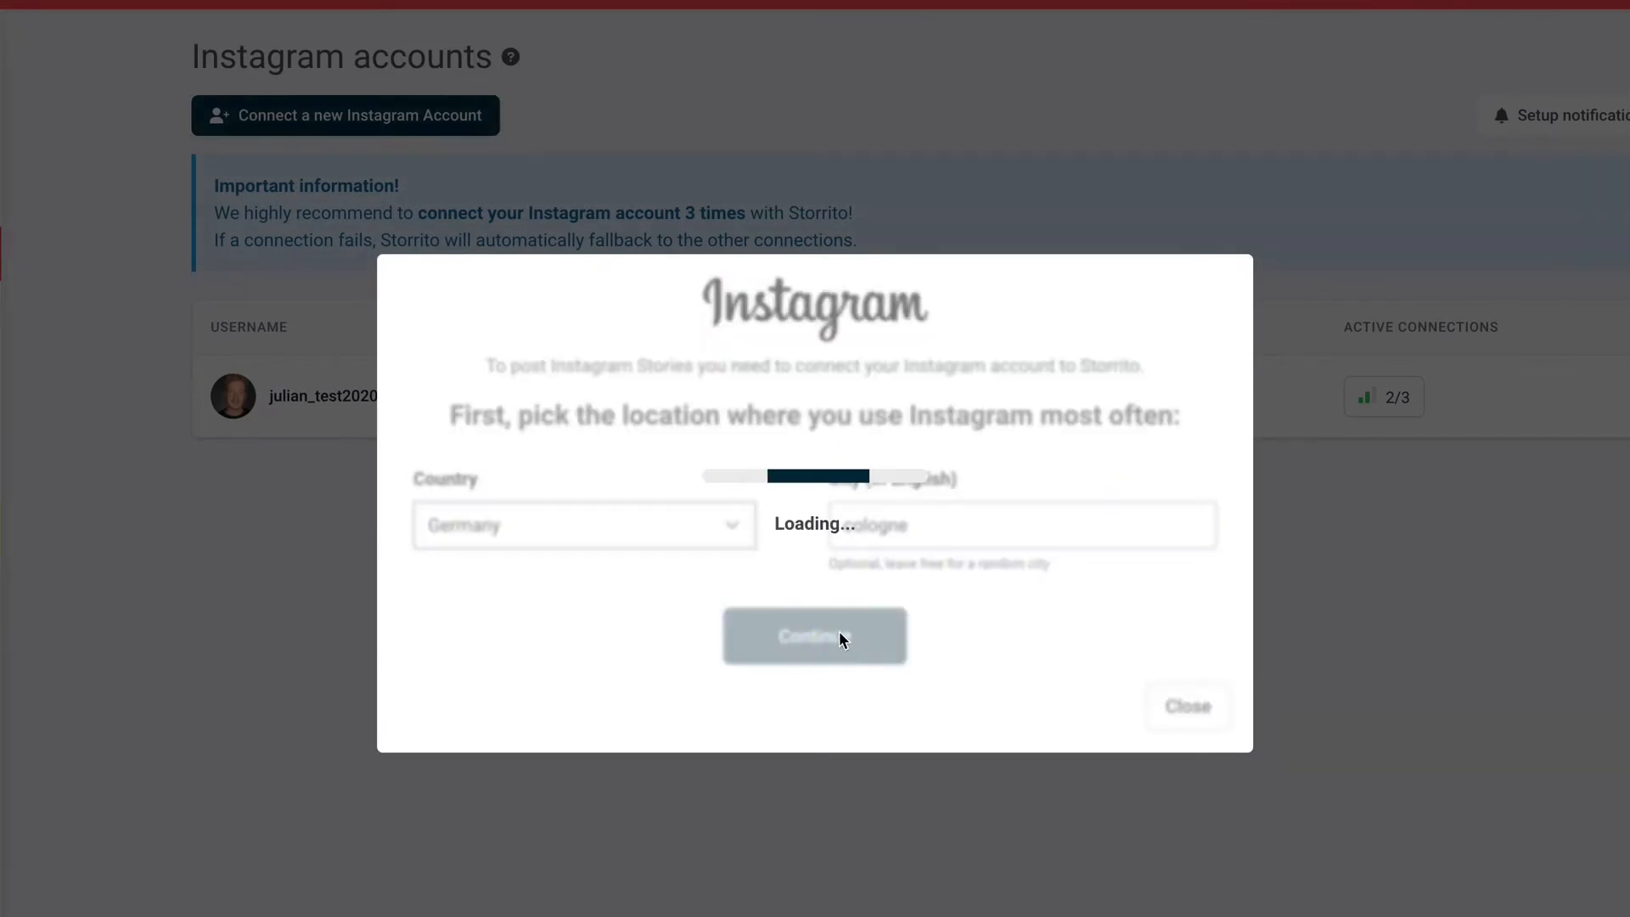
left_click(813, 635)
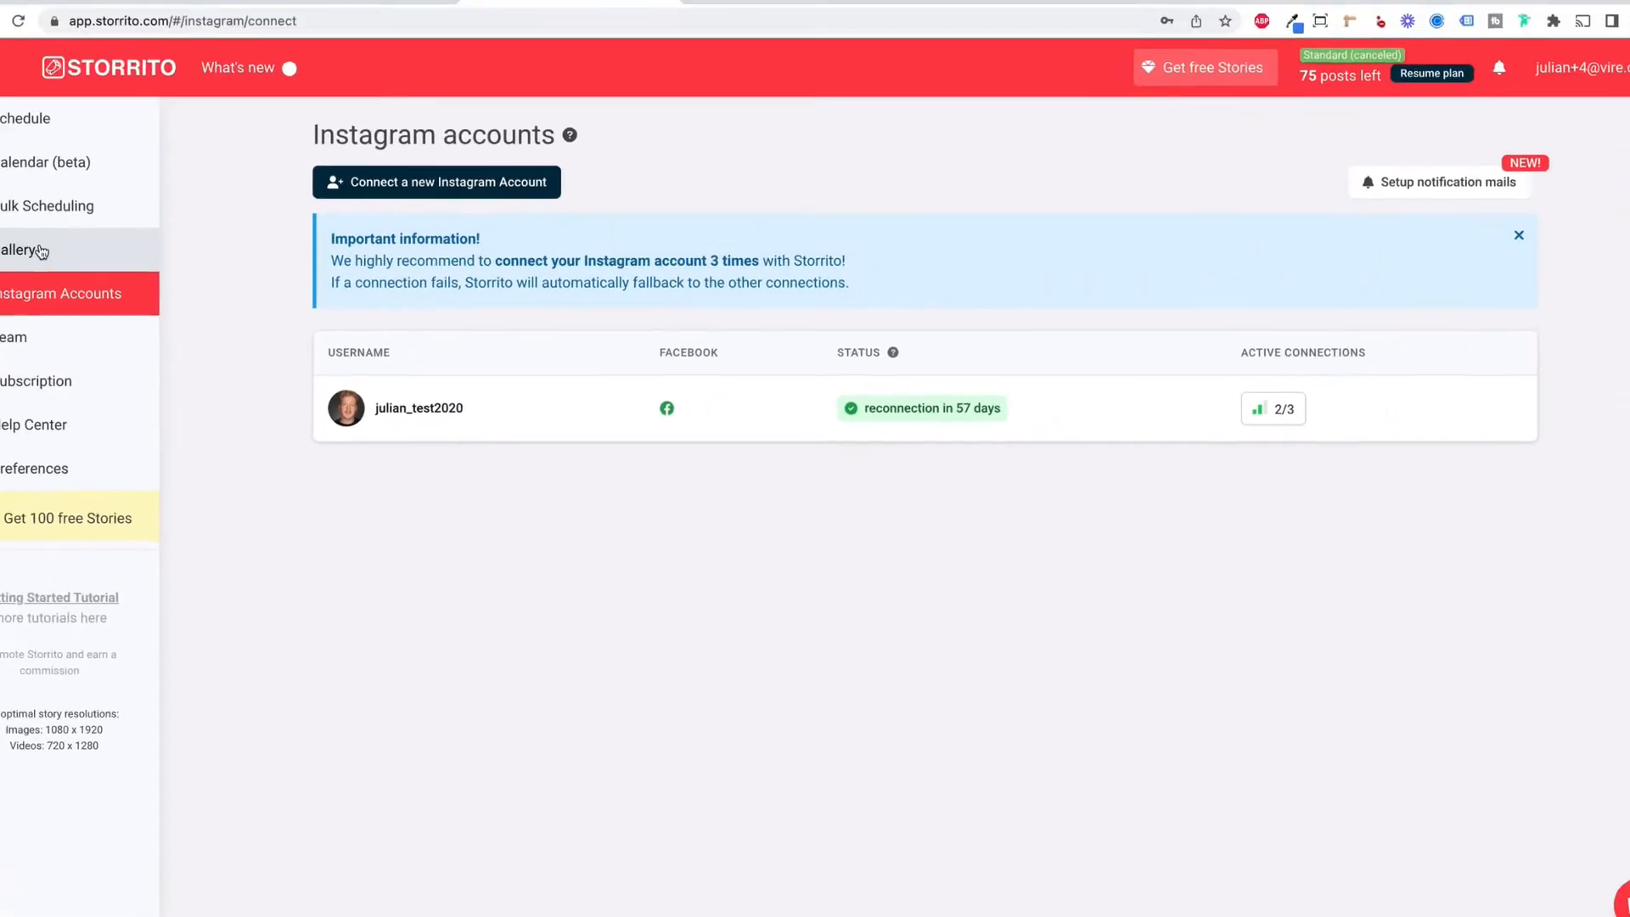
Upload a video into the gallery (now five items) and bring up the cat video's options
left_click(23, 250)
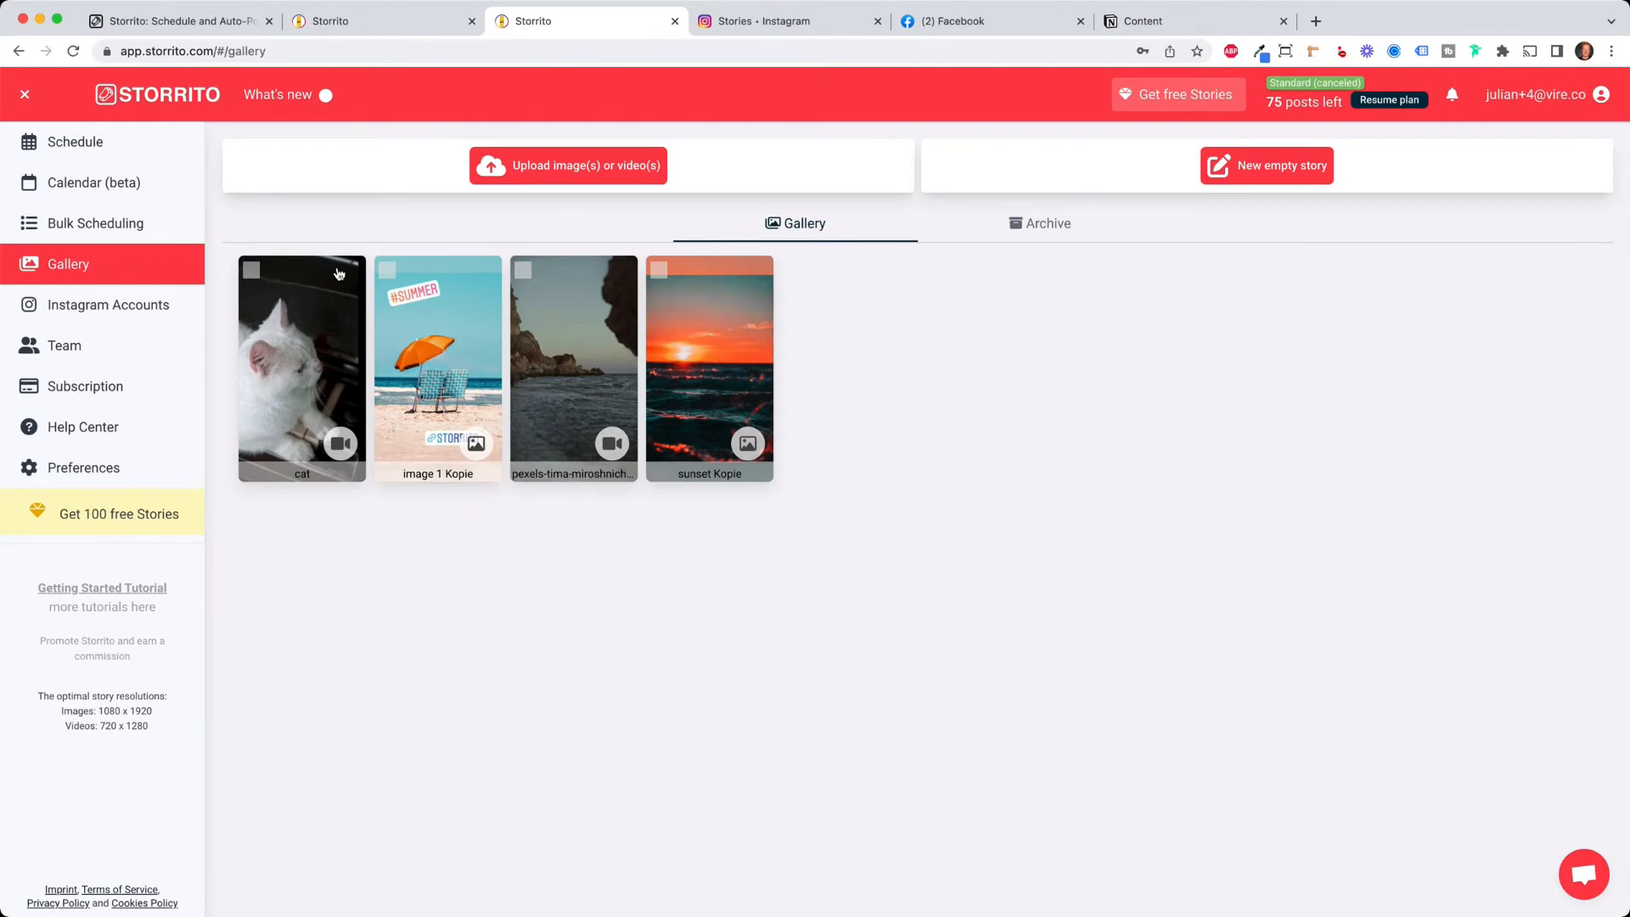
mouse_move(477, 510)
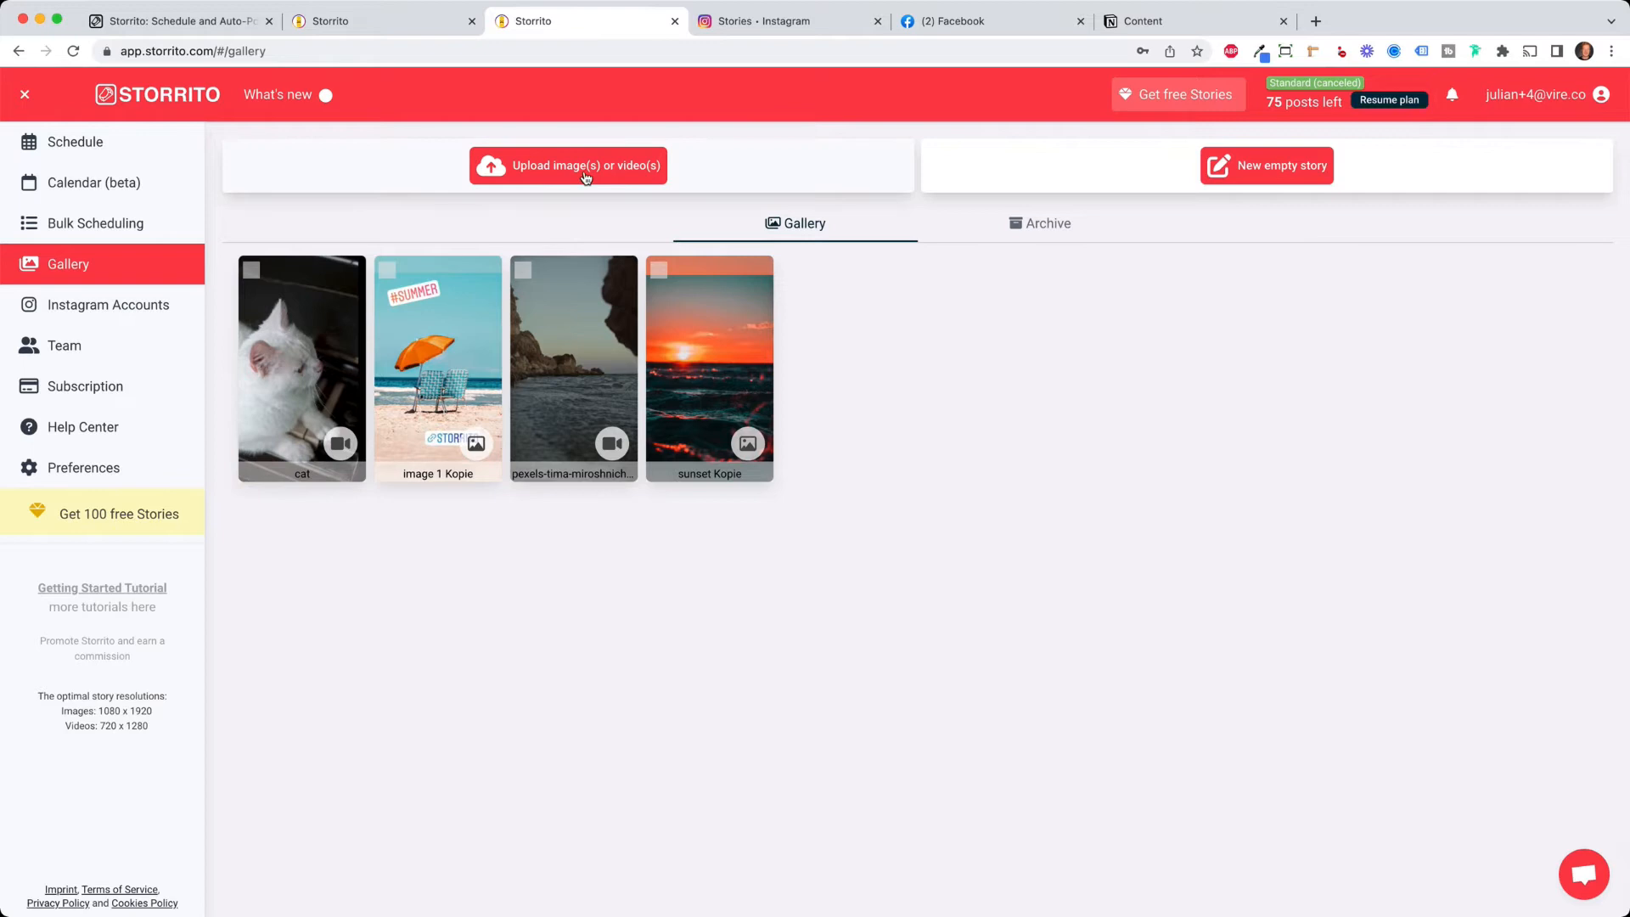
mouse_move(95, 223)
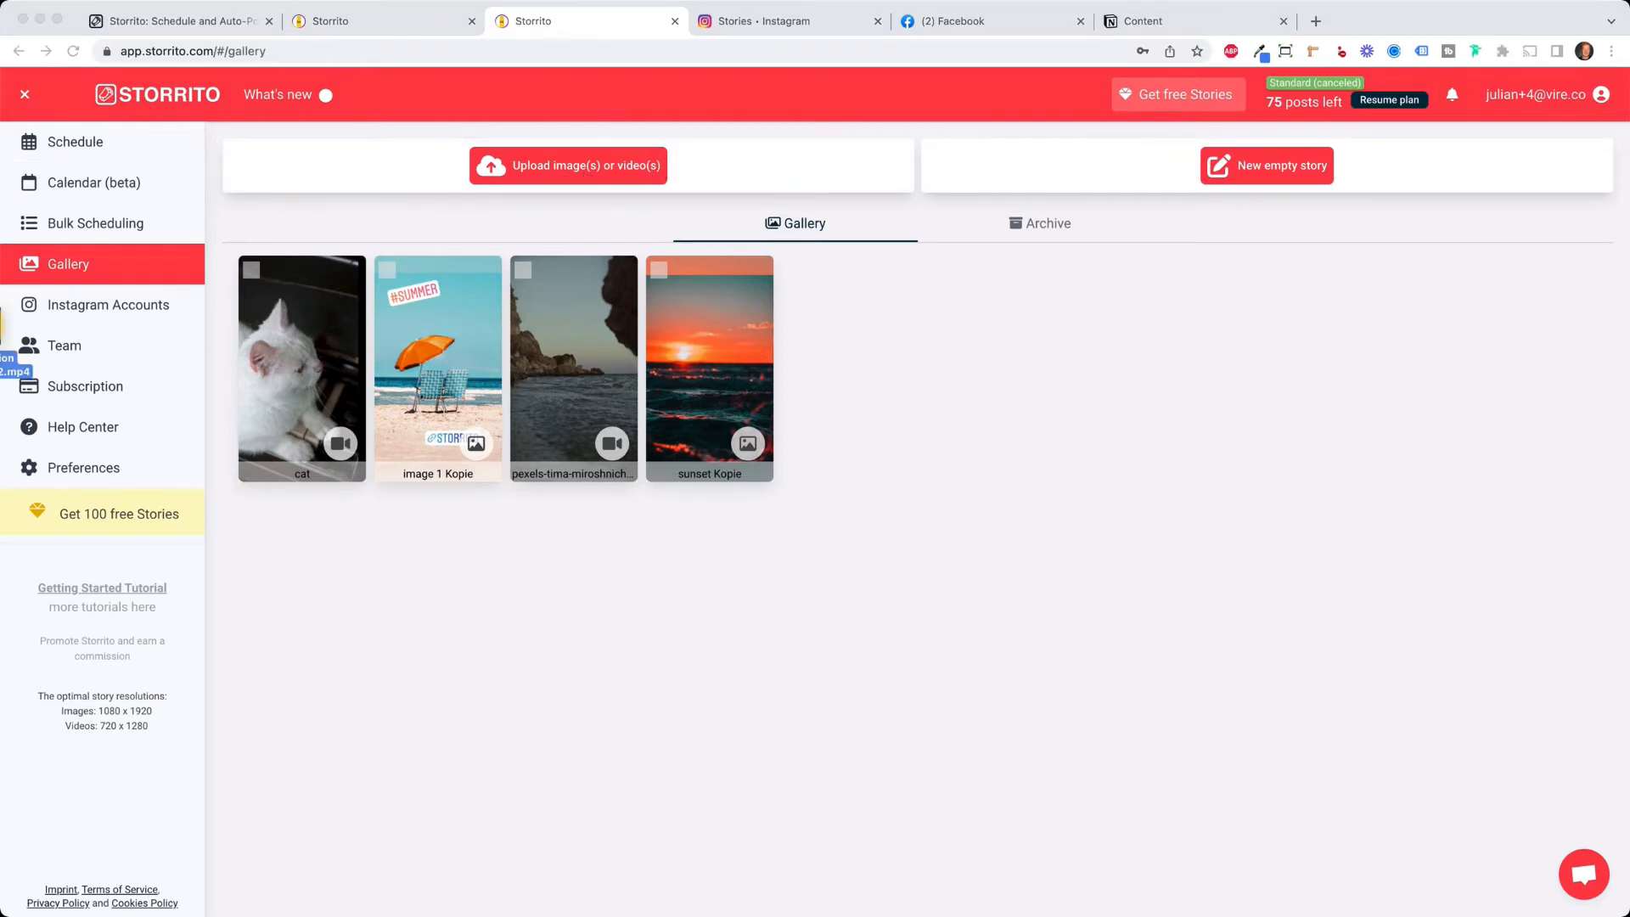
left_click(567, 165)
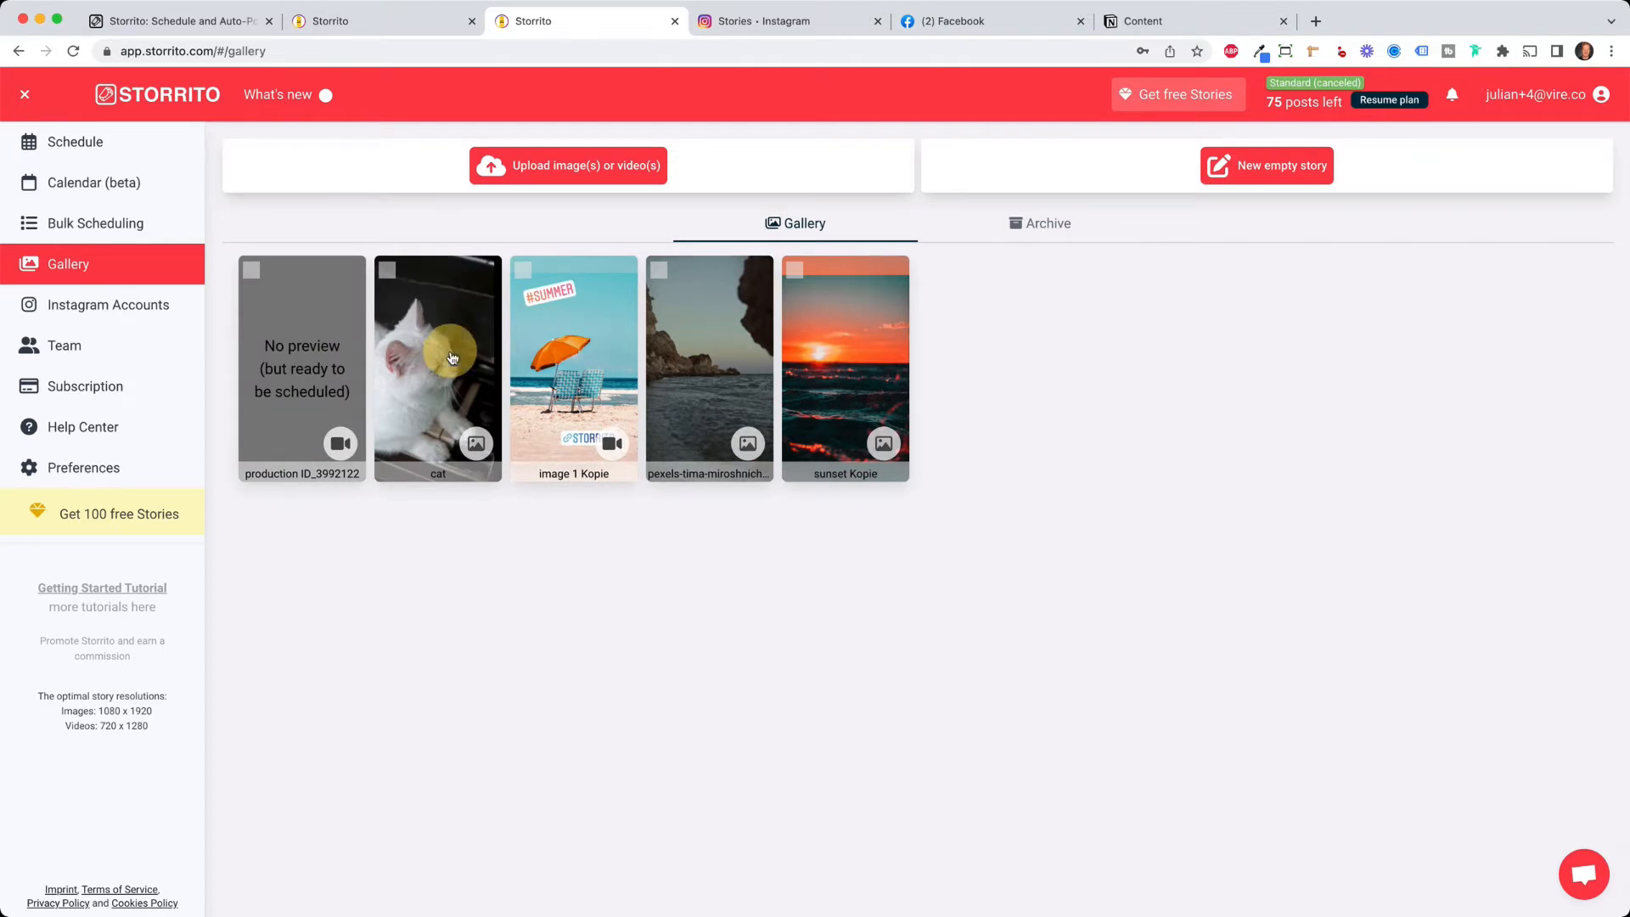
left_click(436, 368)
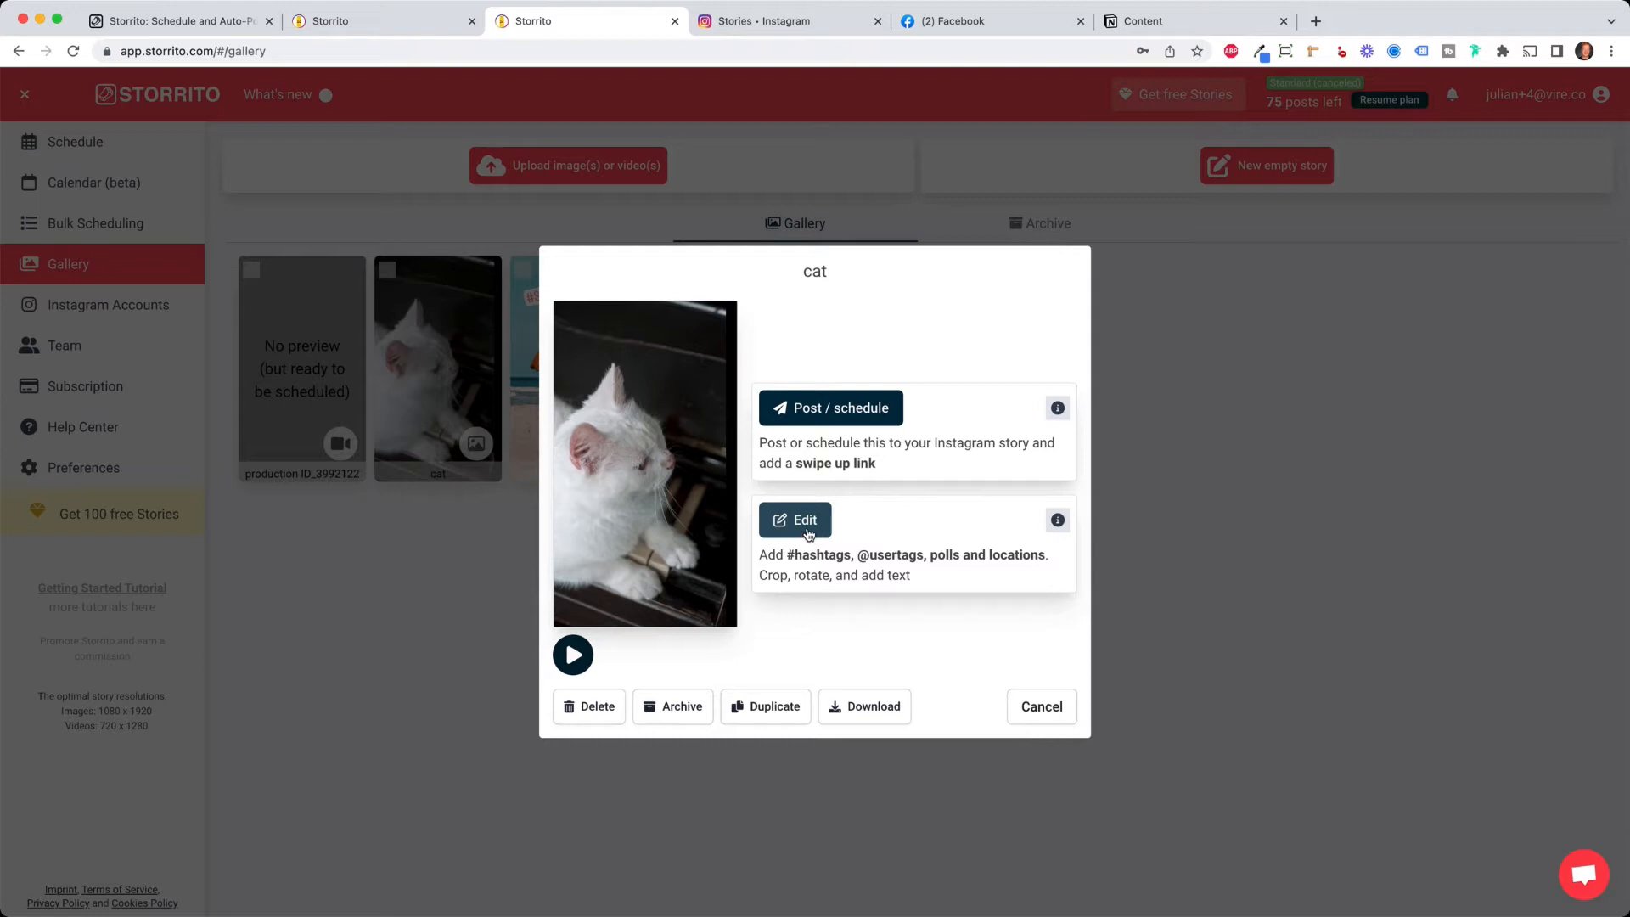
Load the cat video in the story editor and briefly preview its playback
left_click(795, 519)
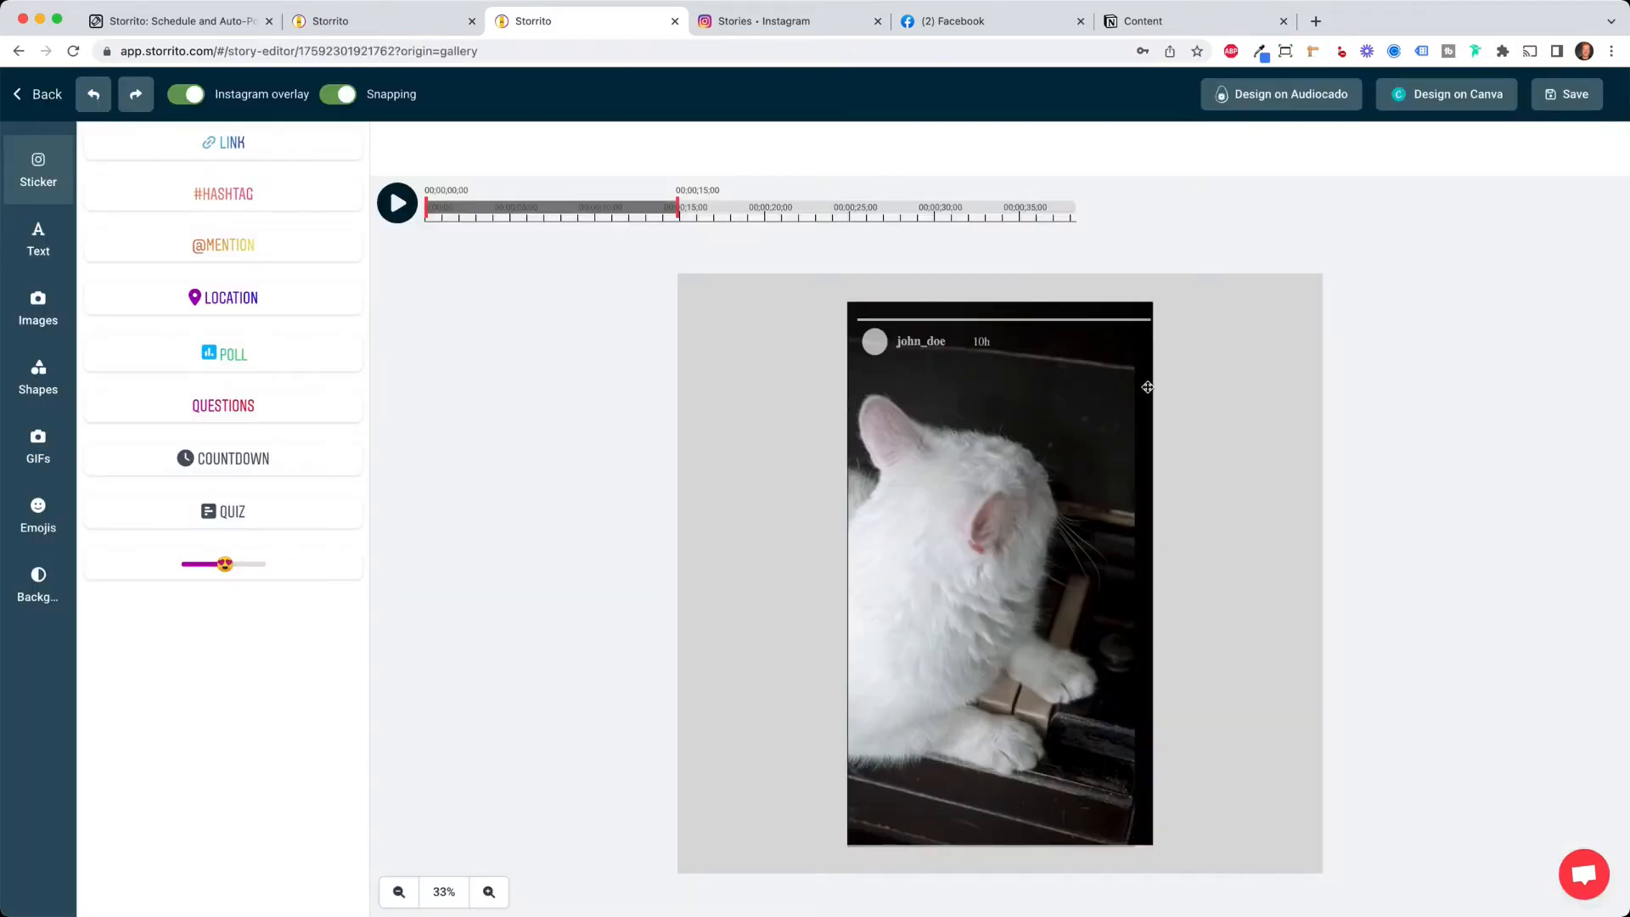
mouse_move(634, 243)
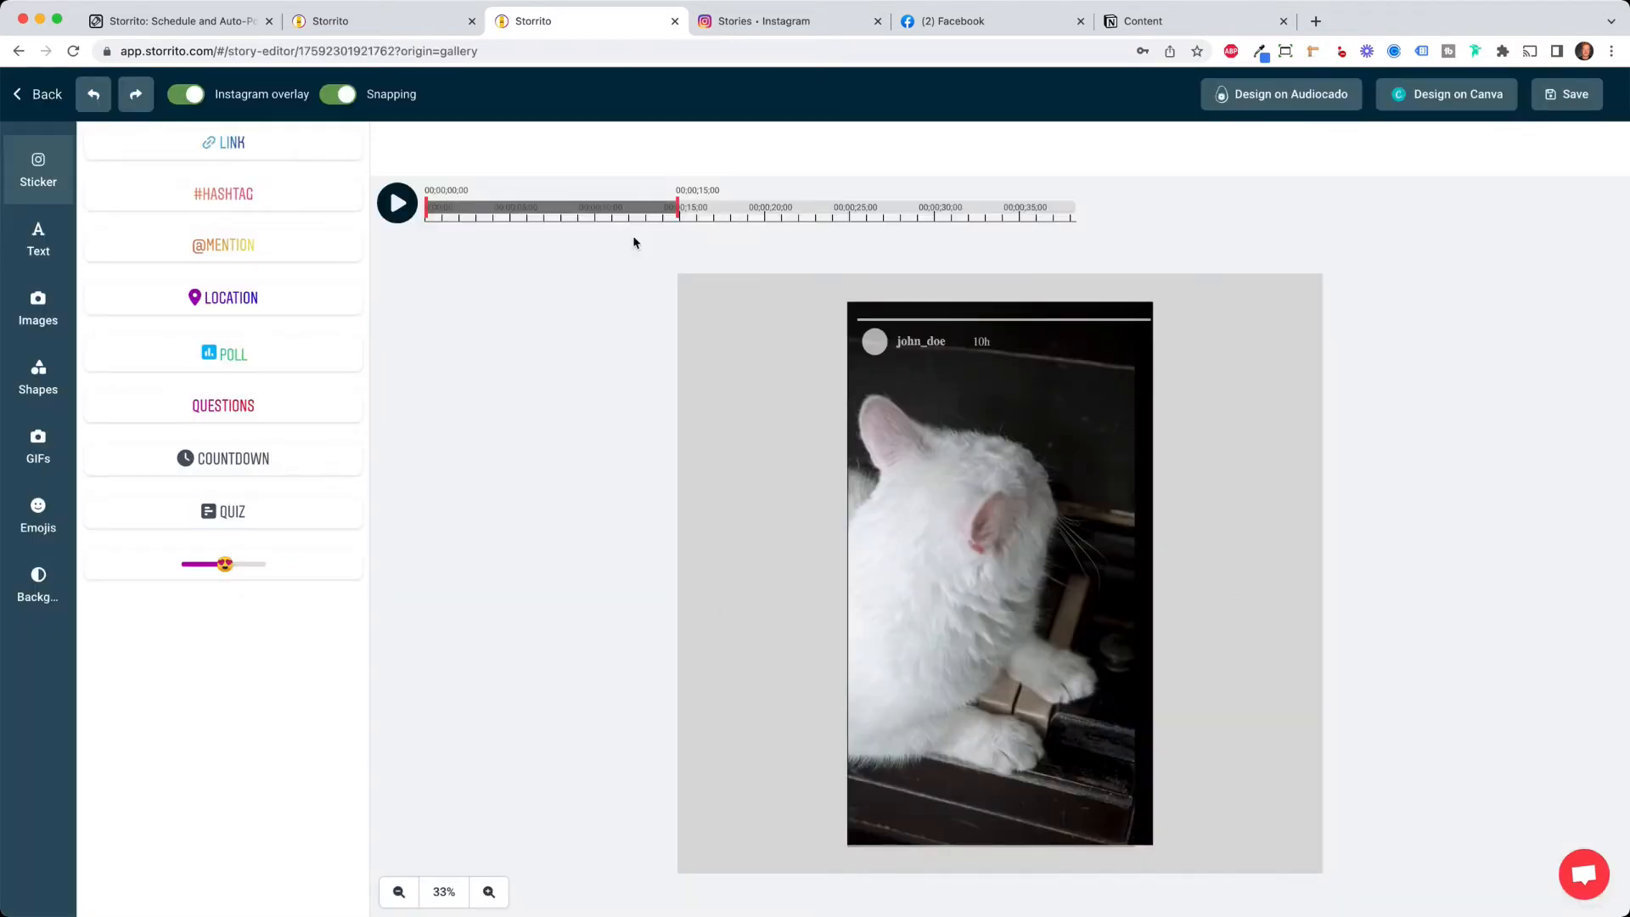
left_click(398, 203)
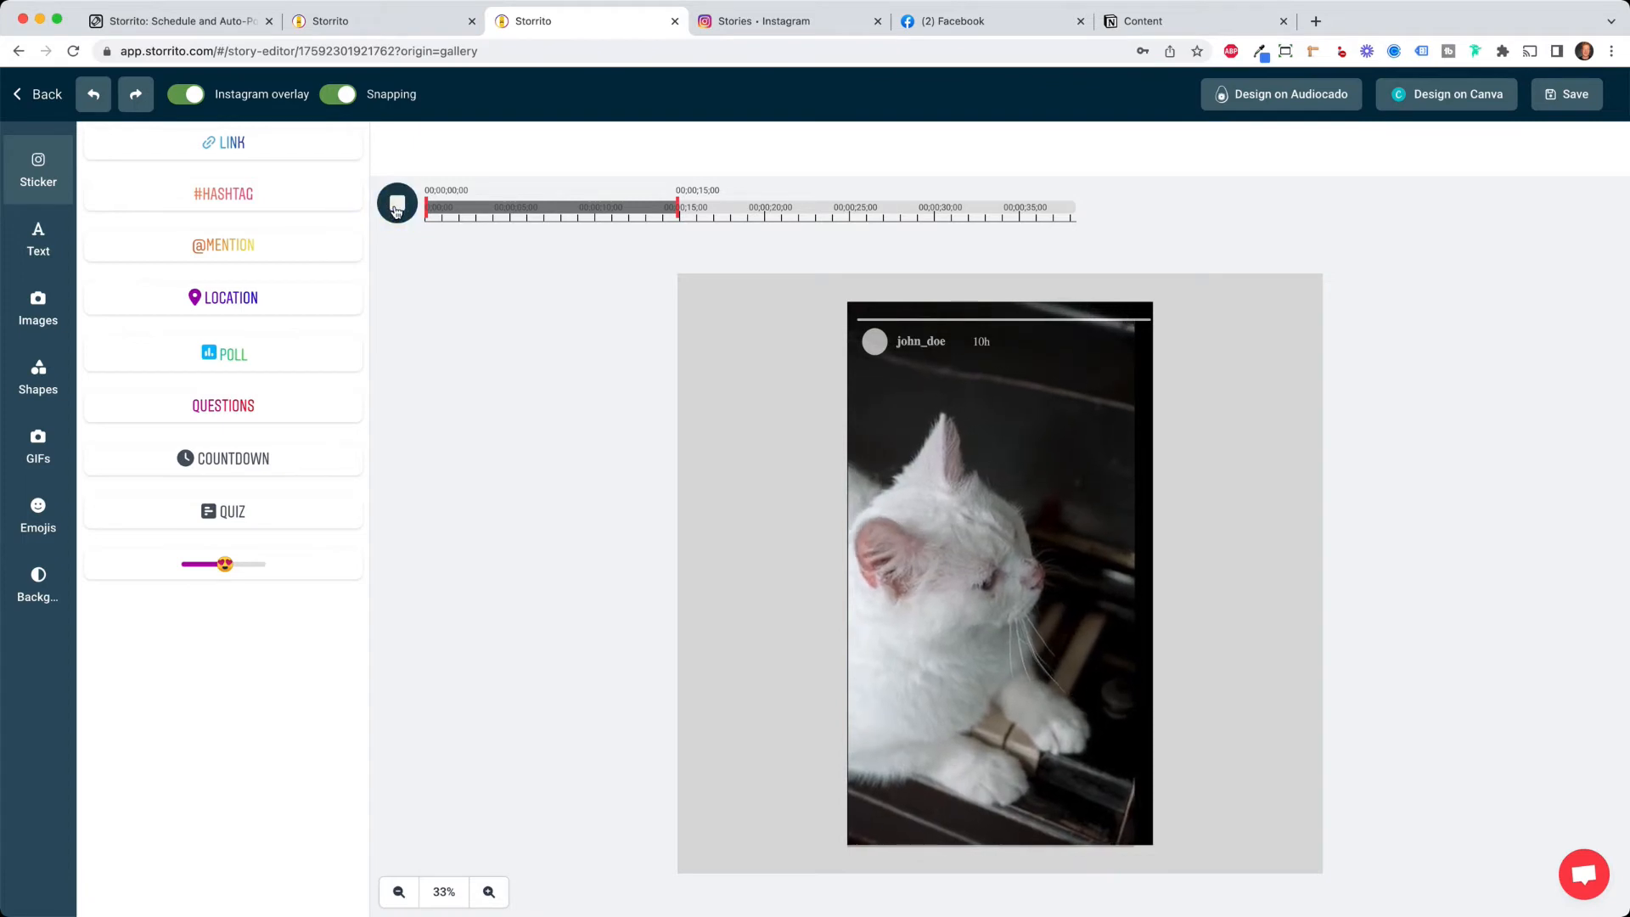
left_click(394, 200)
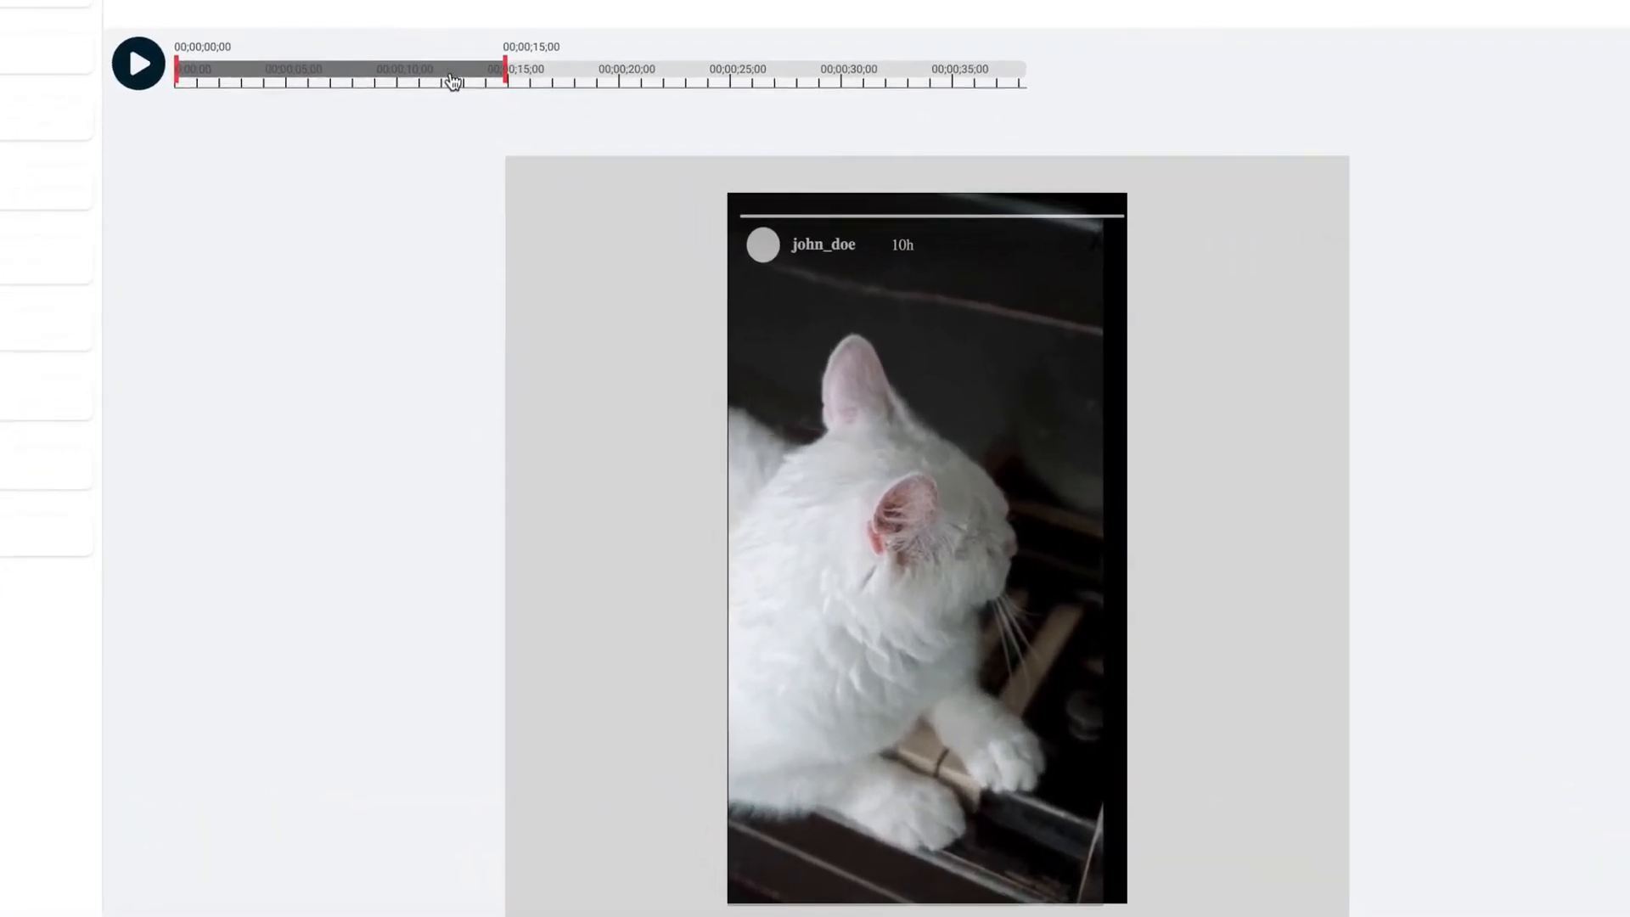
Set the story's clip range to the full video, 00:00:00 to 00:00:38,30
left_click_drag(446, 82, 646, 81)
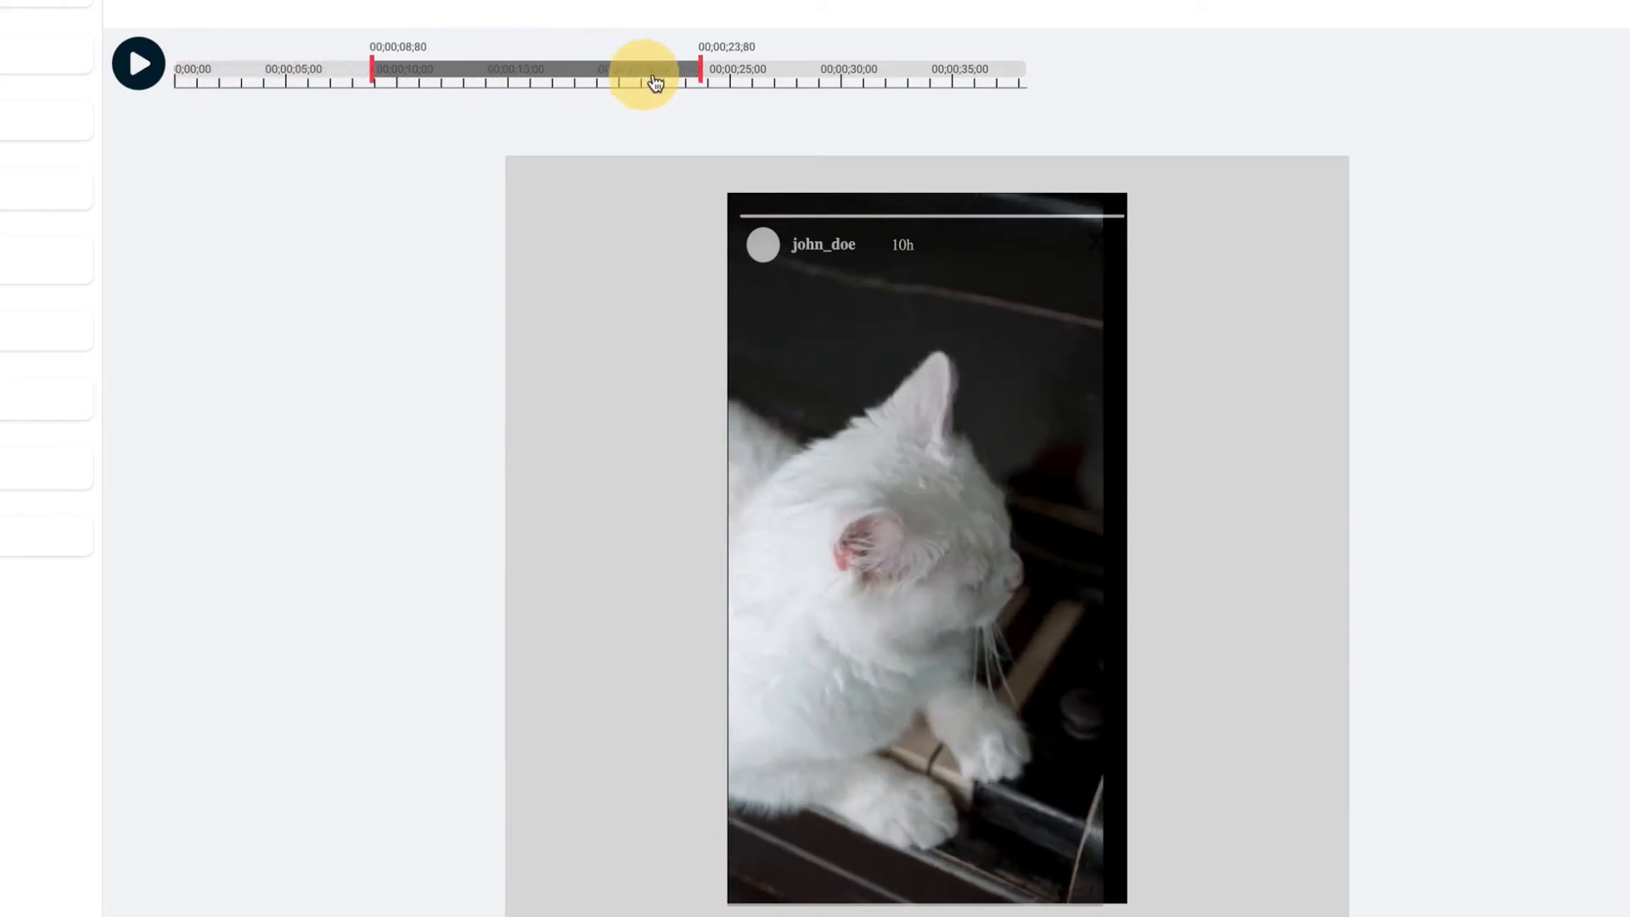
left_click_drag(641, 81, 666, 82)
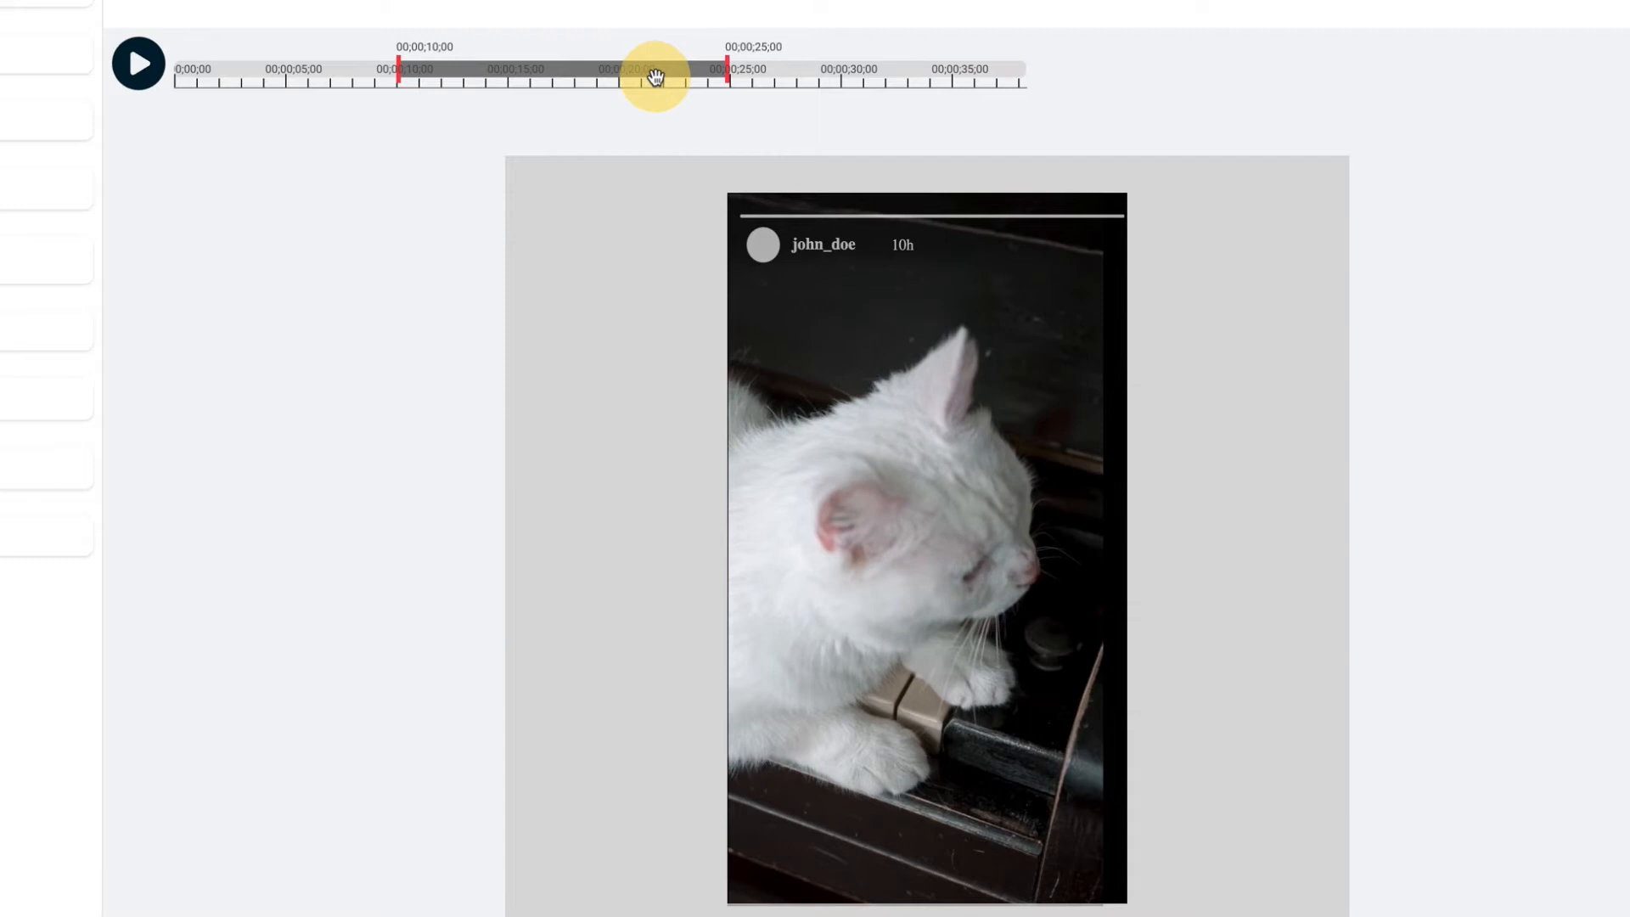
left_click_drag(655, 76, 723, 77)
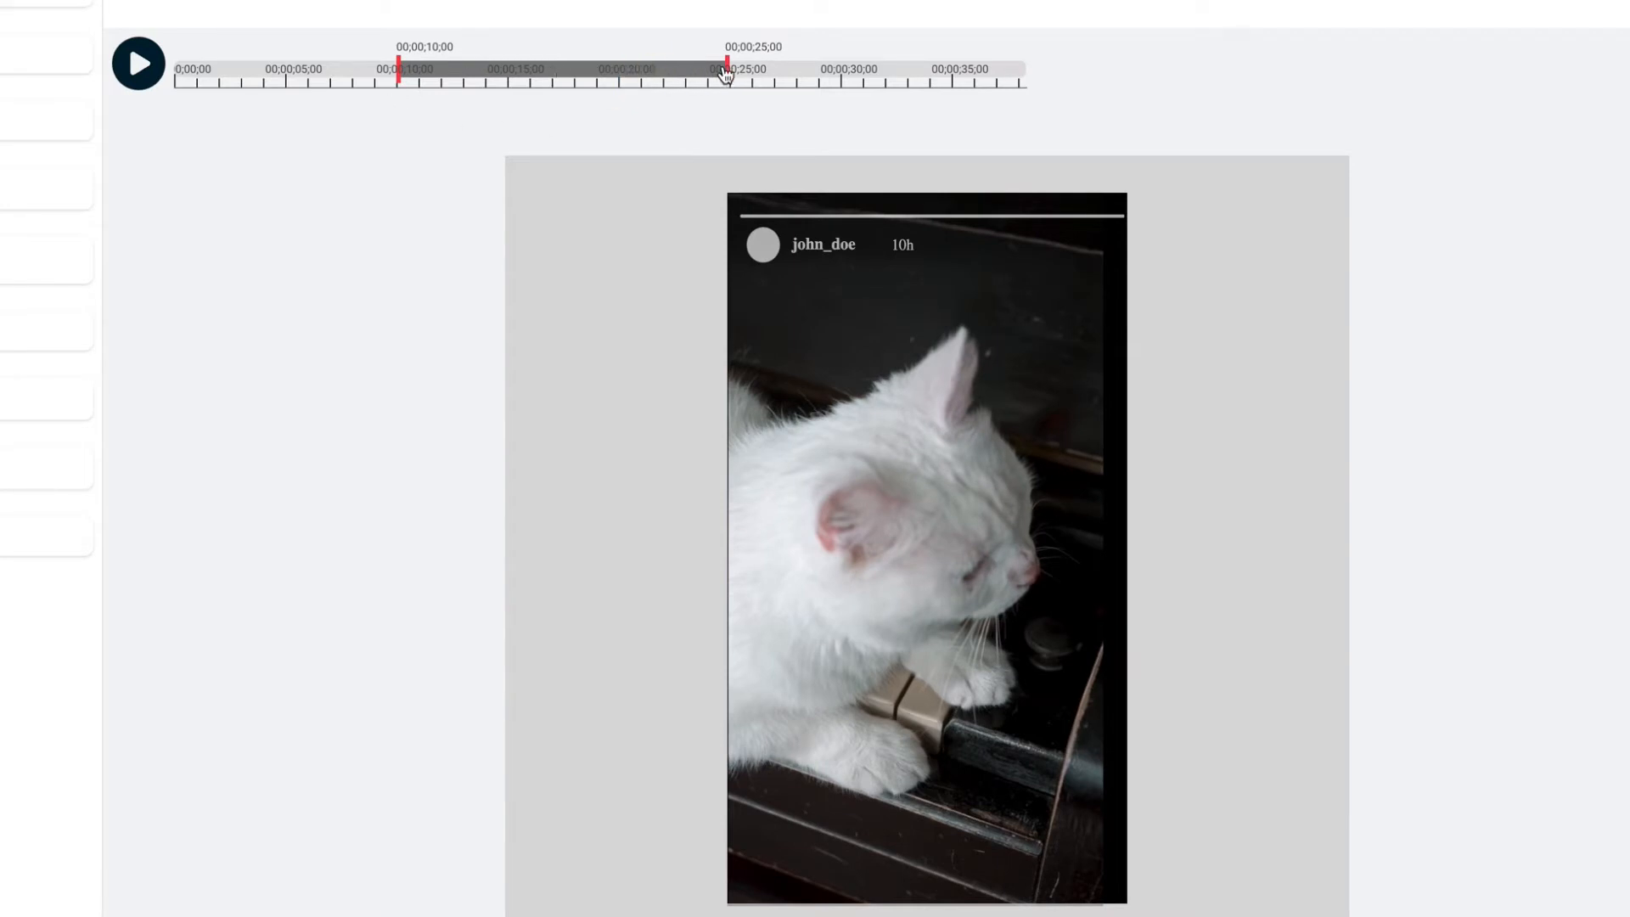
left_click_drag(725, 73, 535, 78)
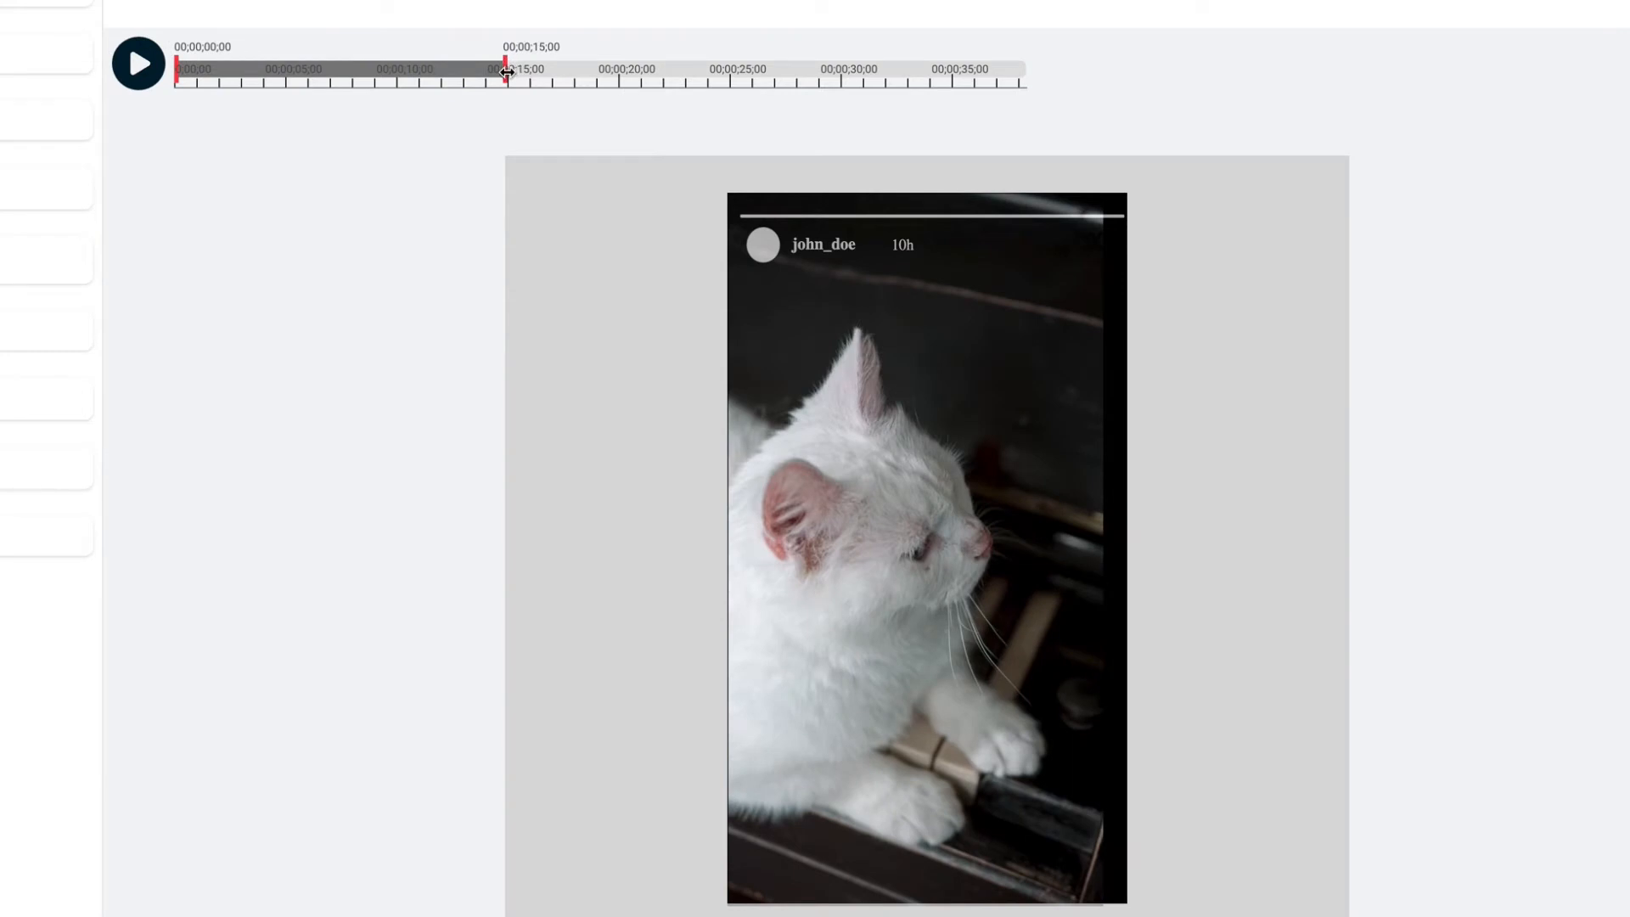
left_click_drag(506, 80, 980, 84)
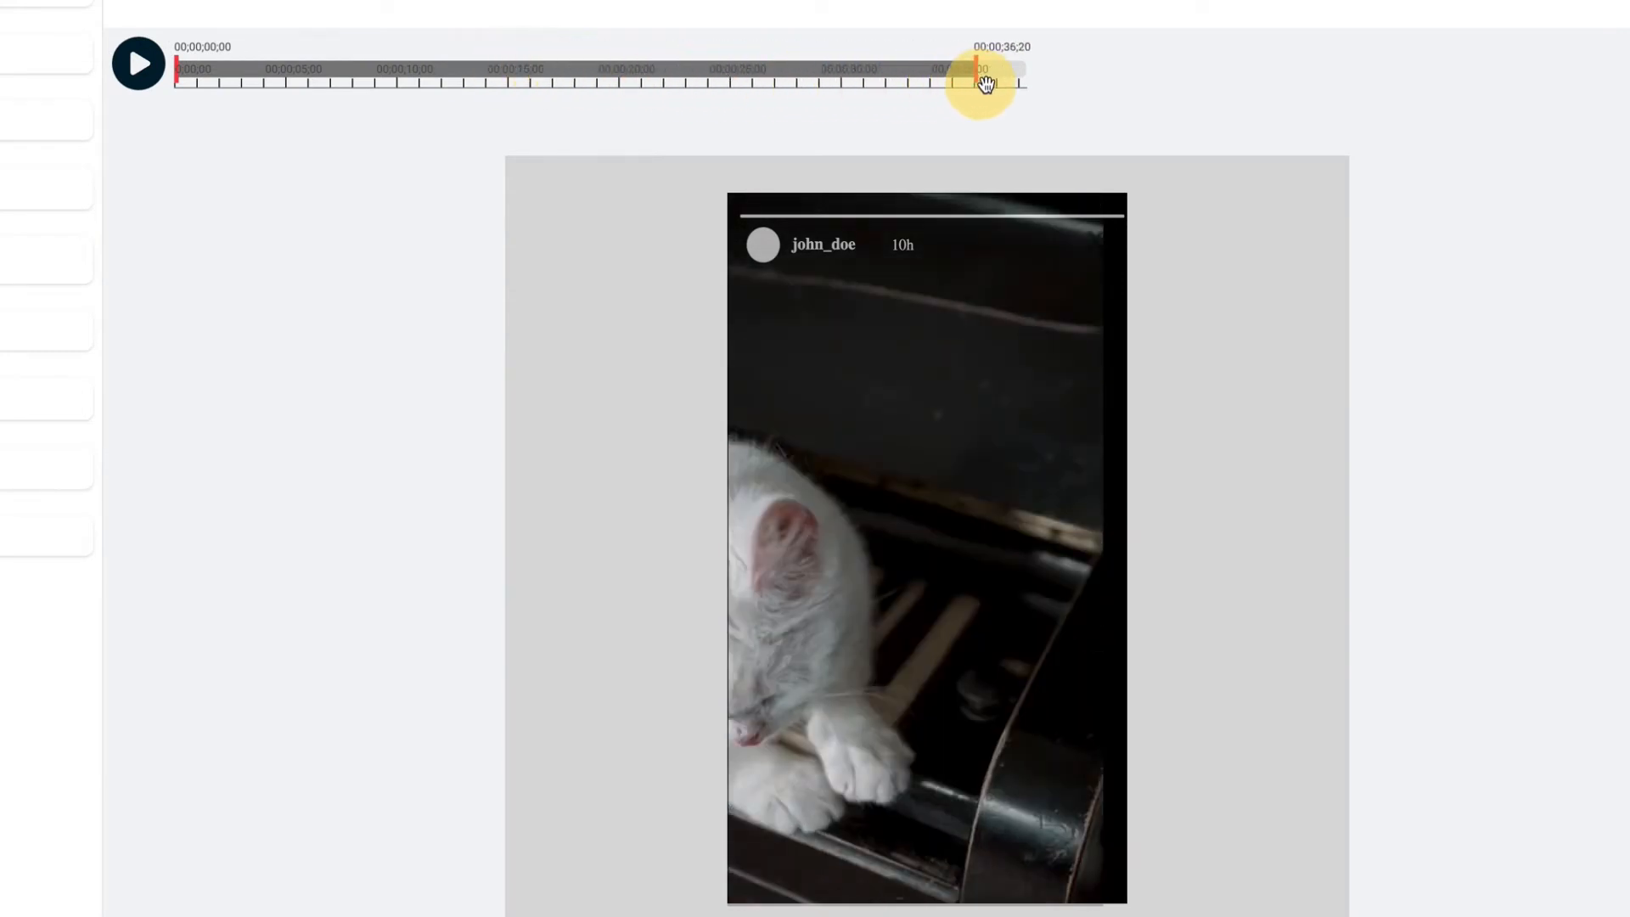
left_click_drag(983, 83, 1022, 84)
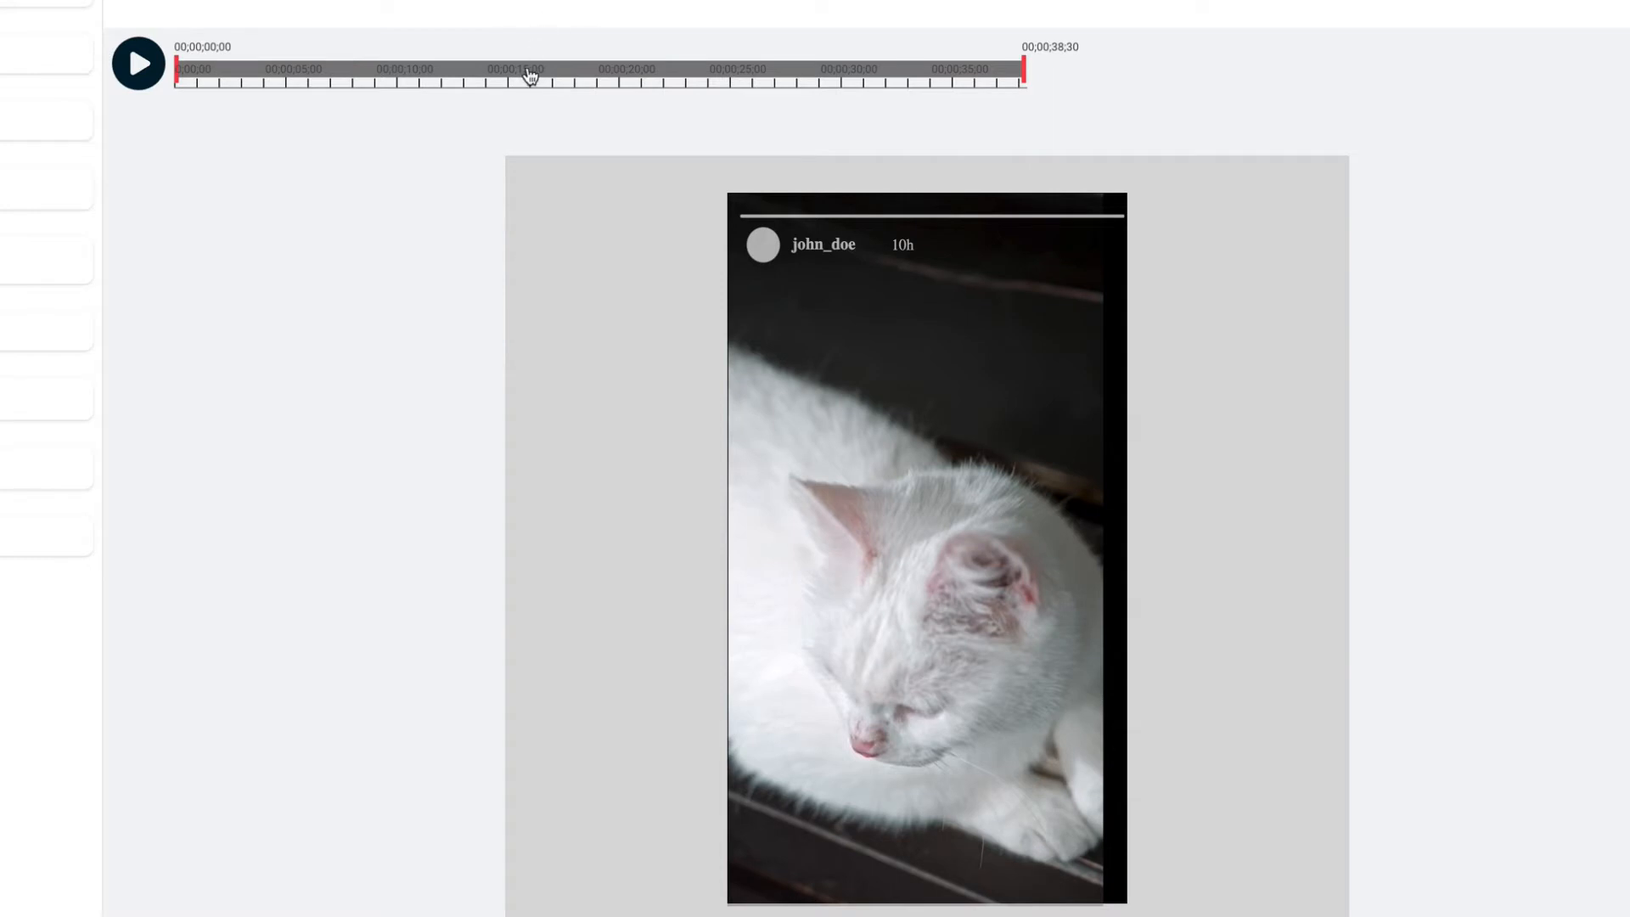
mouse_move(771, 39)
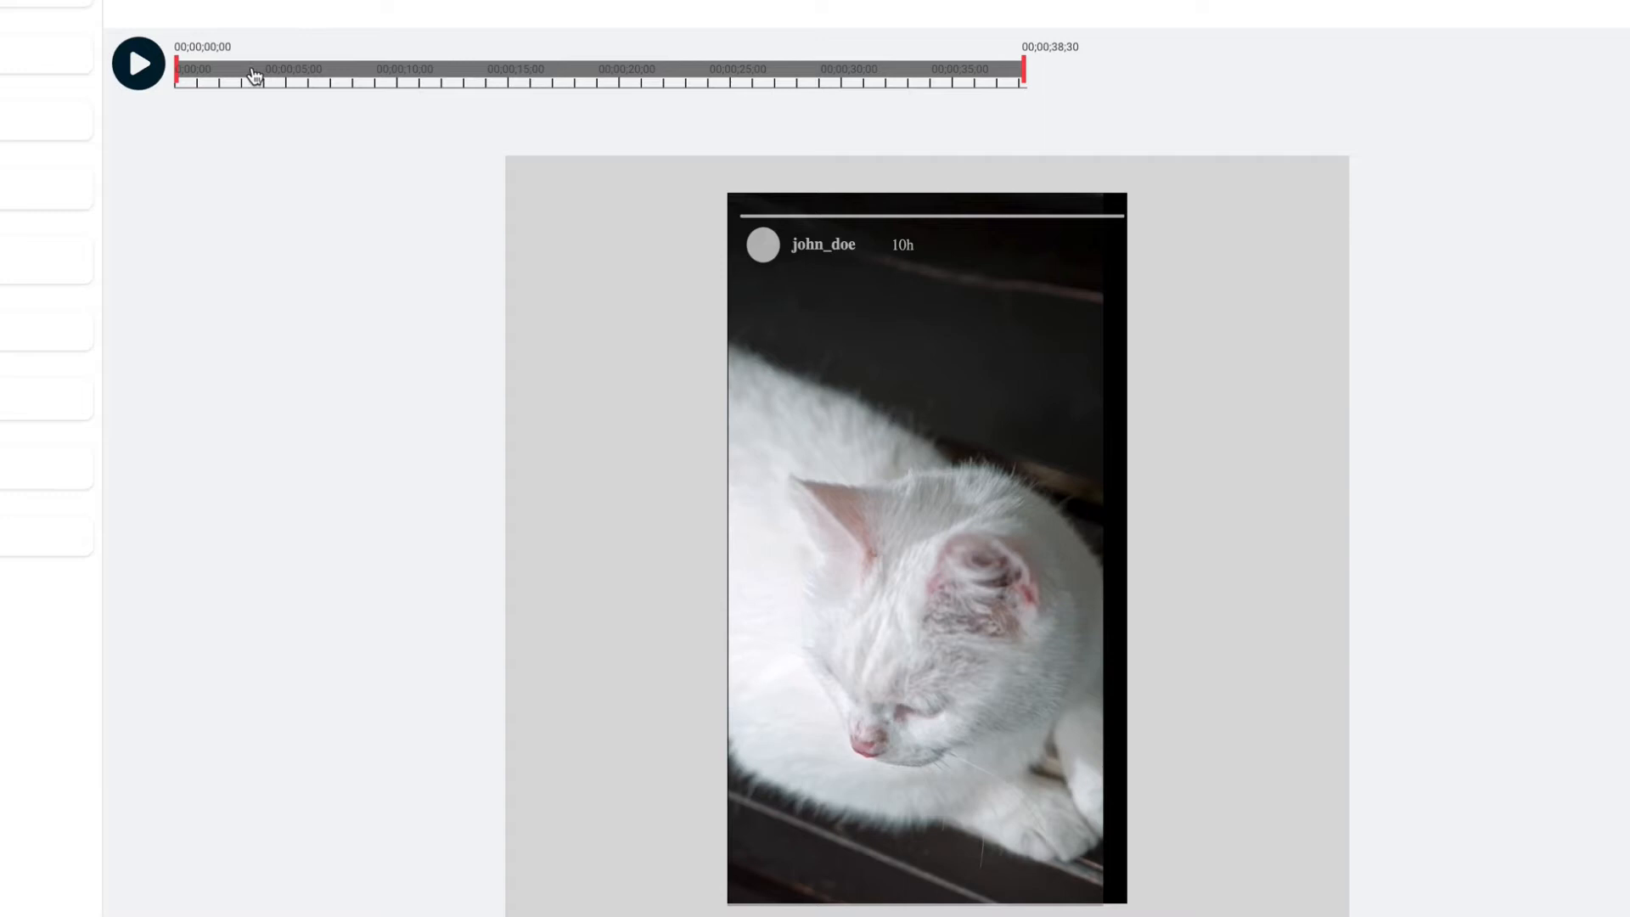
mouse_move(947, 36)
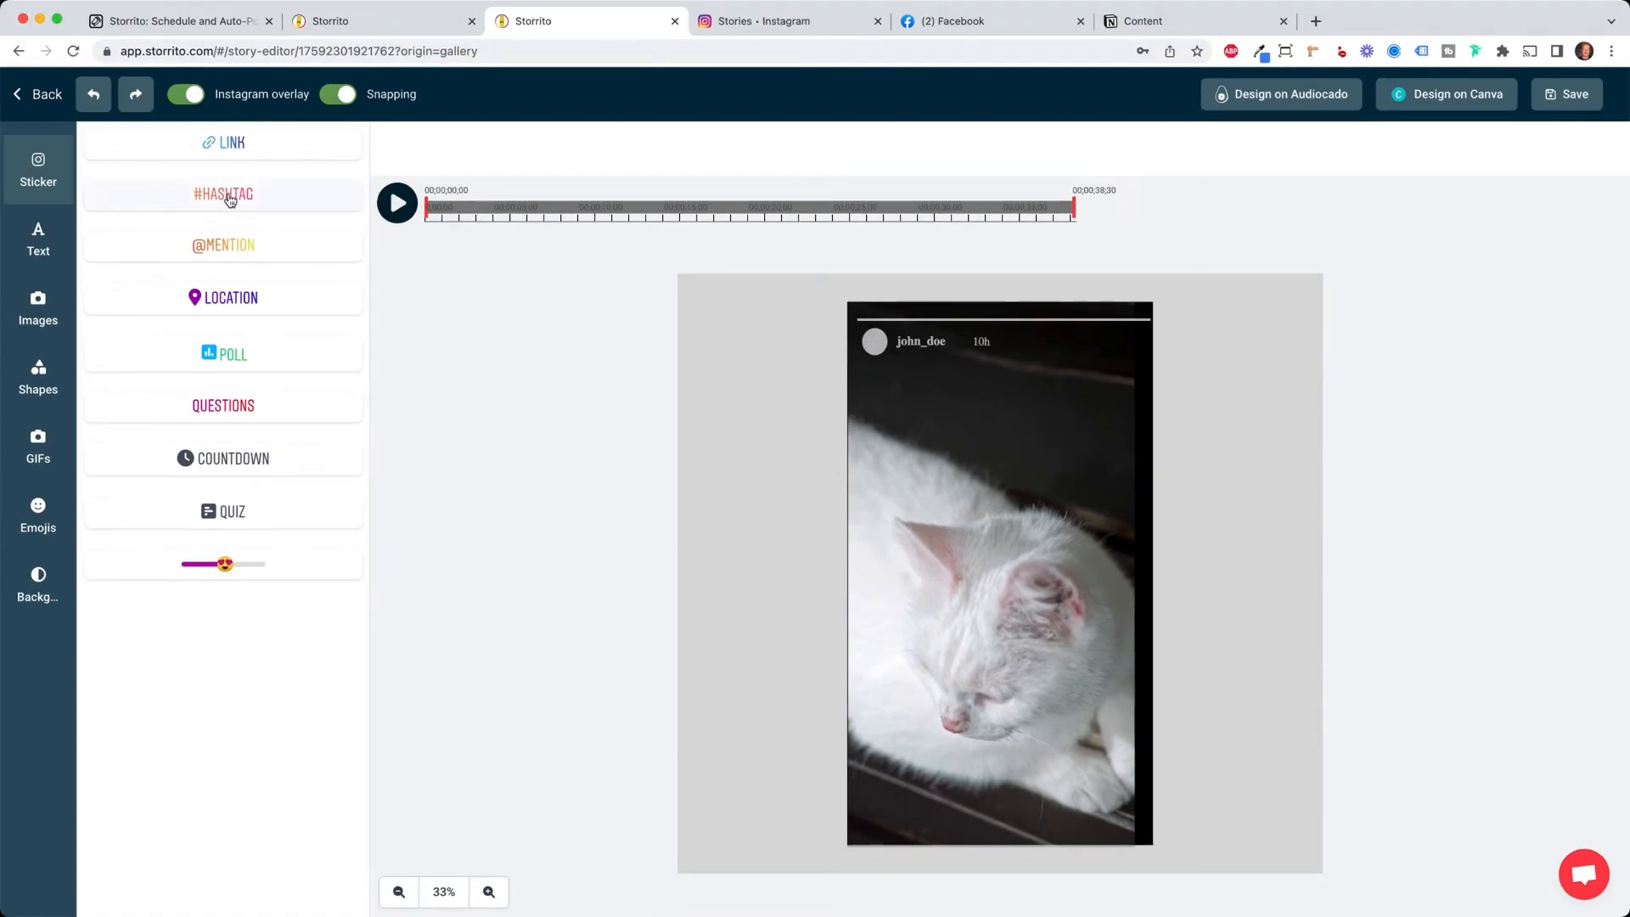
Add a #CAT hashtag sticker and an emoji slider sticker to the story
left_click(223, 194)
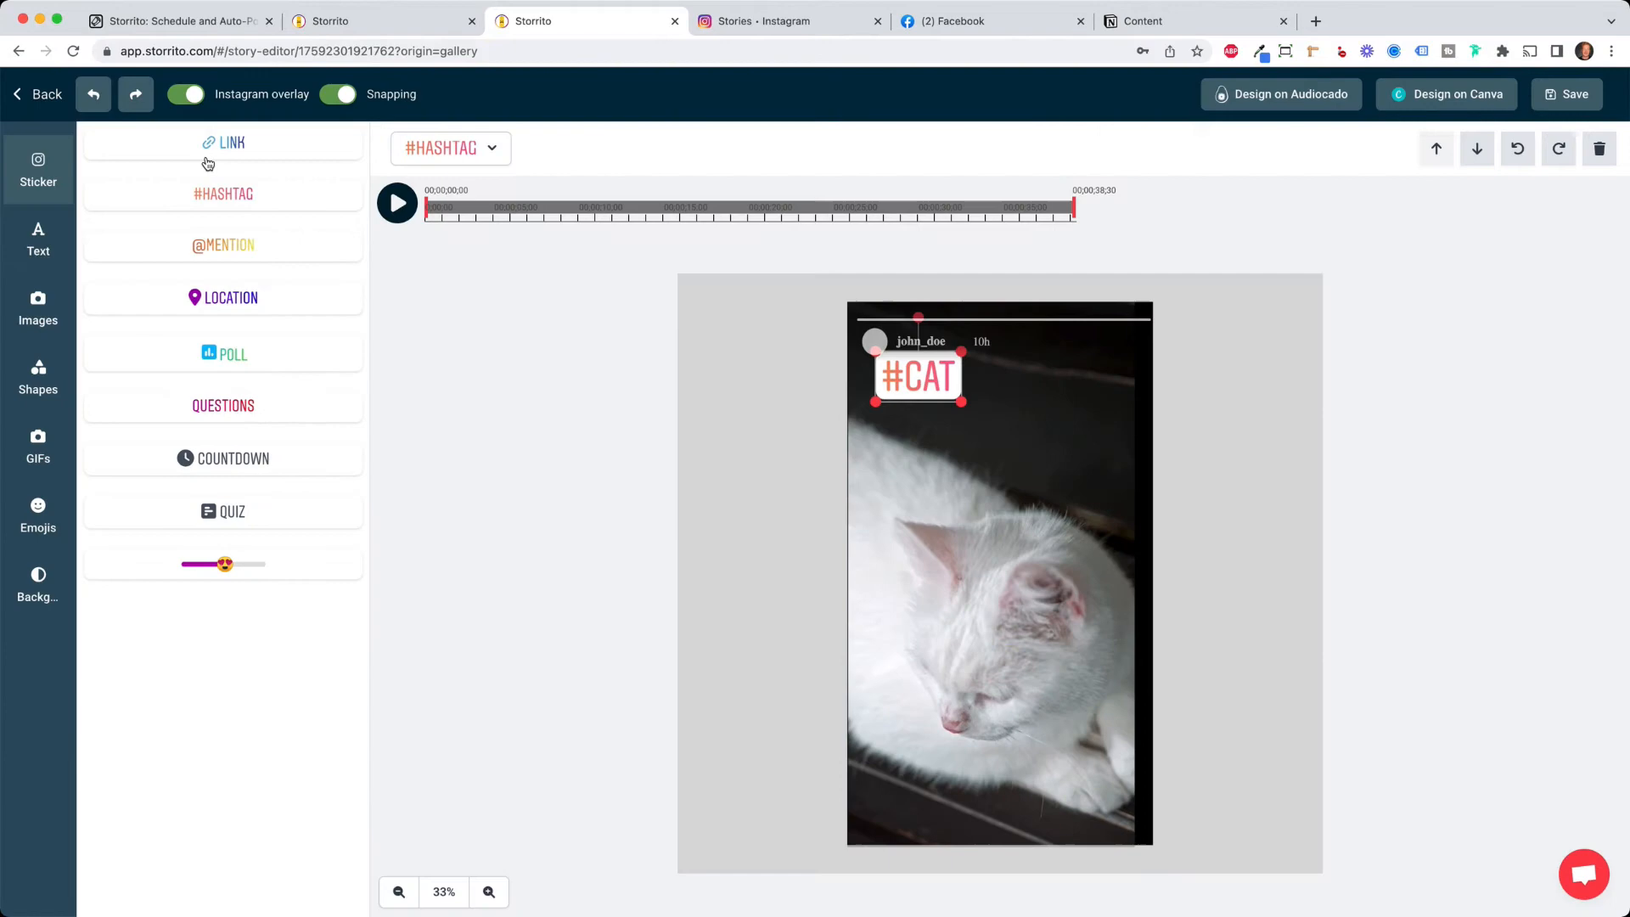
left_click(231, 143)
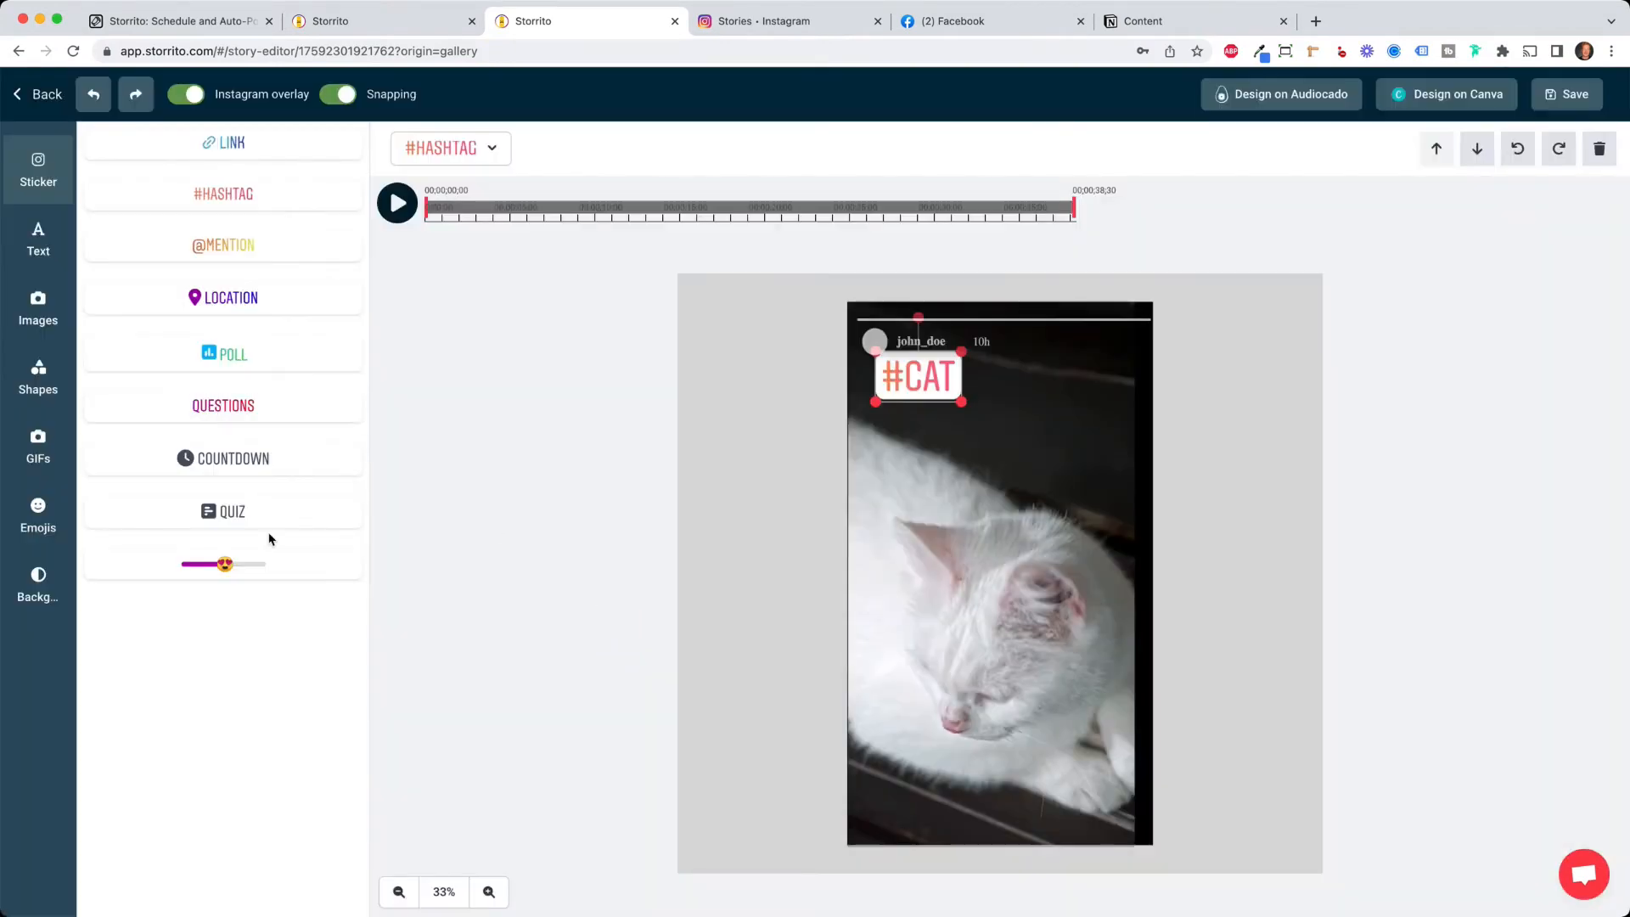
left_click(224, 564)
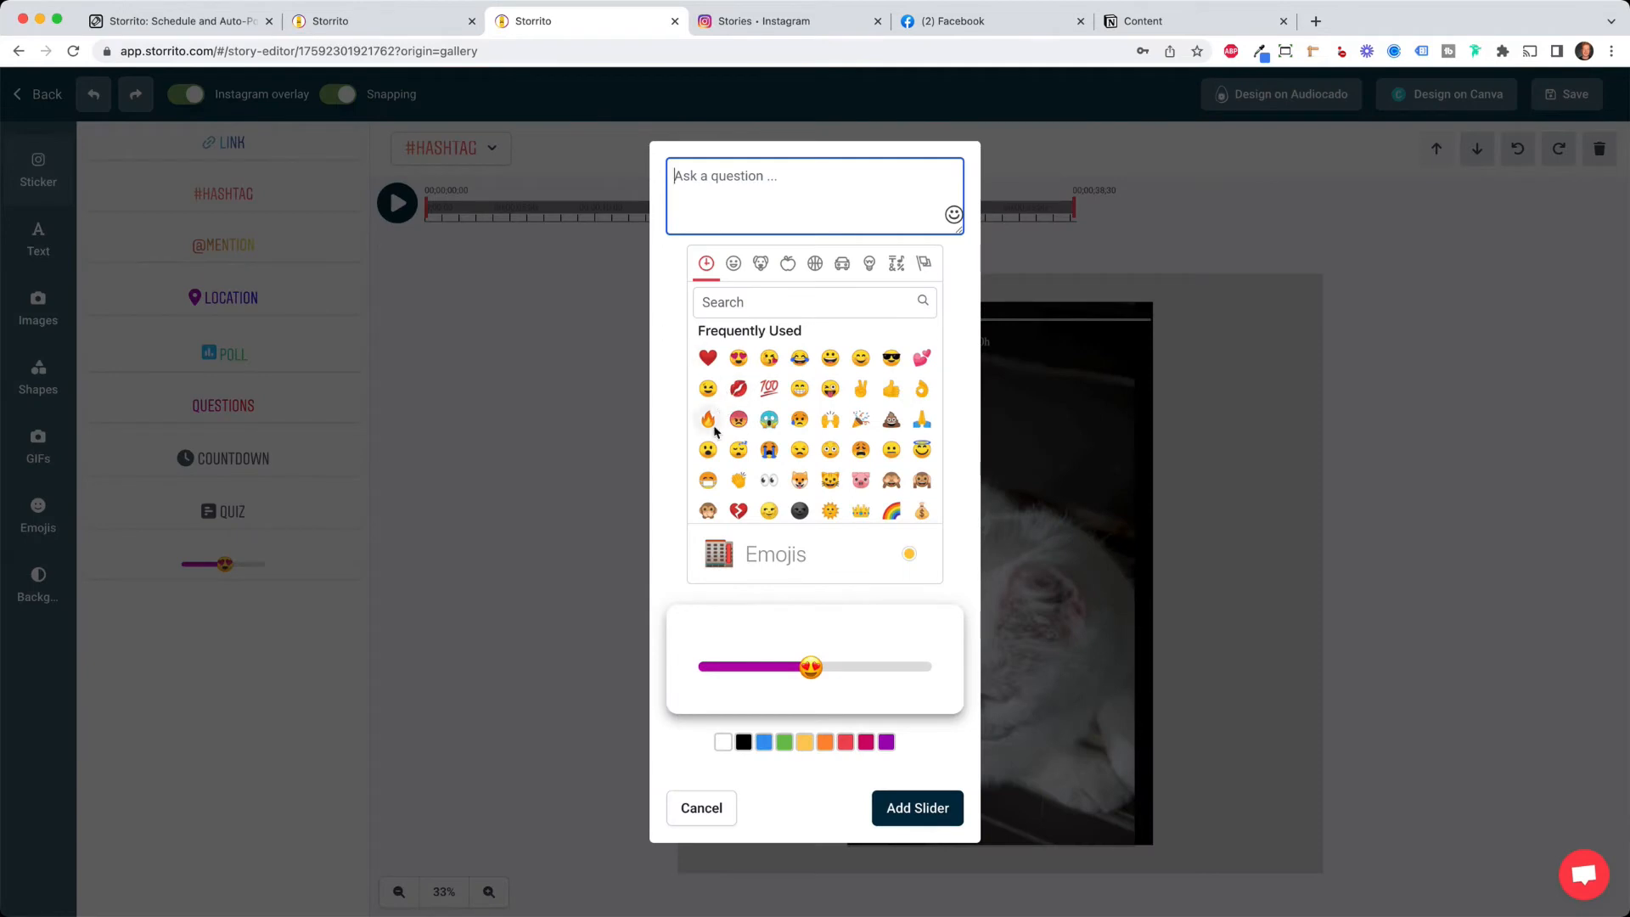
mouse_move(925, 881)
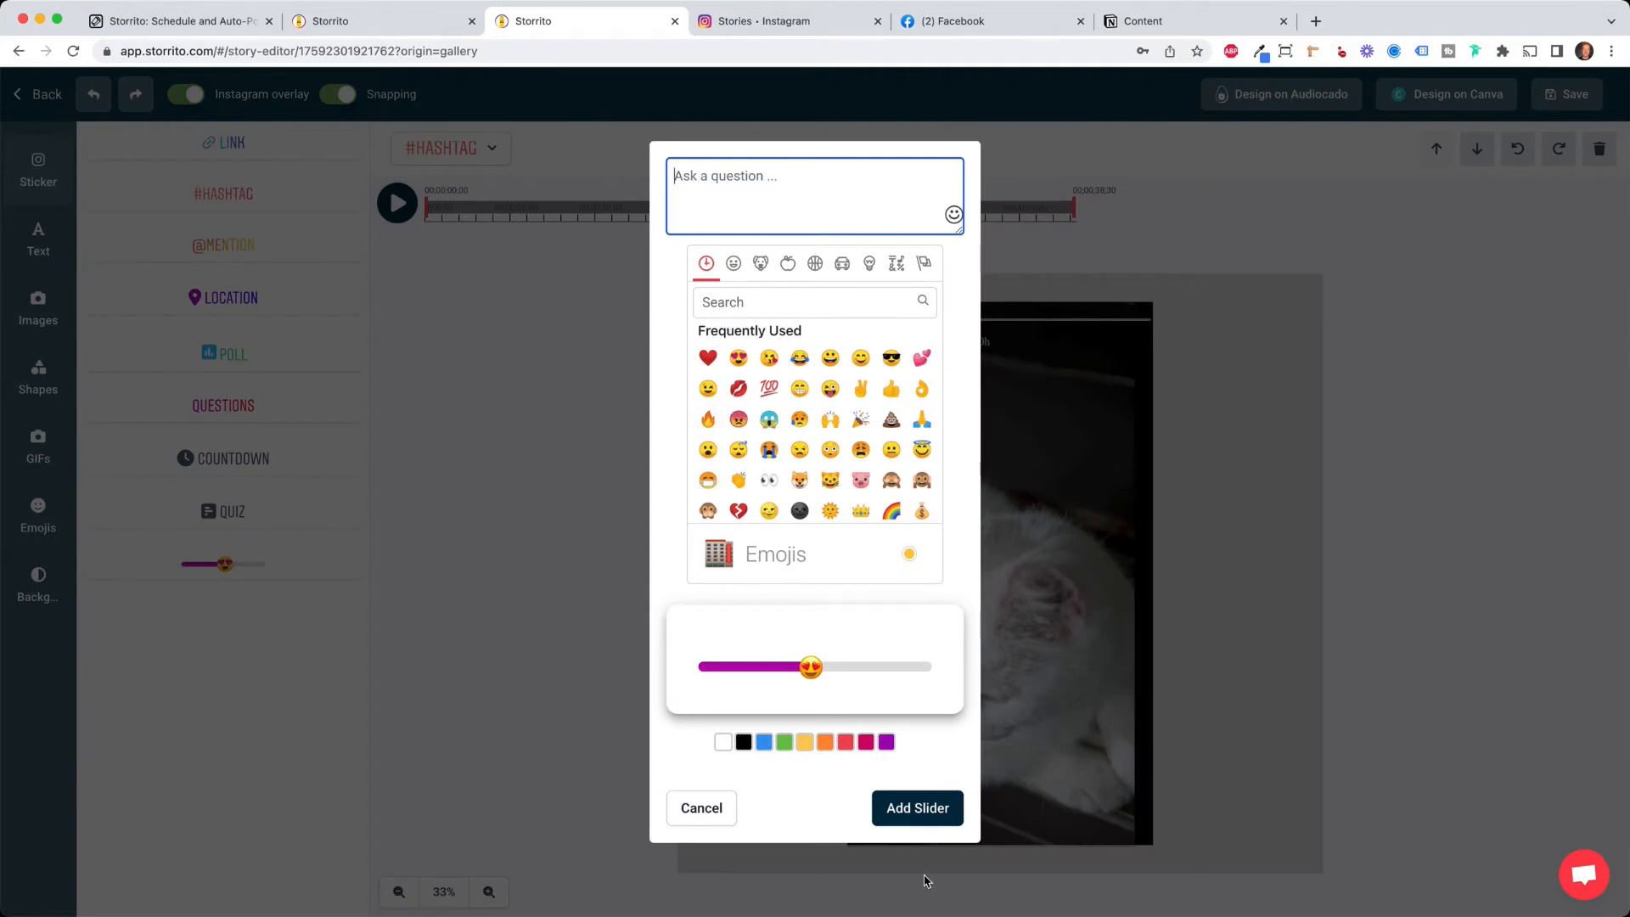
left_click(915, 808)
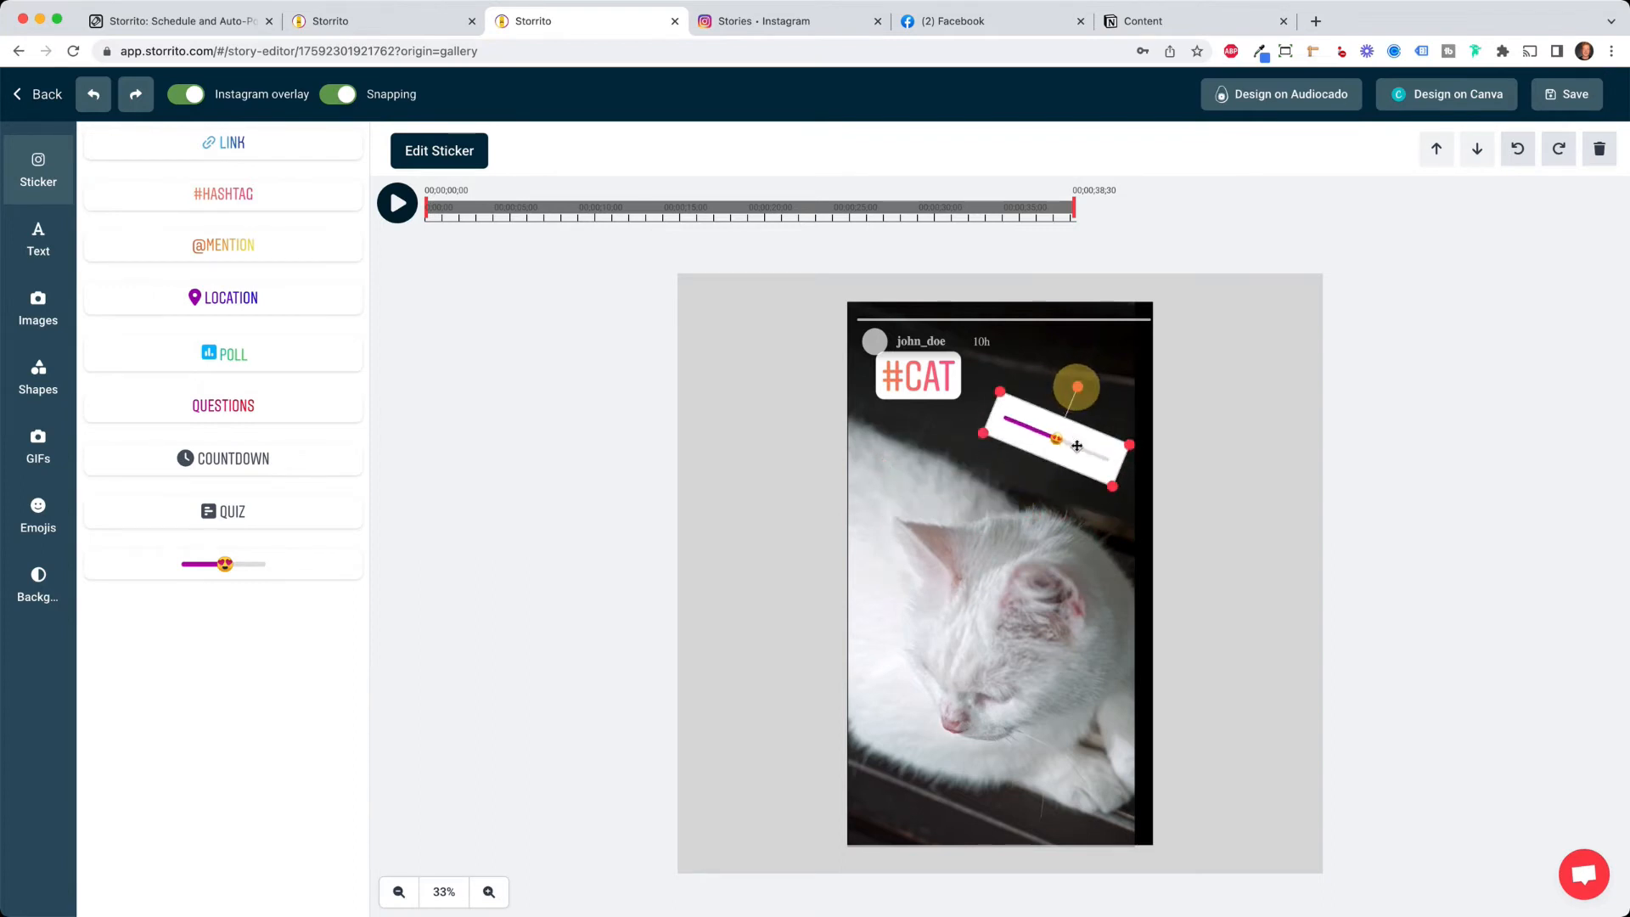
Place the #CAT sticker top-centre and save the story back to the gallery
left_click_drag(1076, 445, 1066, 396)
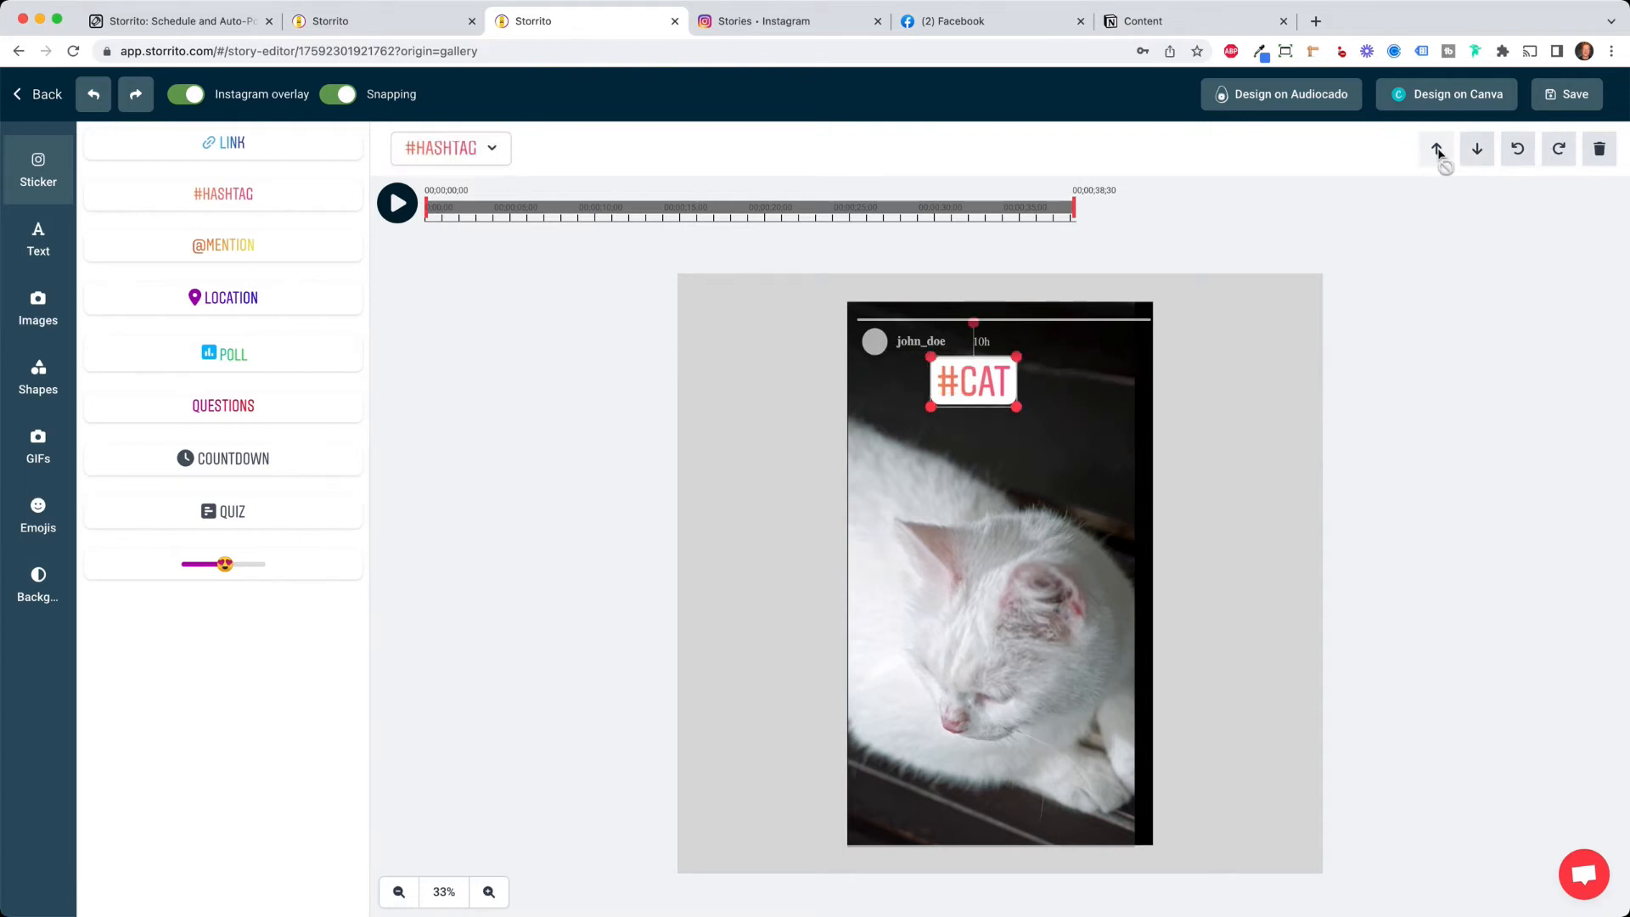
left_click(37, 94)
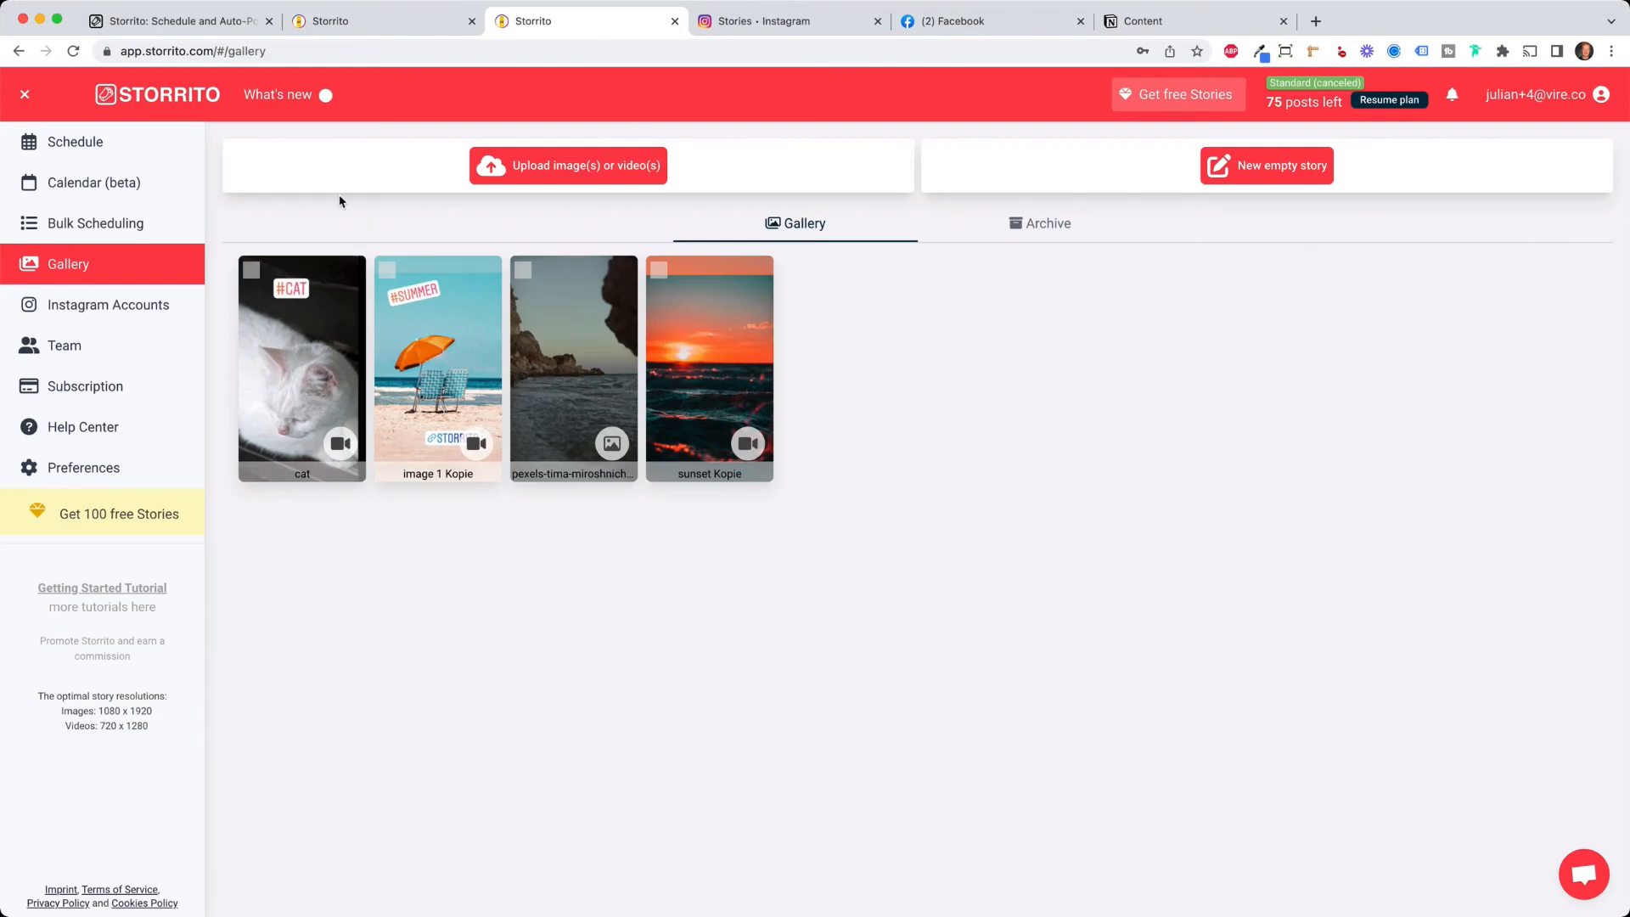
mouse_move(275, 425)
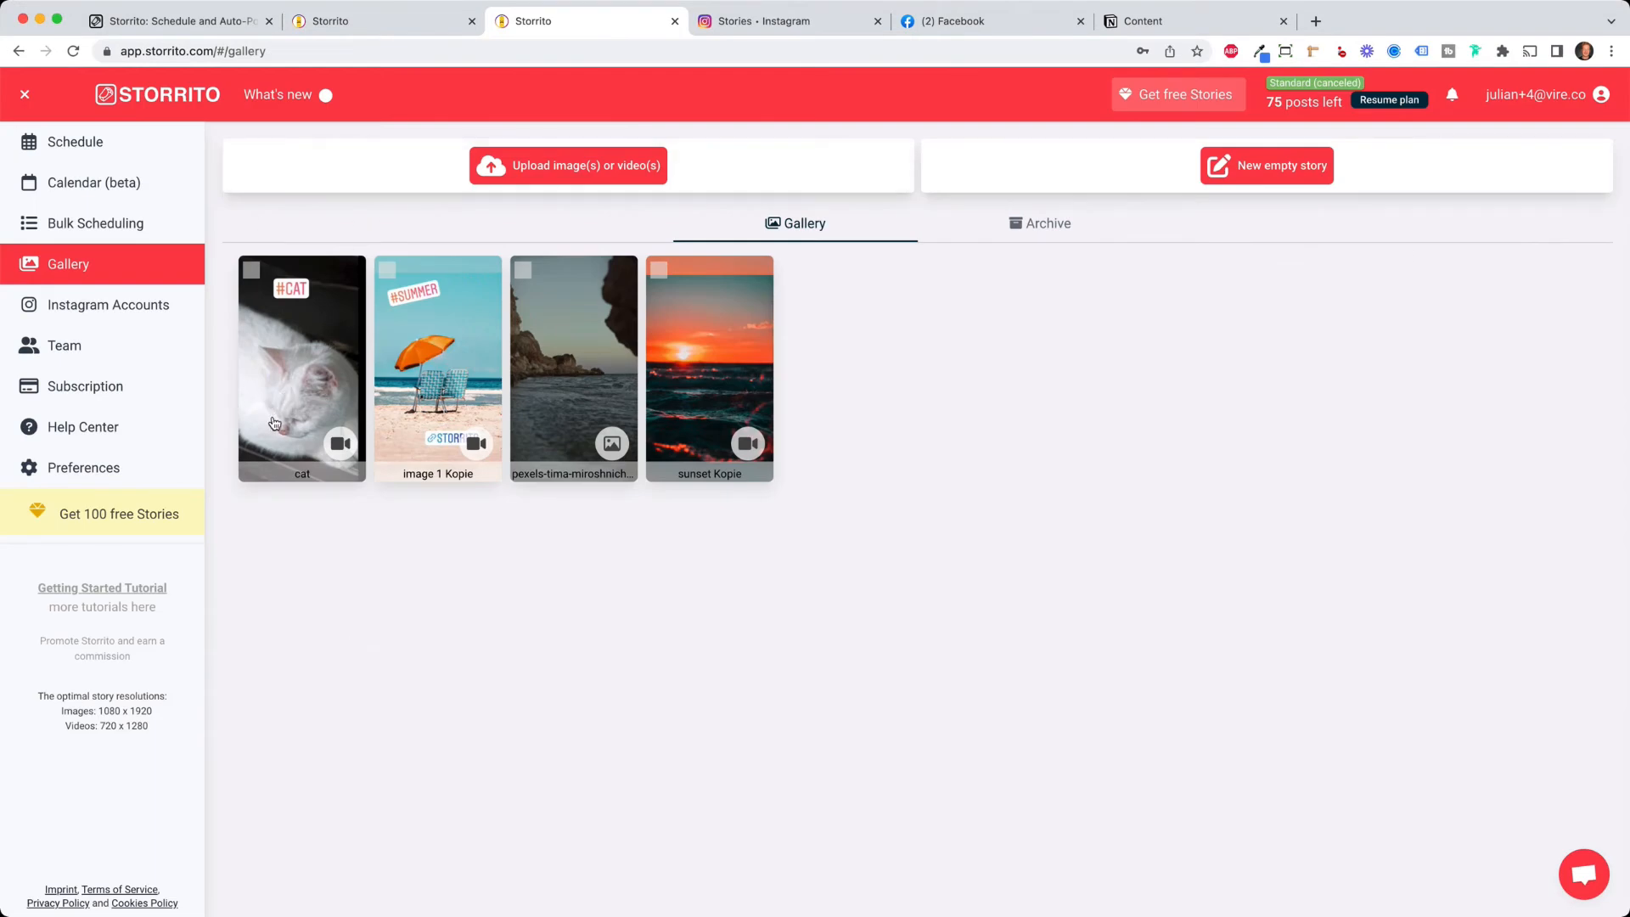
mouse_move(294, 345)
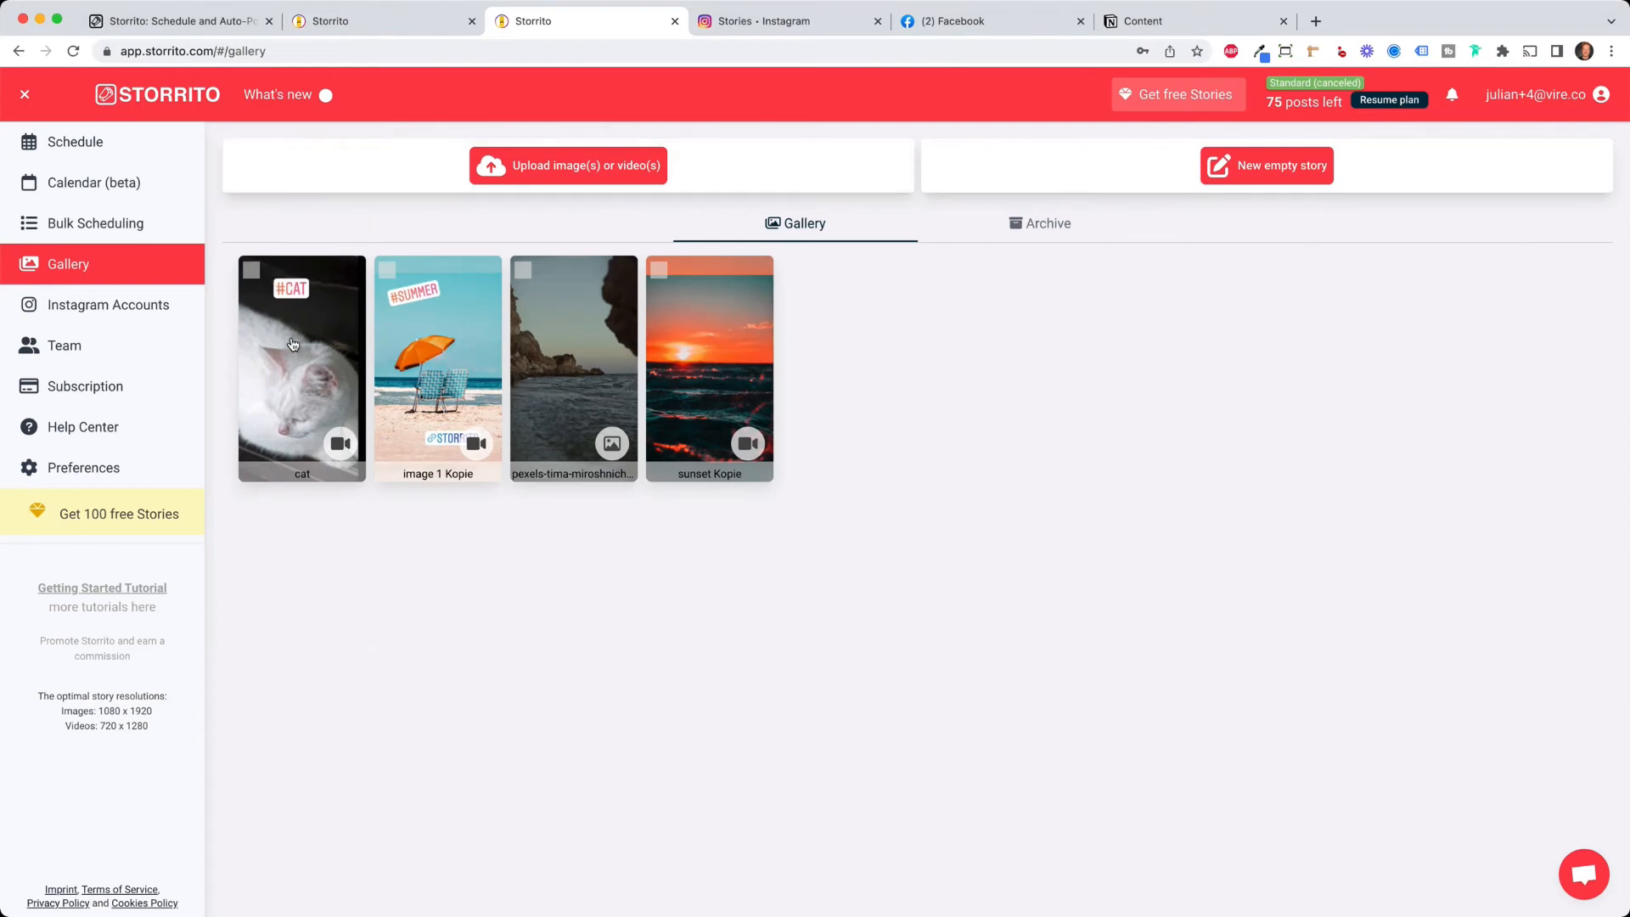
Choose Post / schedule for the cat story from its gallery options
left_click(303, 366)
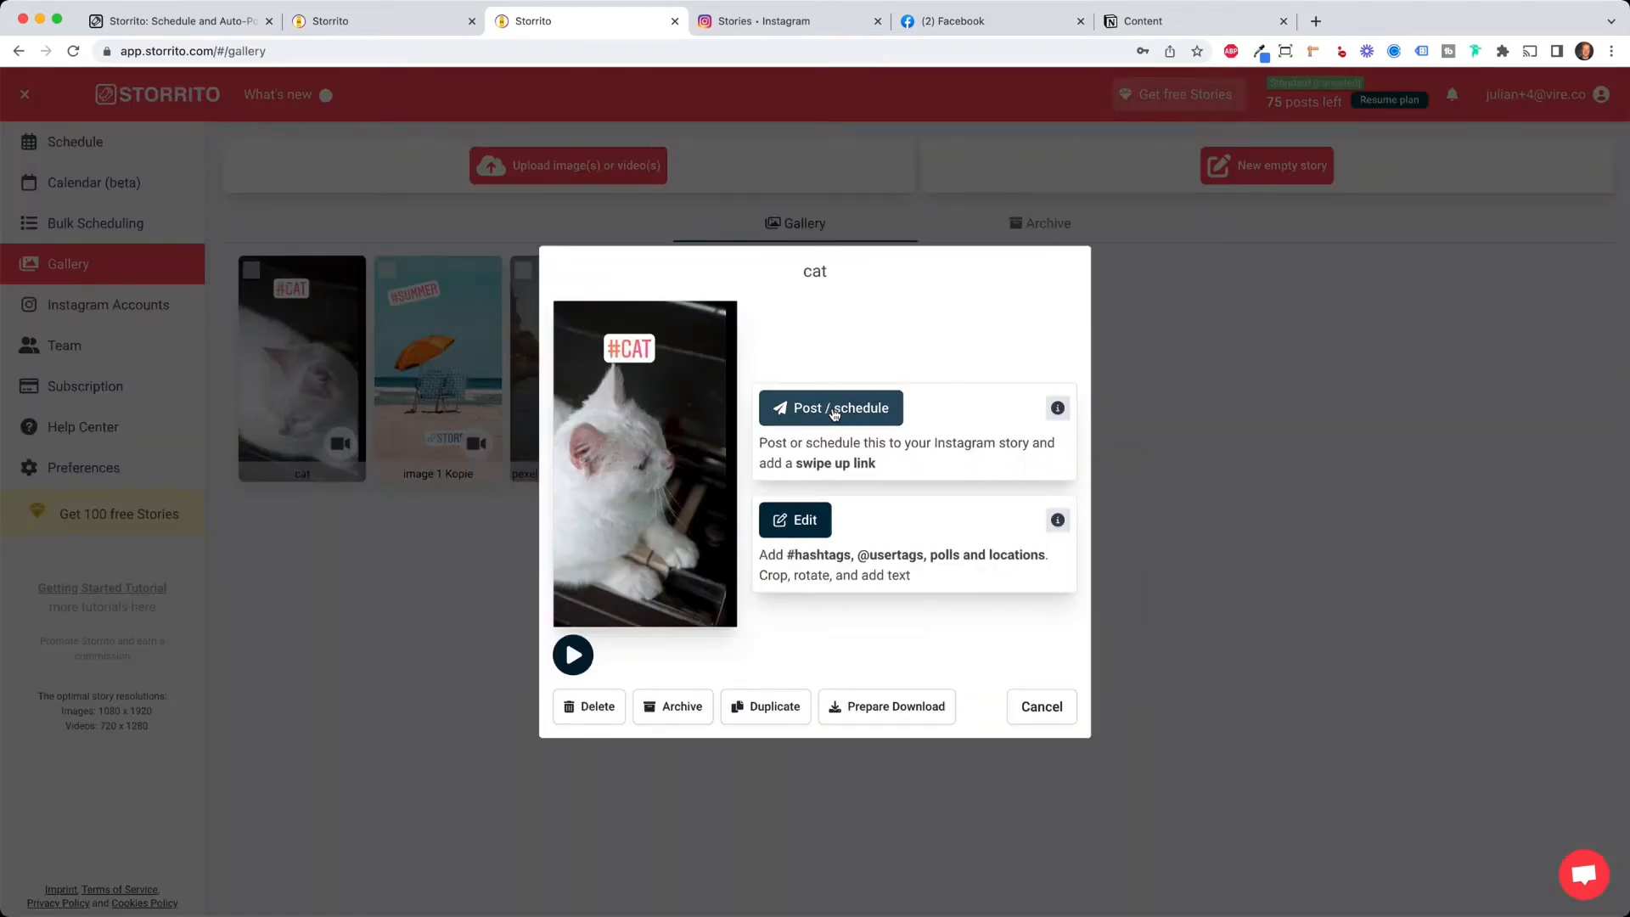
left_click(830, 408)
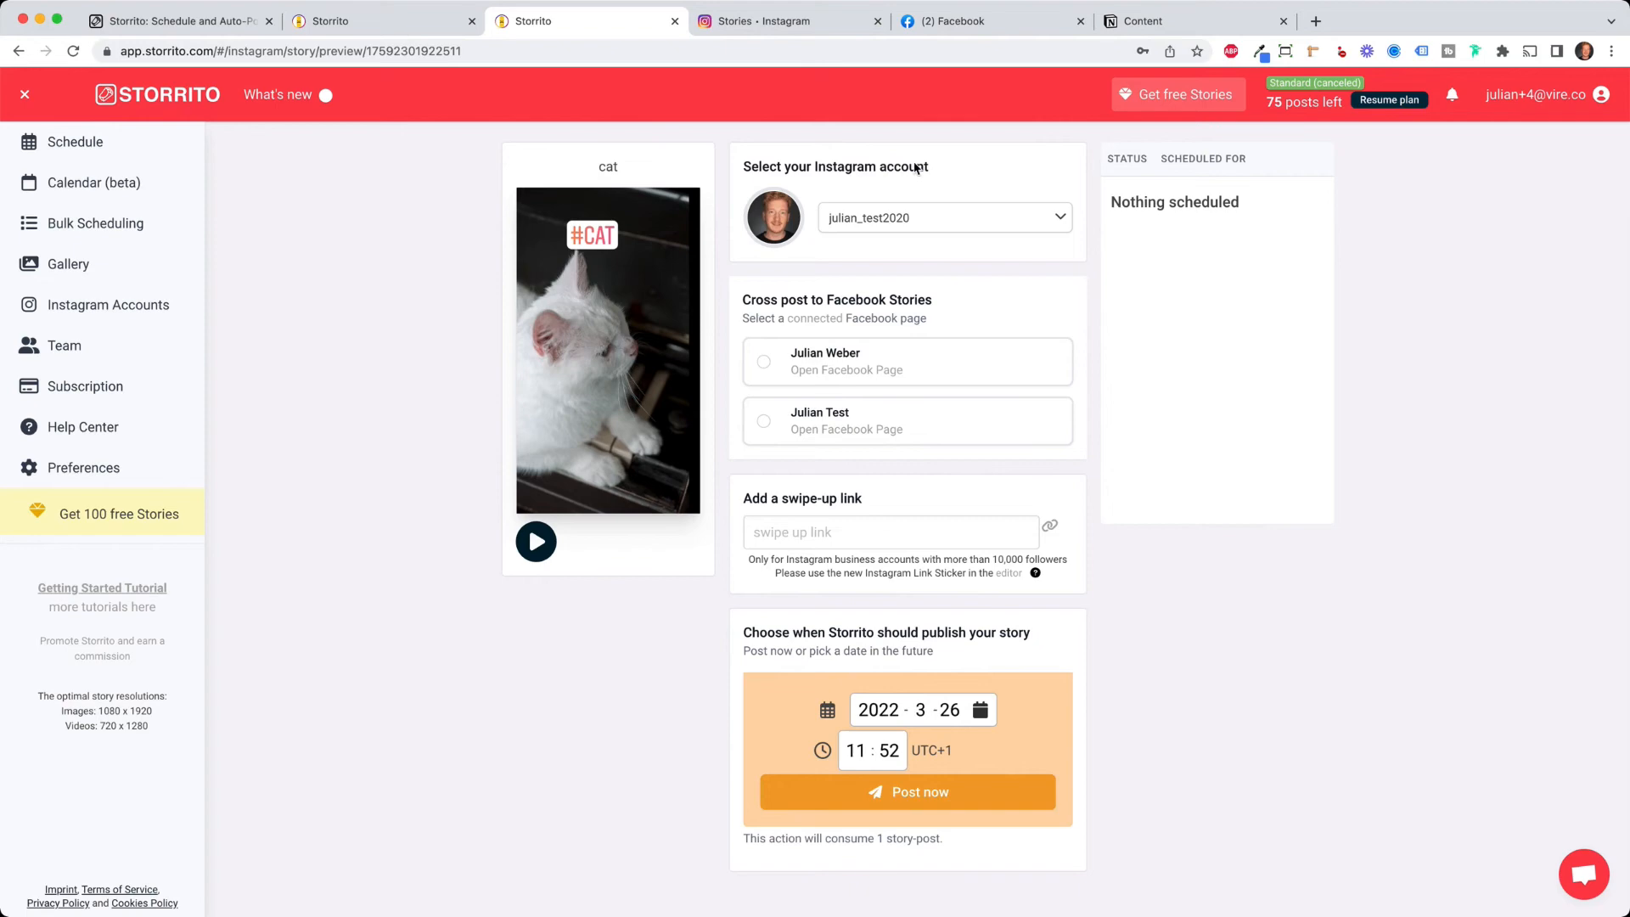
left_click(944, 218)
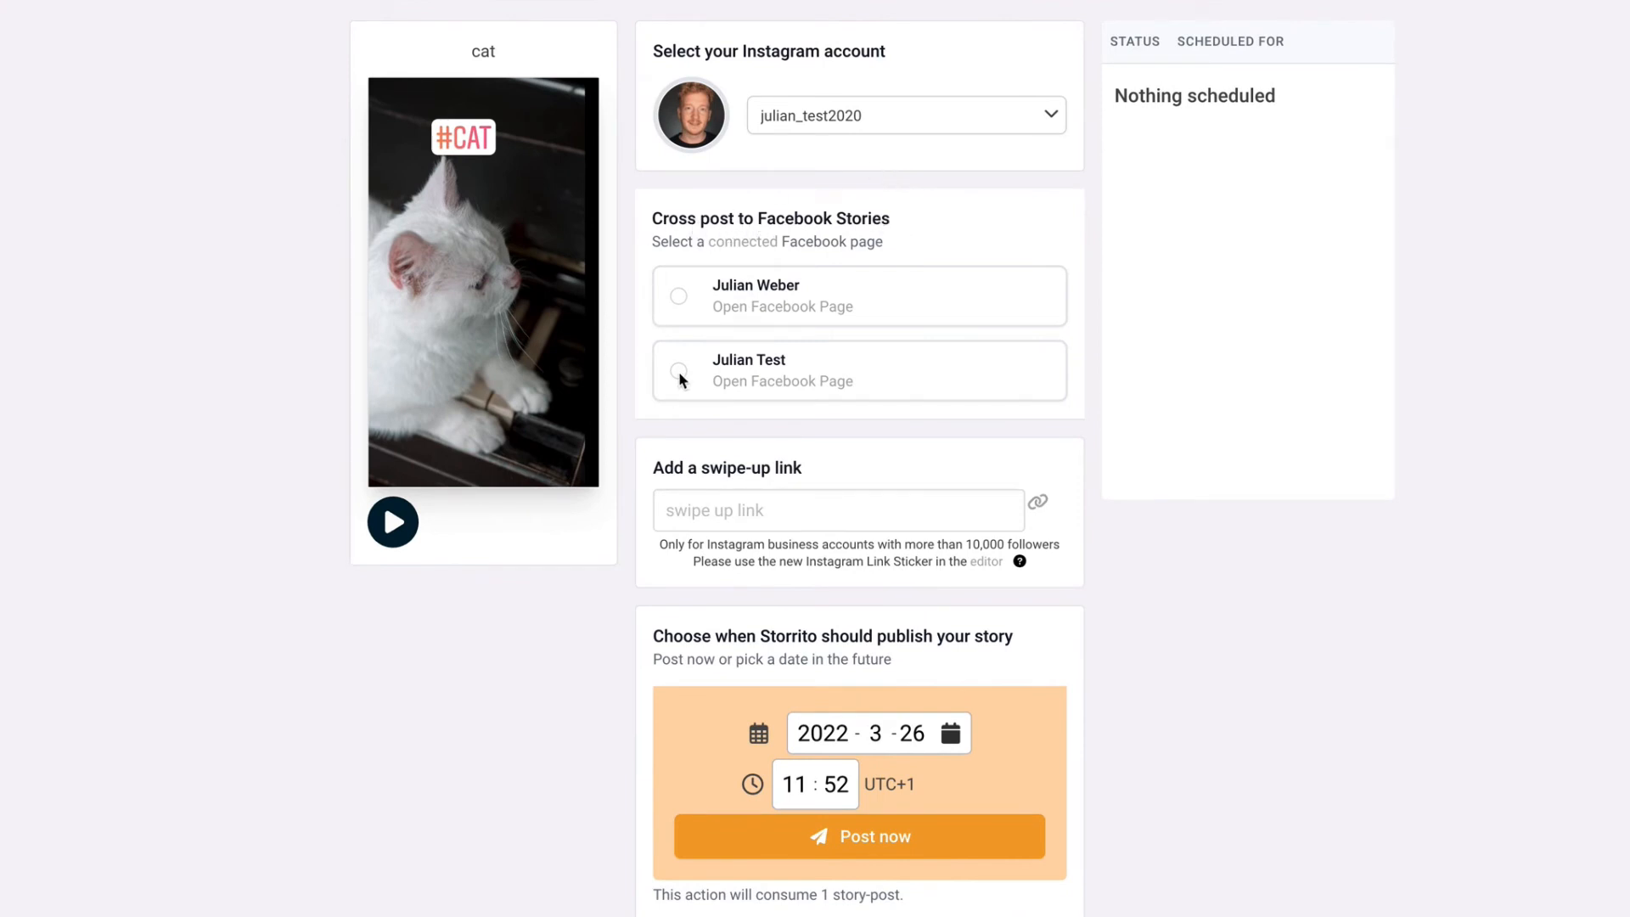
left_click(677, 370)
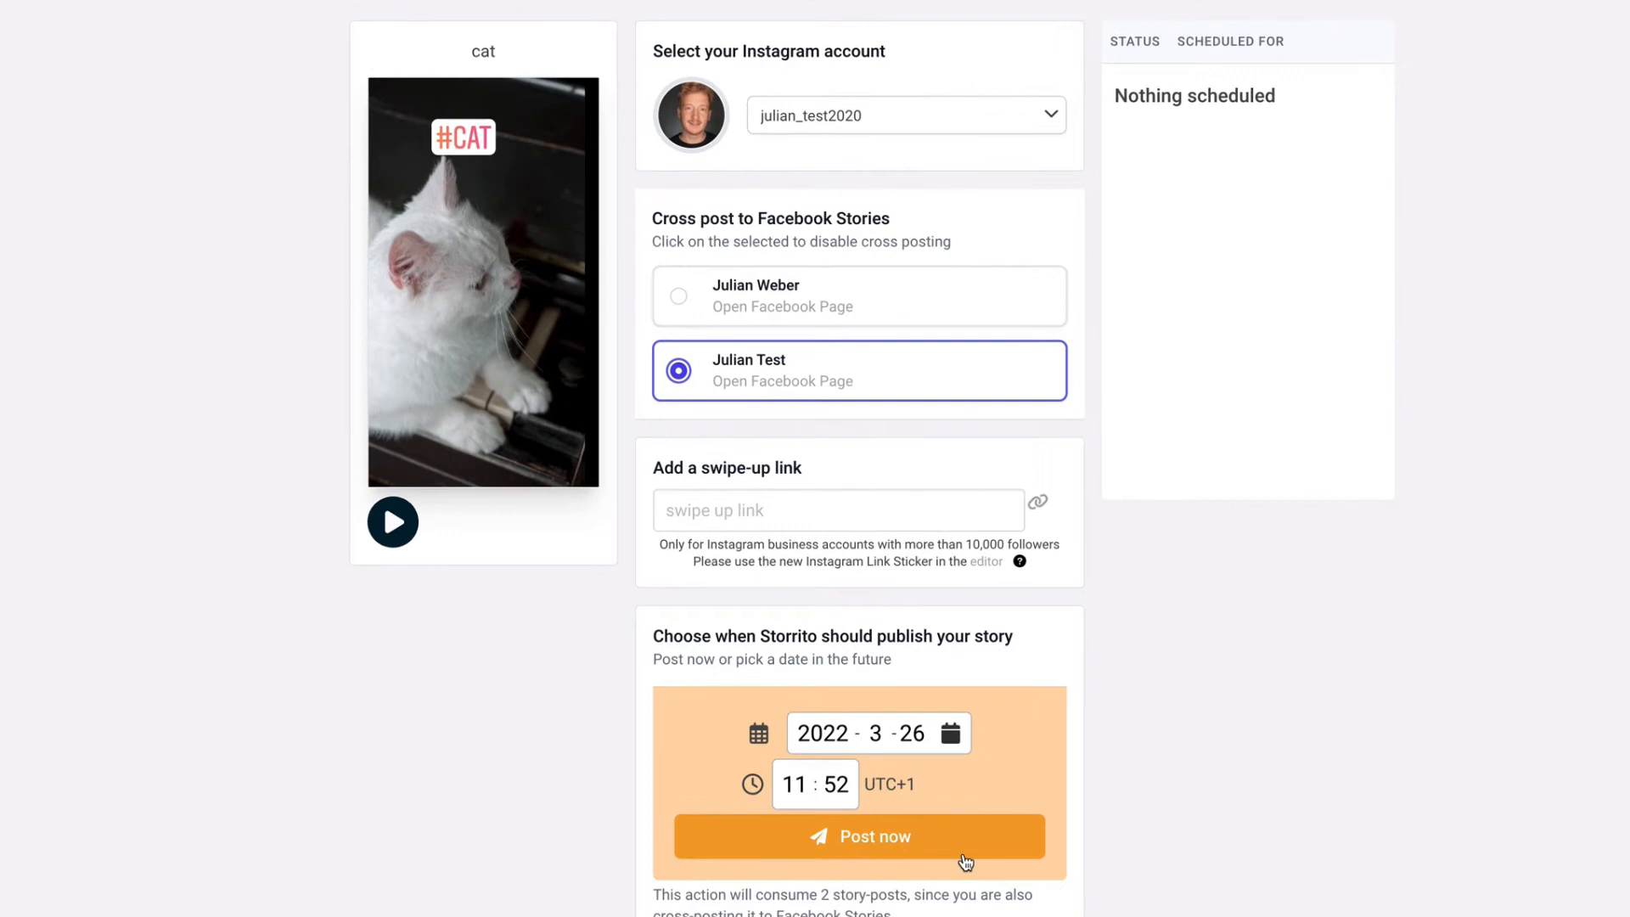
left_click(859, 836)
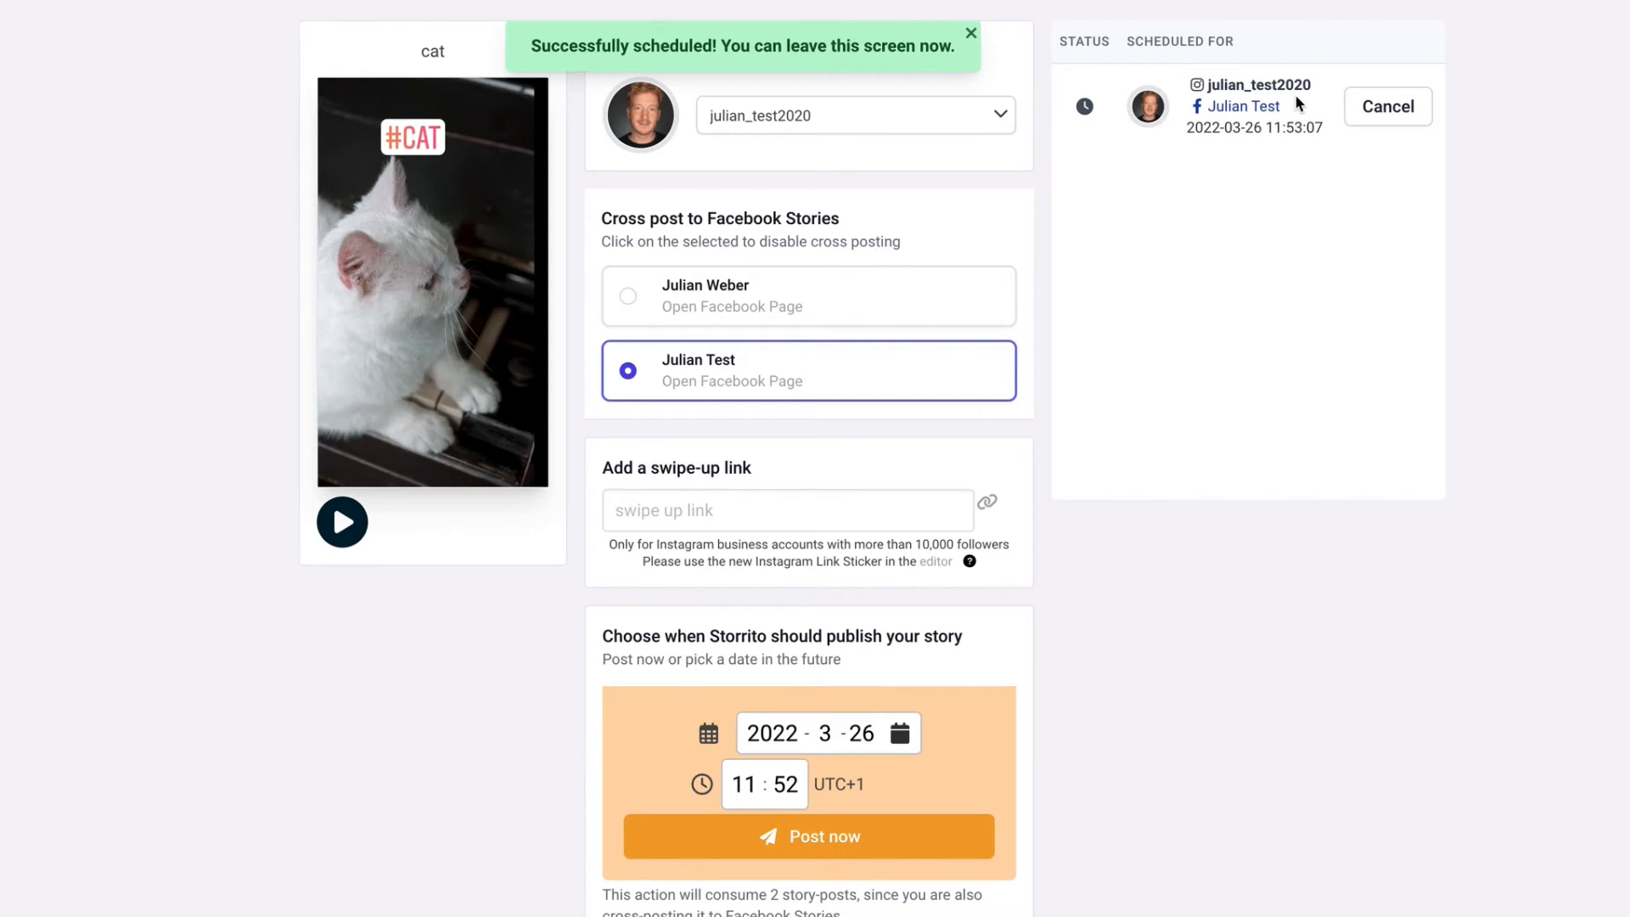
mouse_move(341, 153)
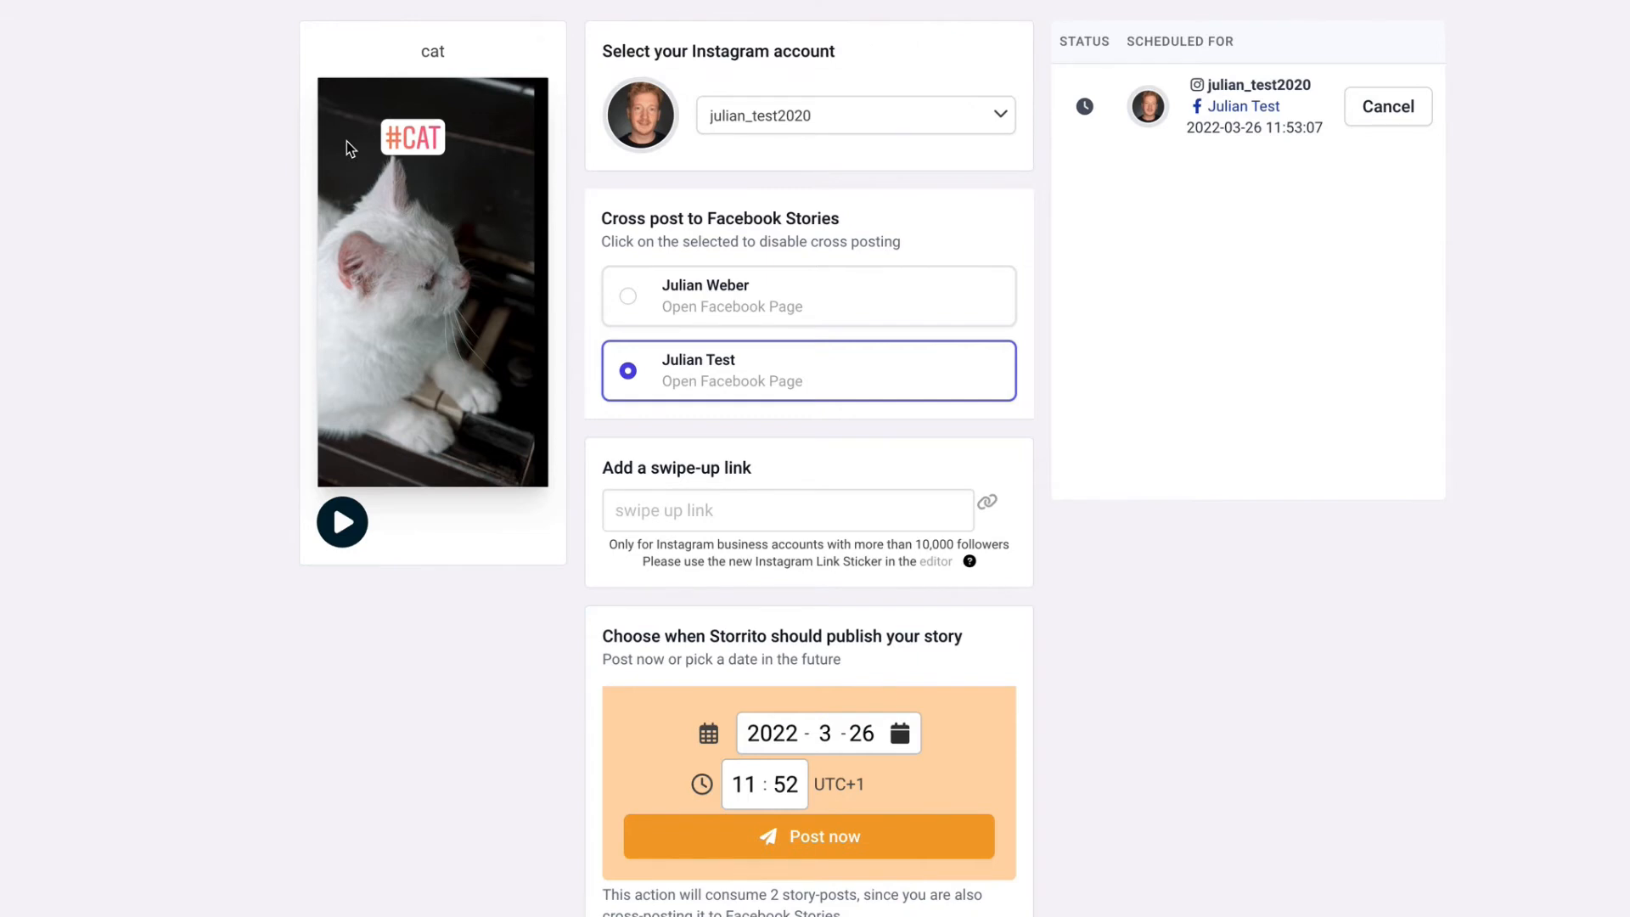
mouse_move(438, 158)
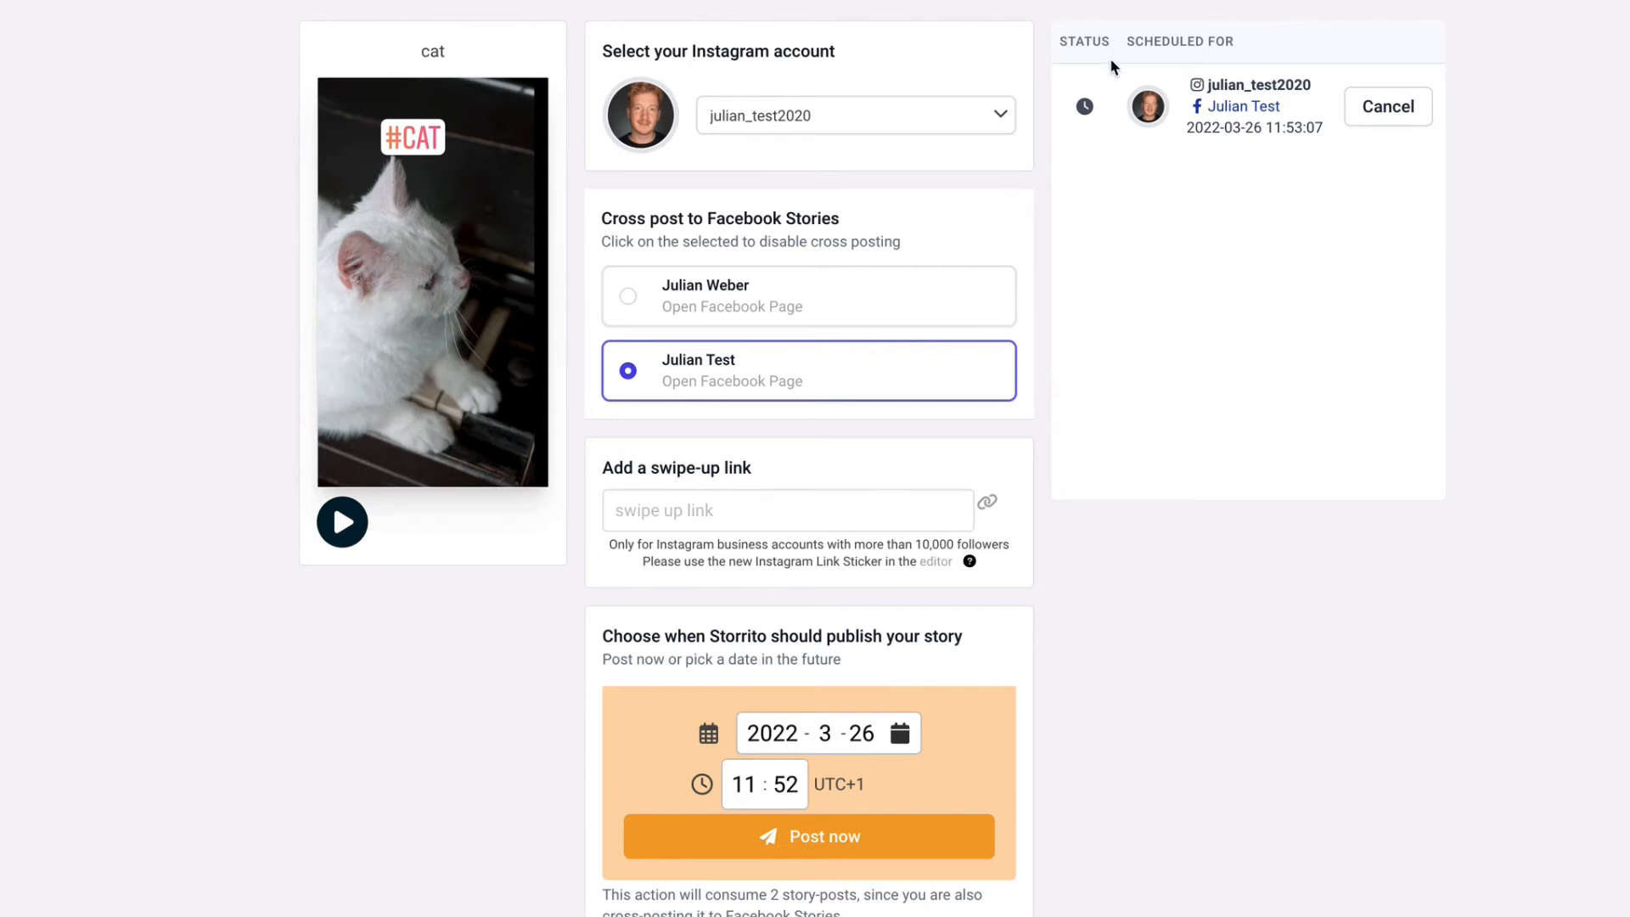
mouse_move(1091, 518)
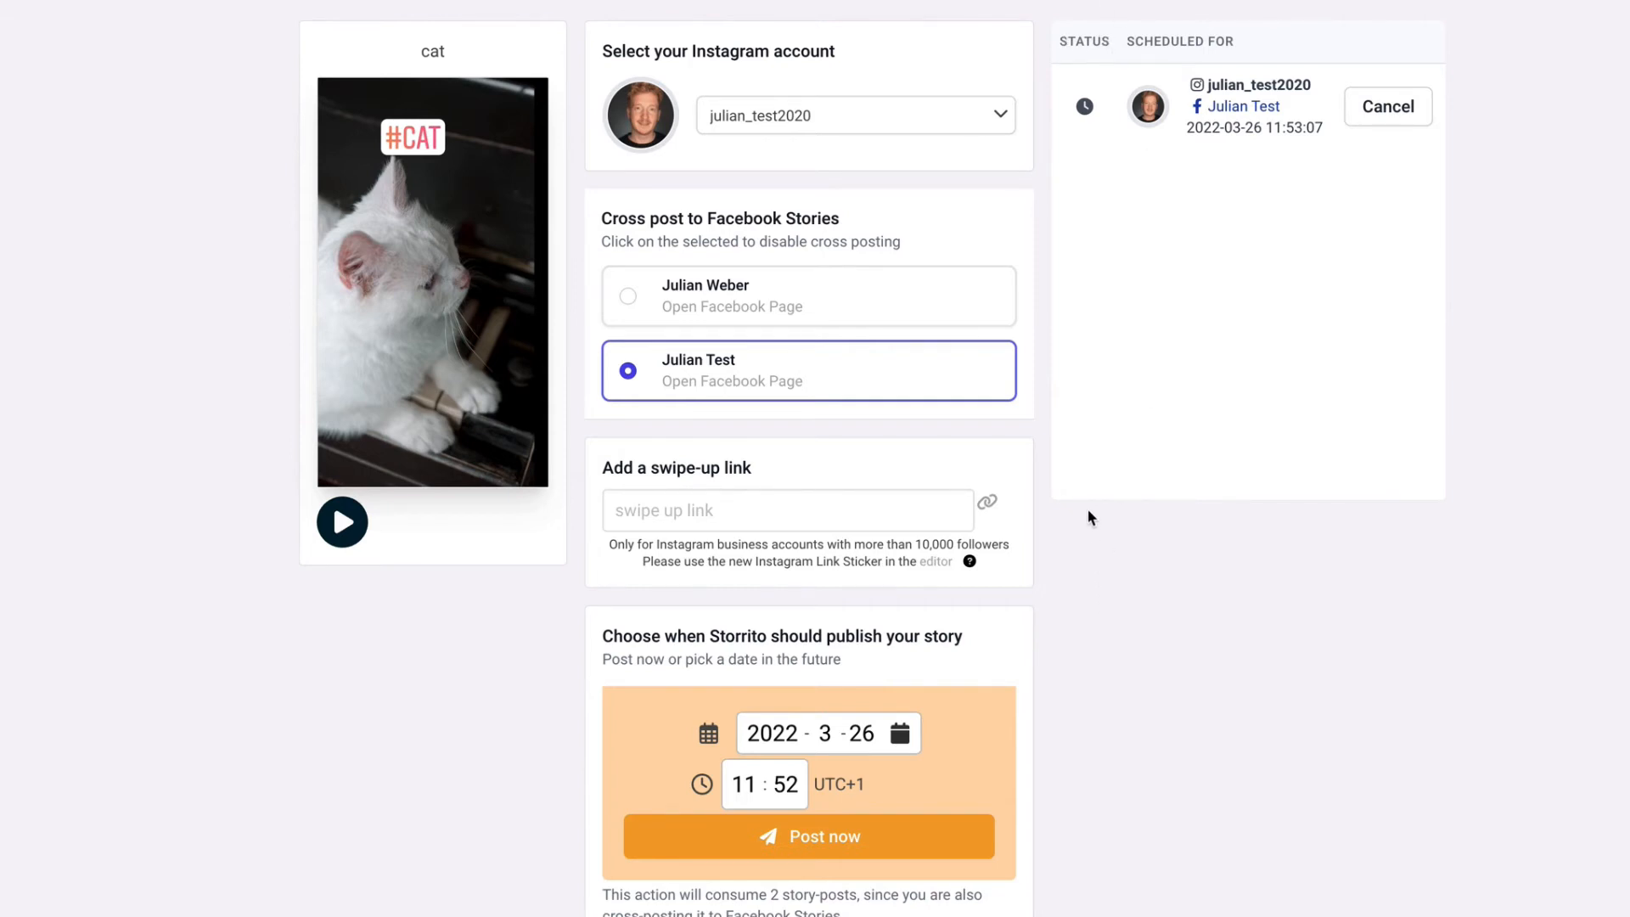
left_click(901, 733)
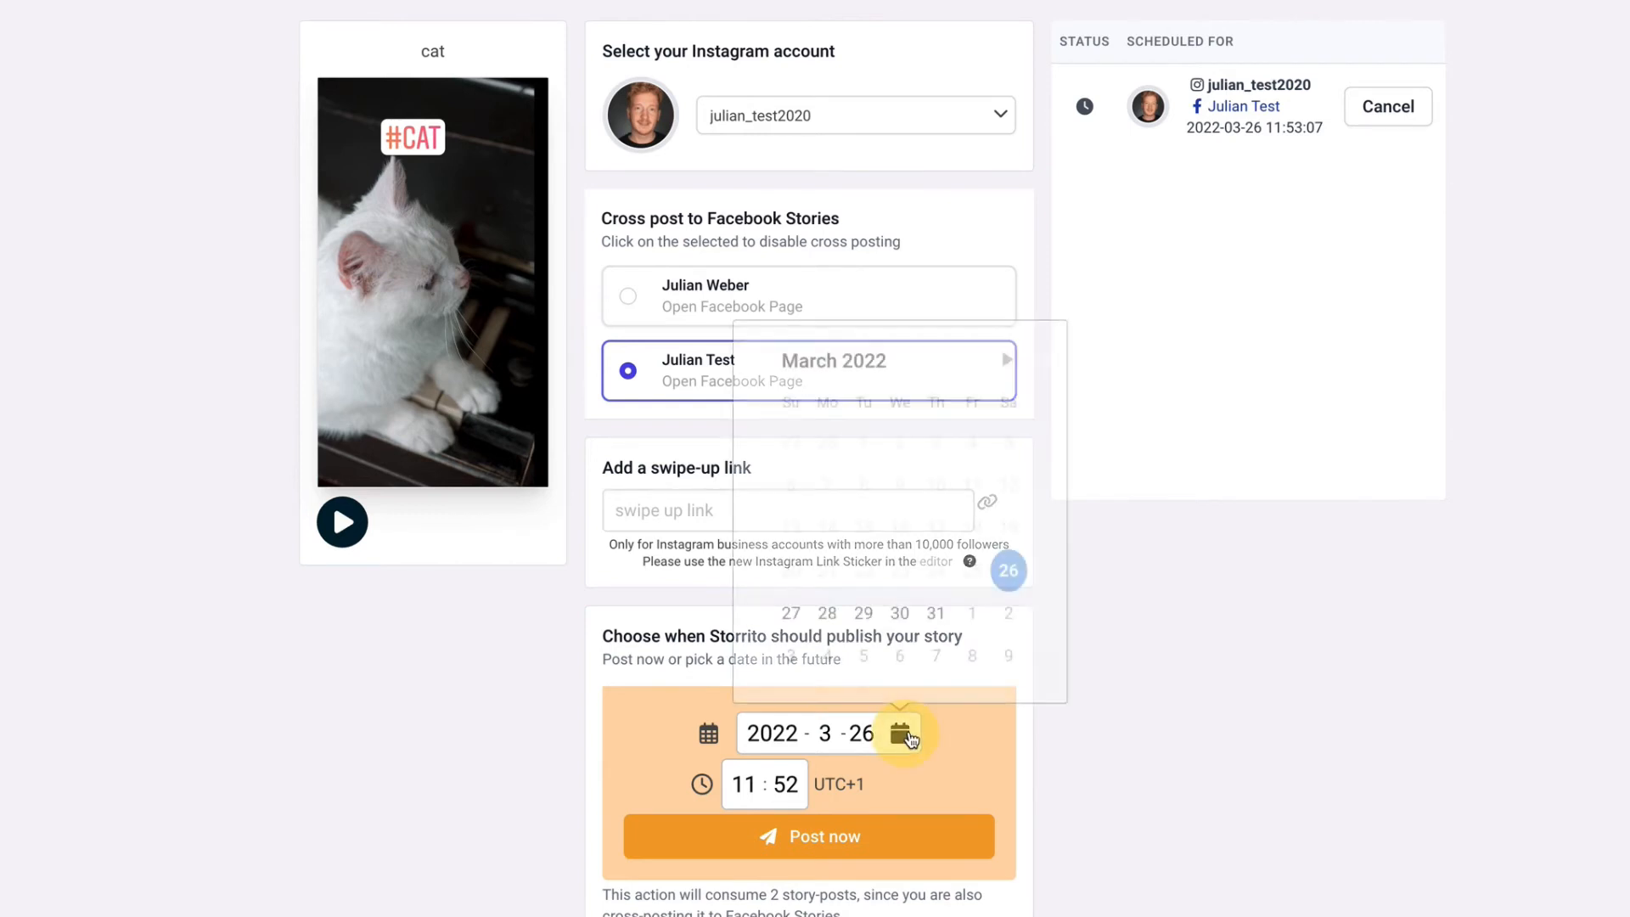
Schedule a second posting for 27 March 2022 at 11:00, cross-posted to Facebook
left_click(900, 734)
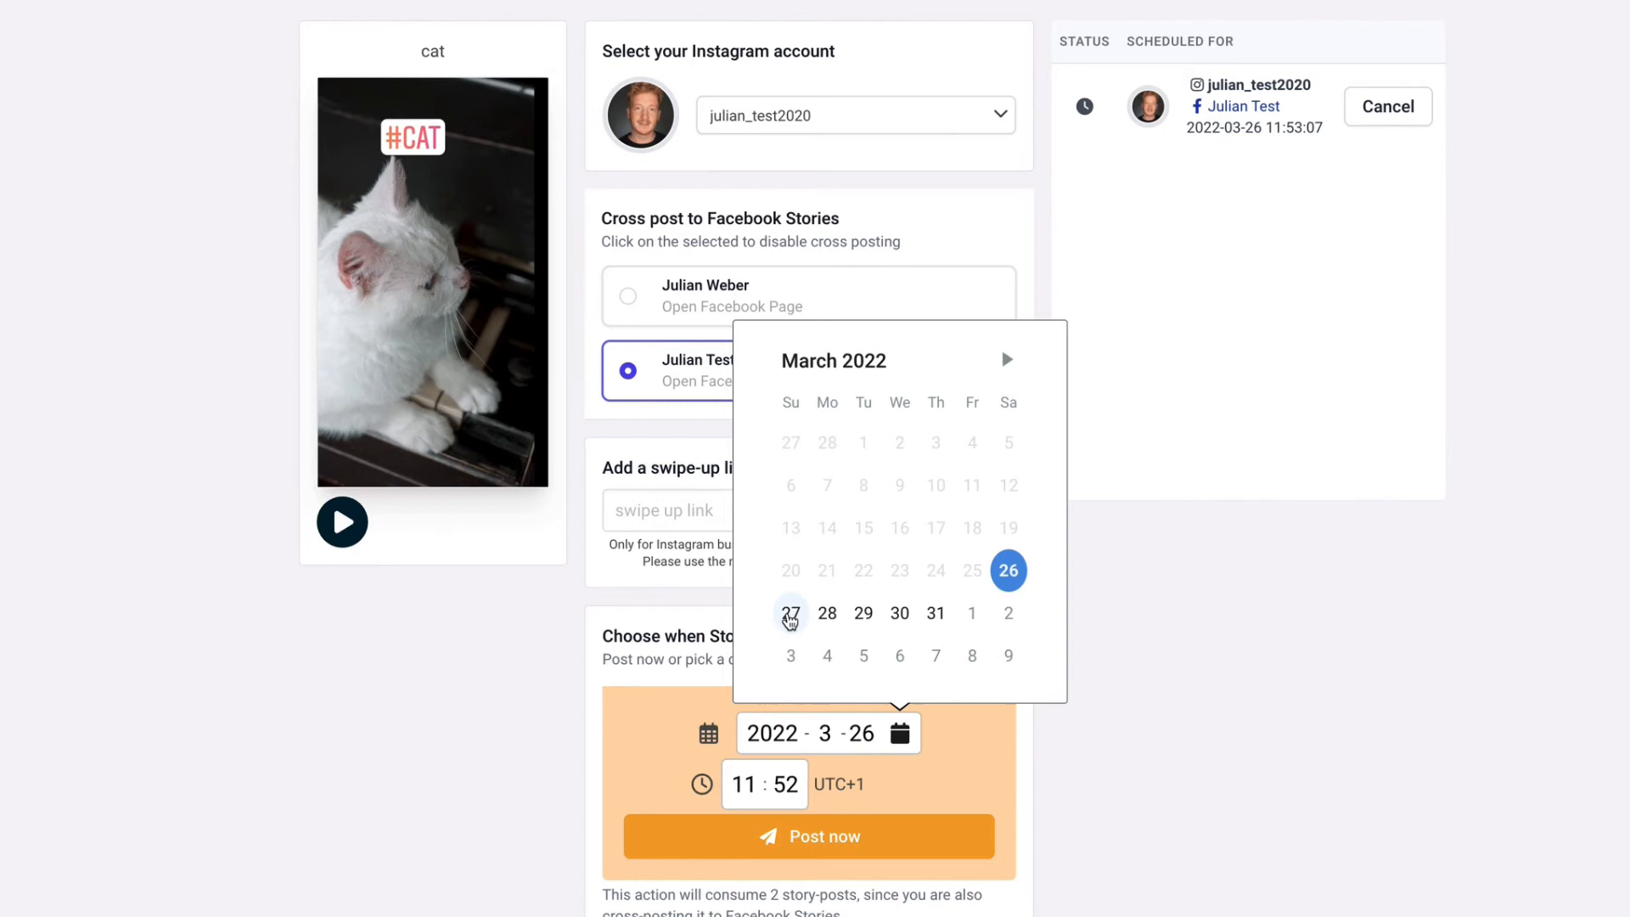
left_click(790, 613)
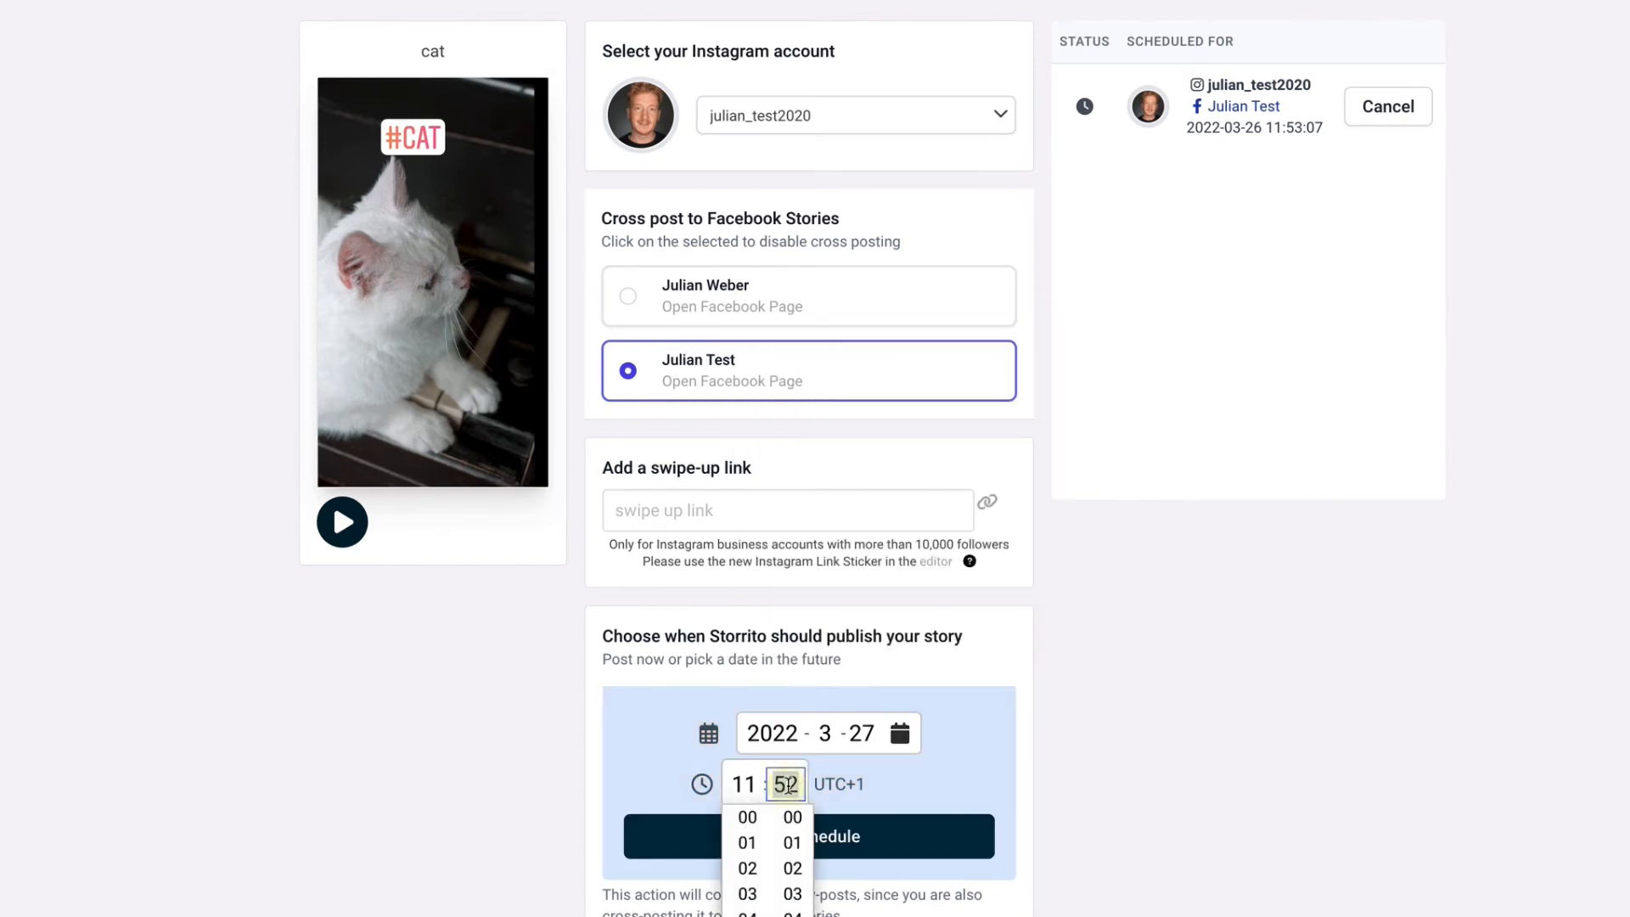
left_click(793, 816)
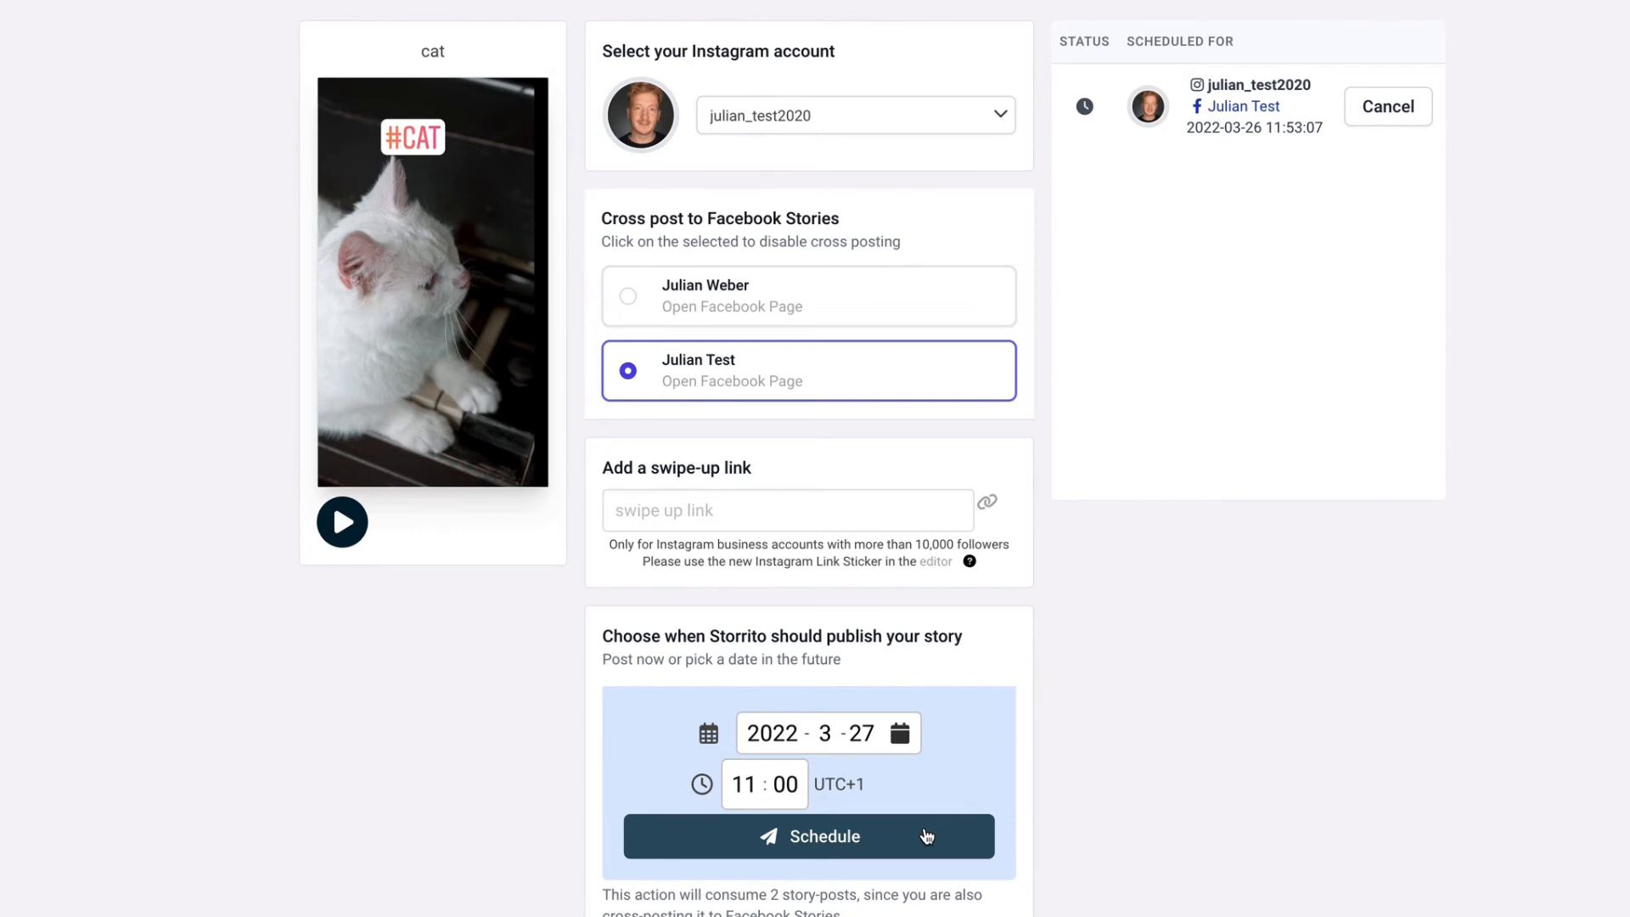
left_click(809, 836)
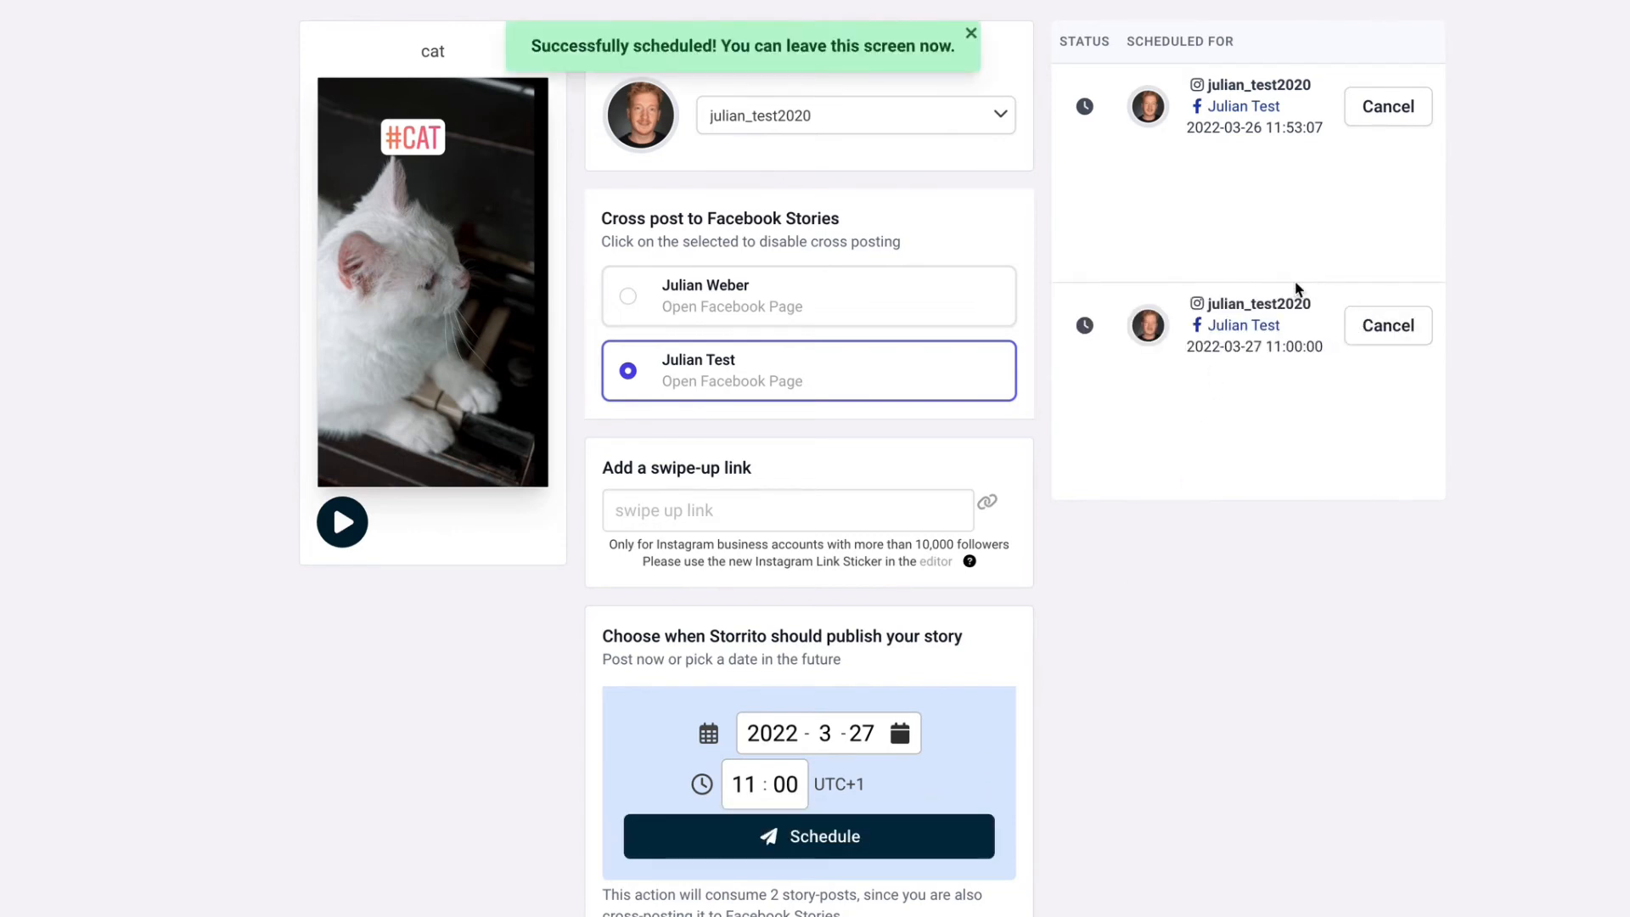
mouse_move(1110, 353)
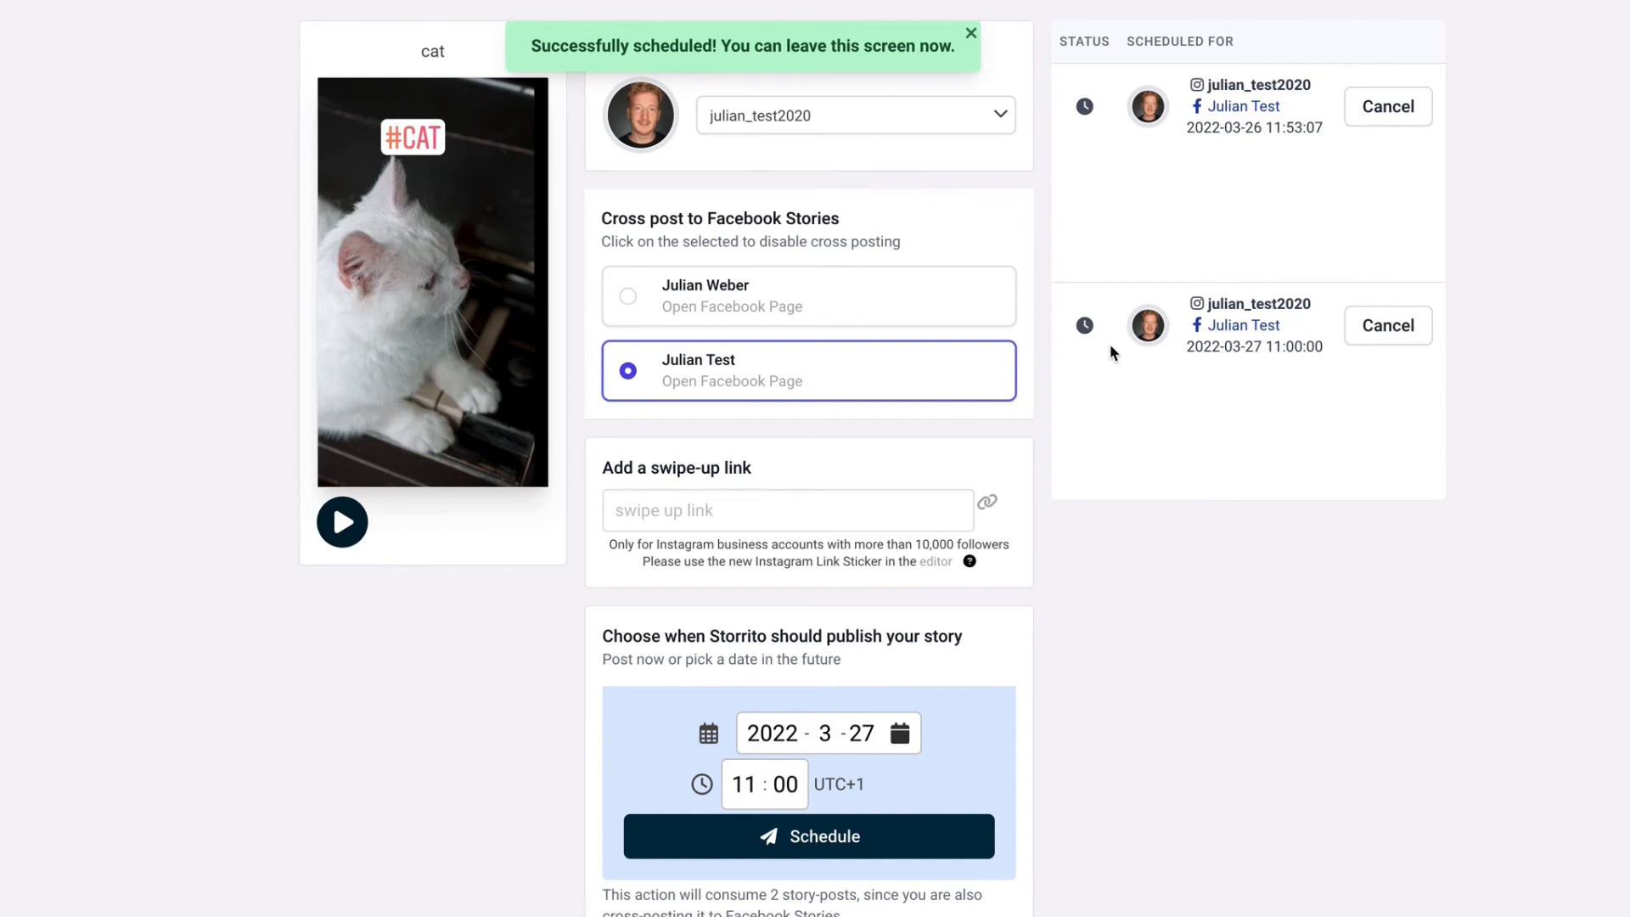
Cancel the 27 March schedule, leaving the 03-26 story publishing
left_click(970, 32)
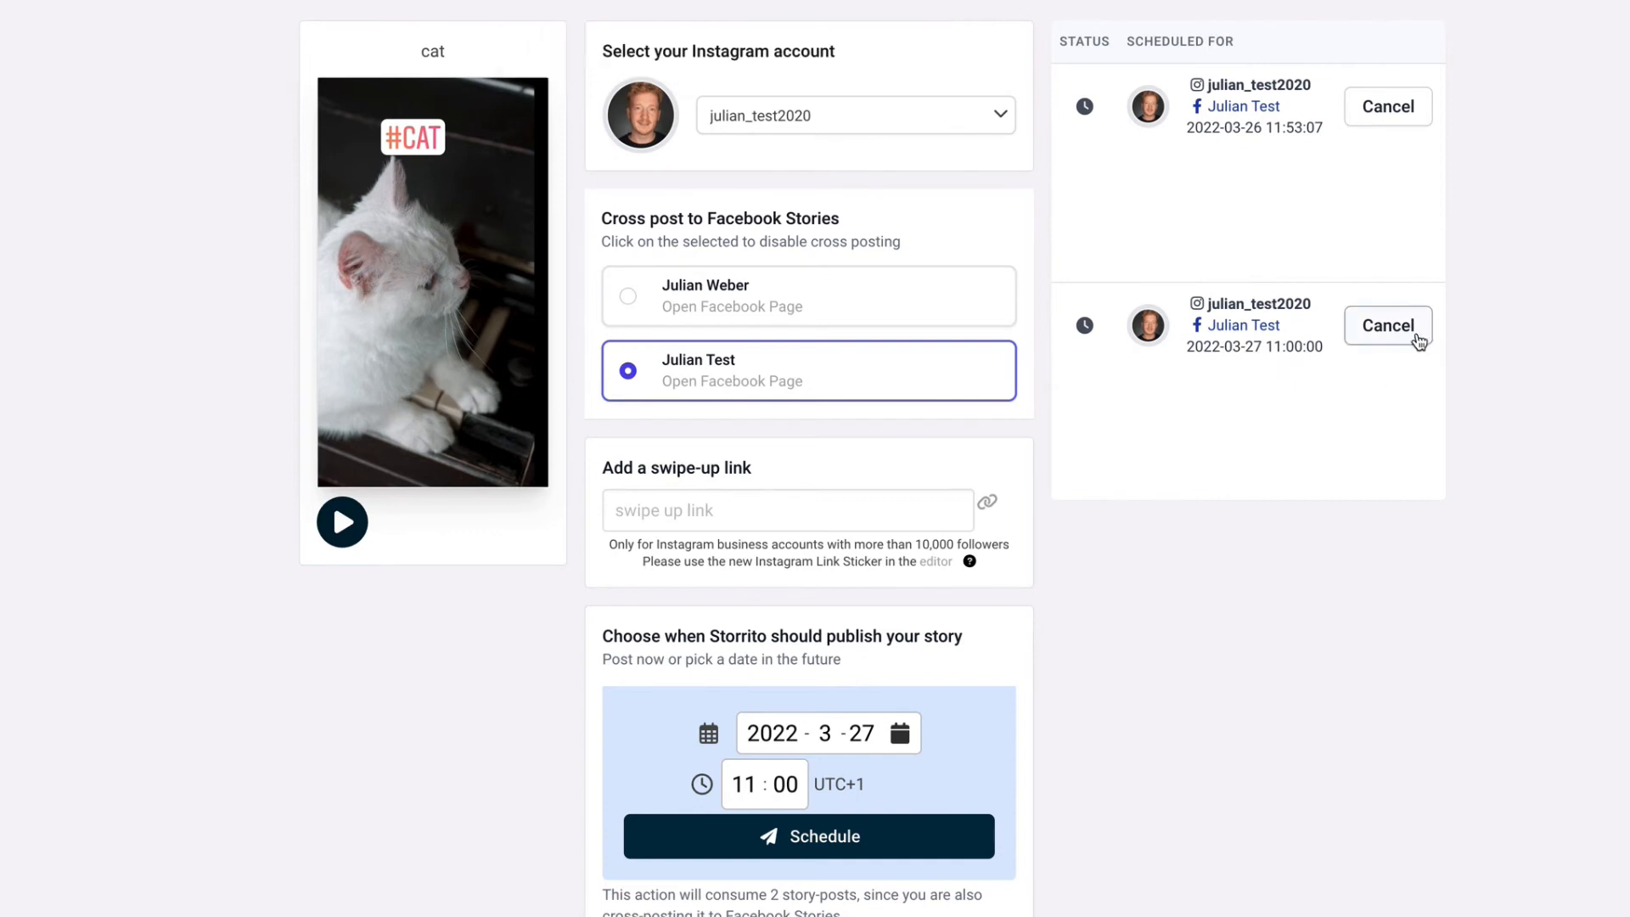
left_click(1388, 326)
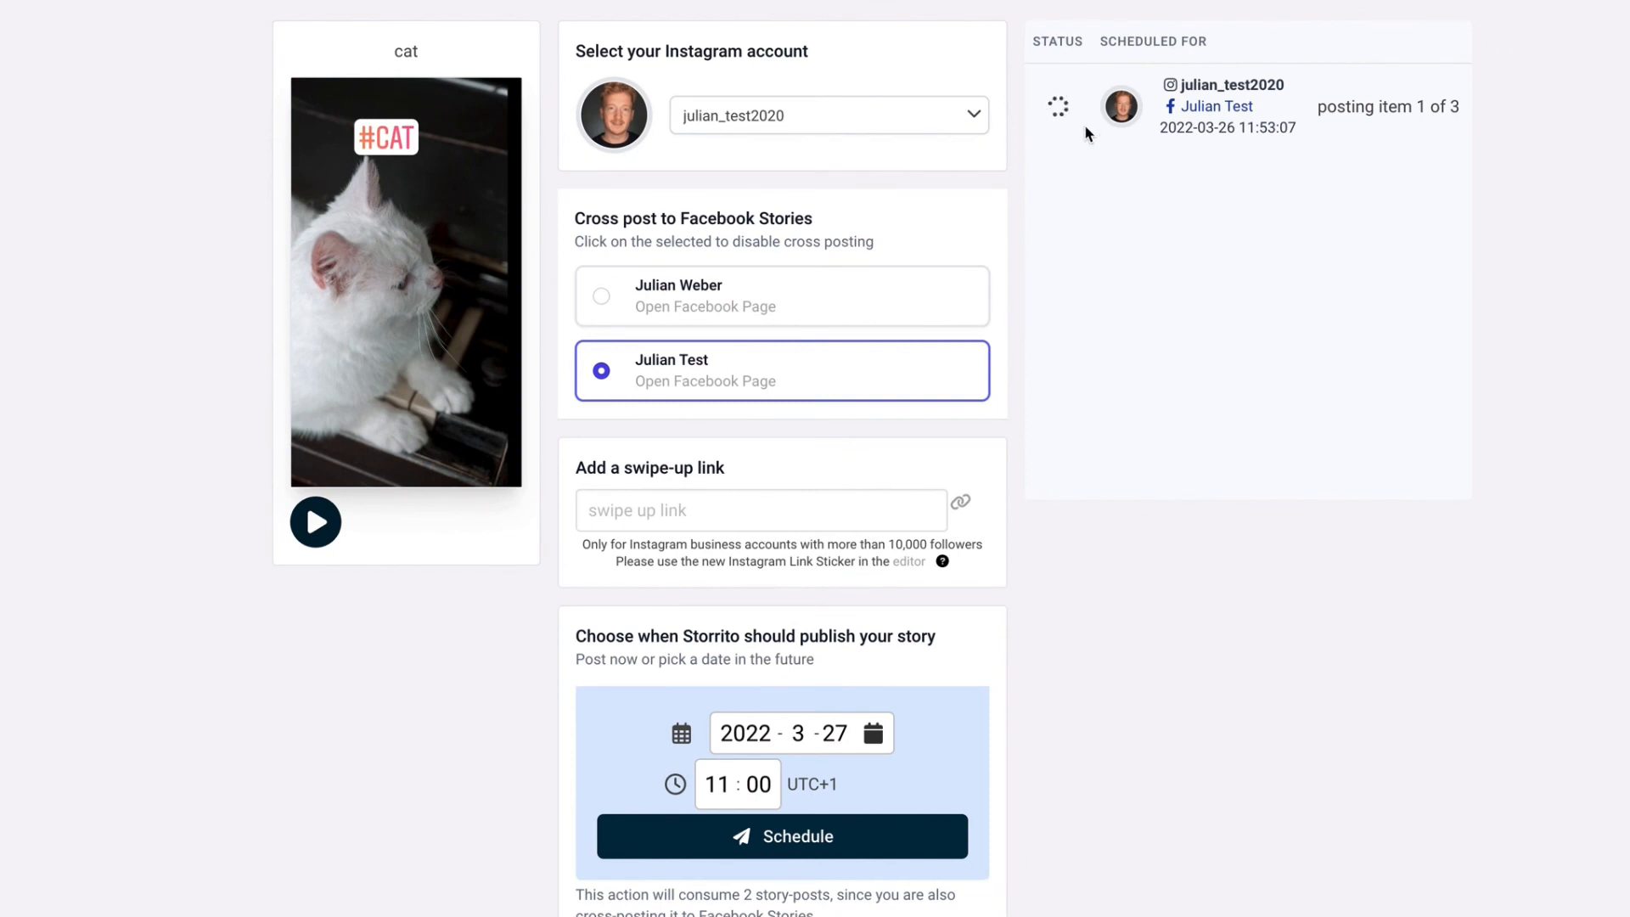
mouse_move(1418, 112)
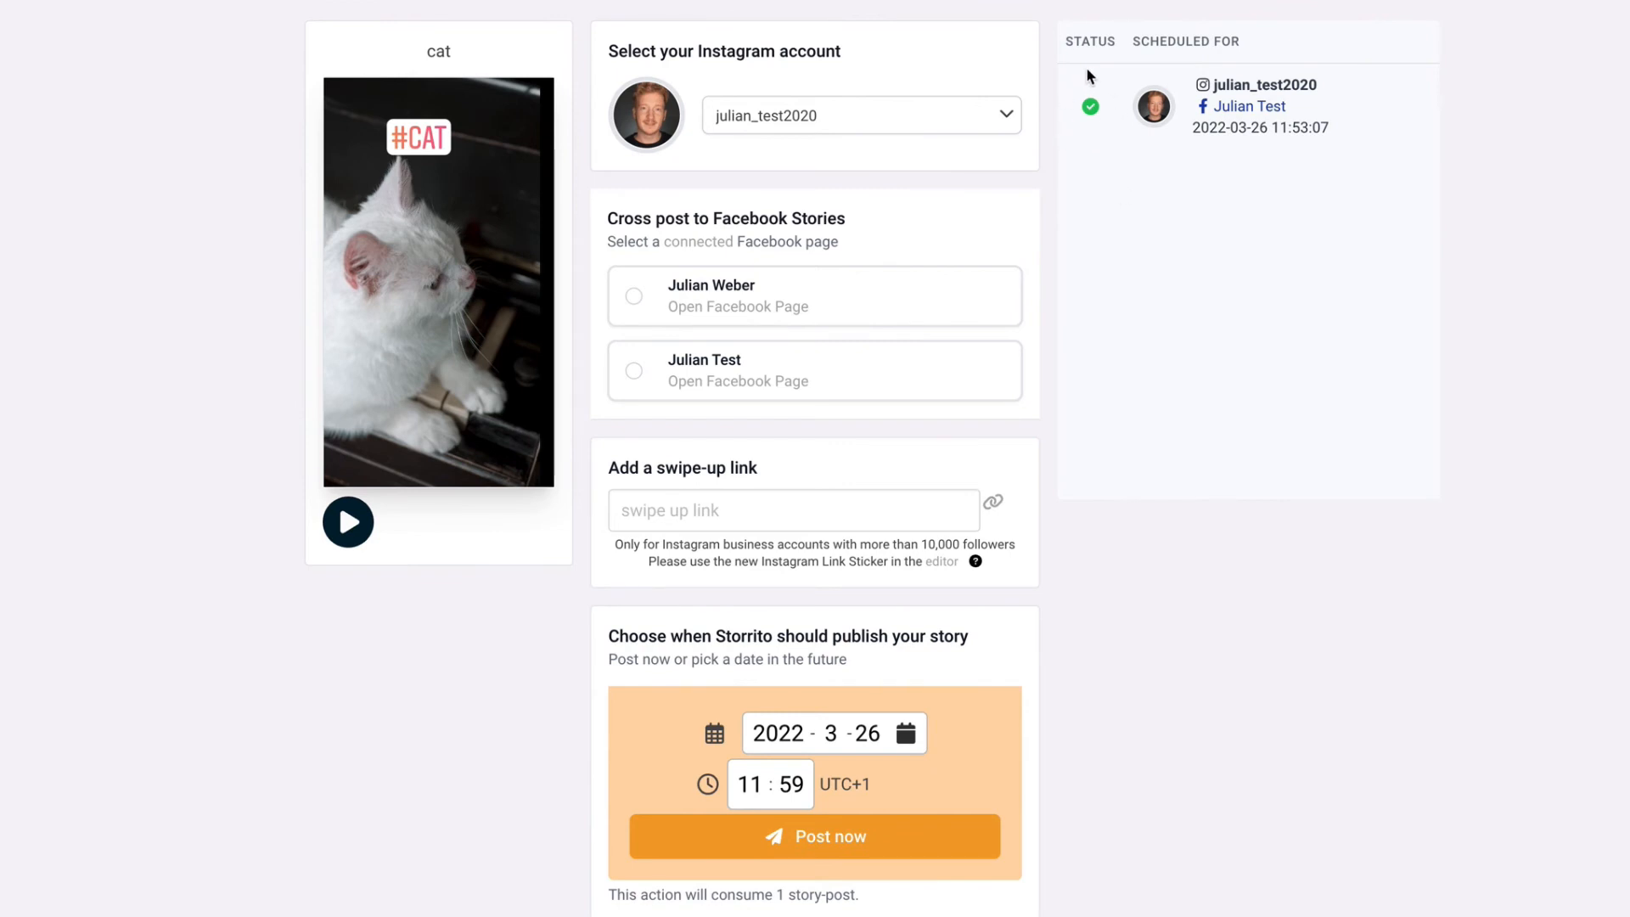
mouse_move(1115, 105)
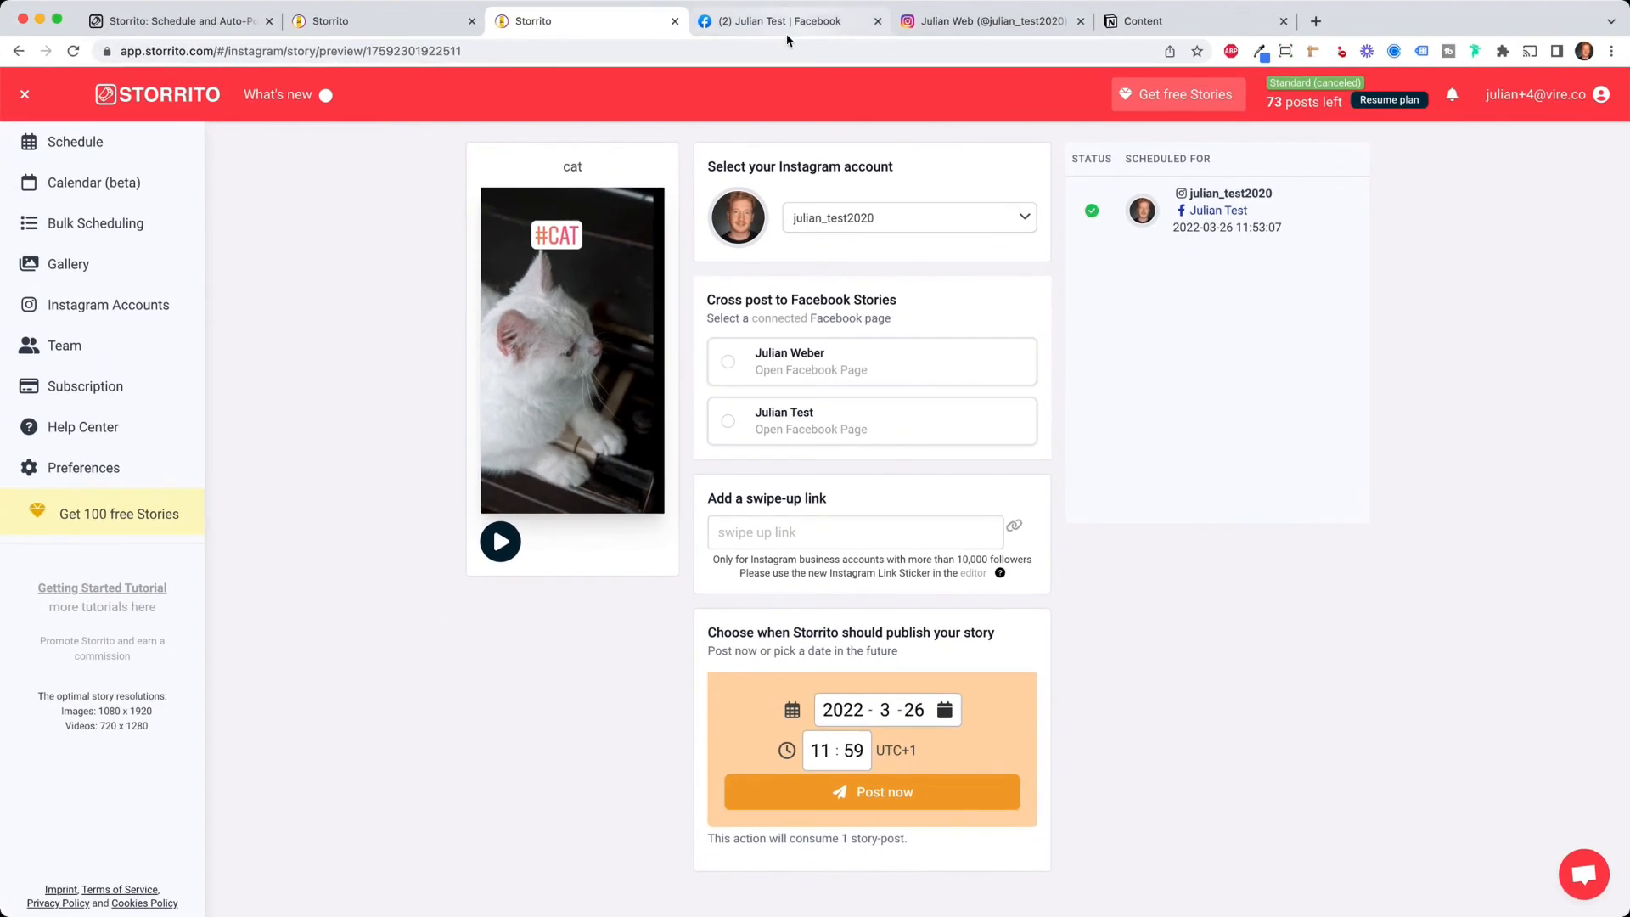
mouse_move(786, 21)
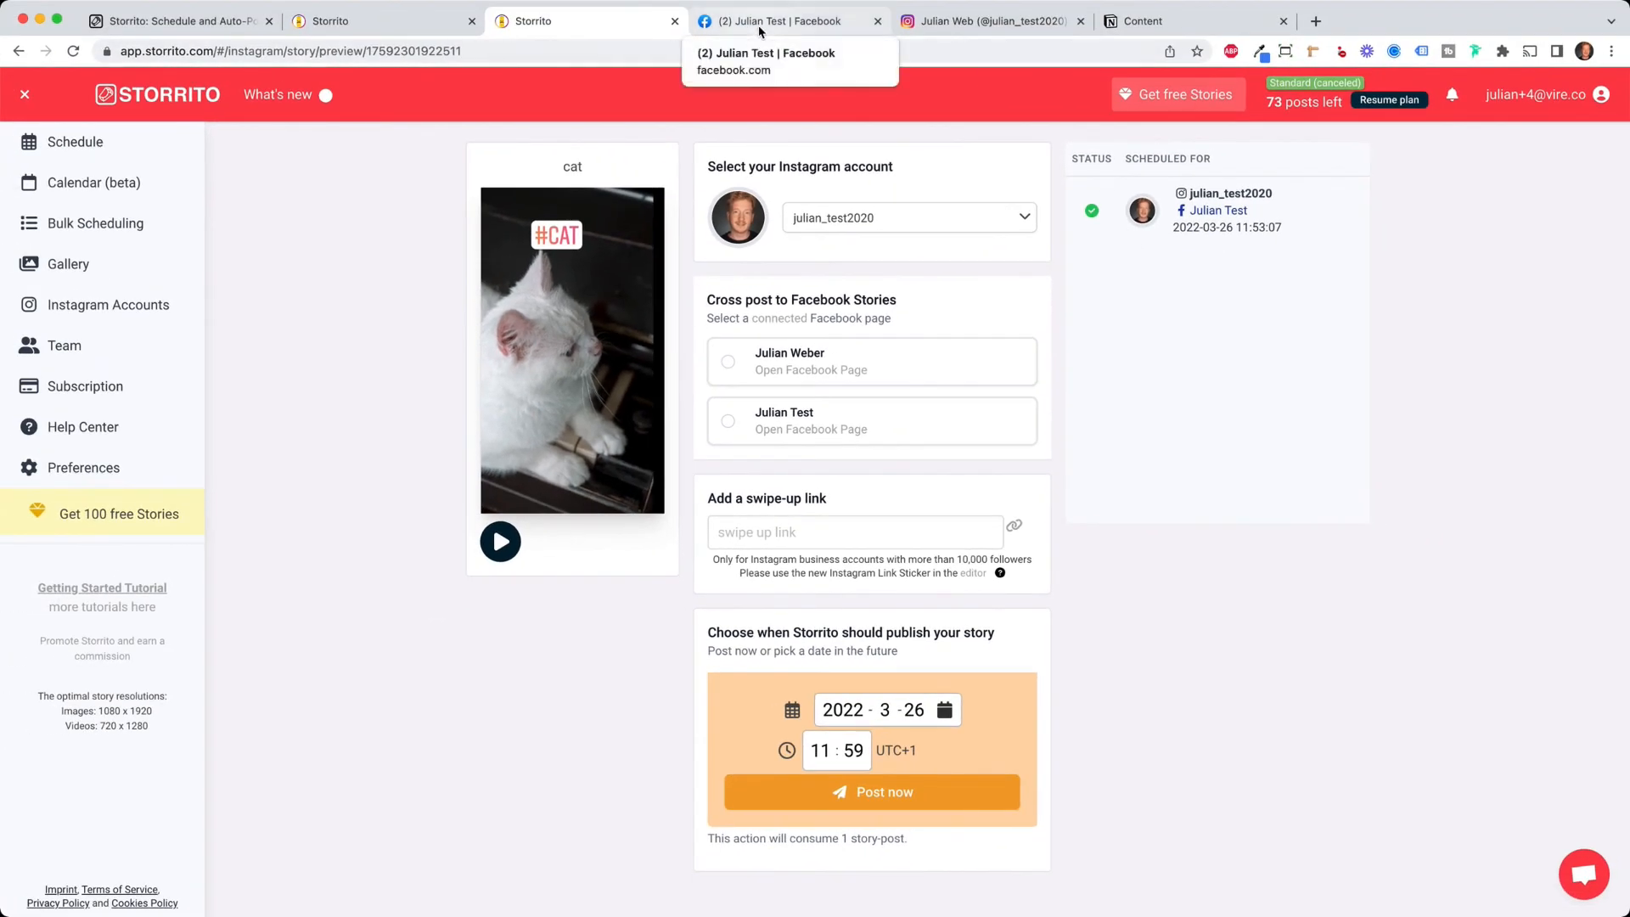
View the Julian Test Facebook page's story and confirm the #CAT cat video is live
left_click(789, 21)
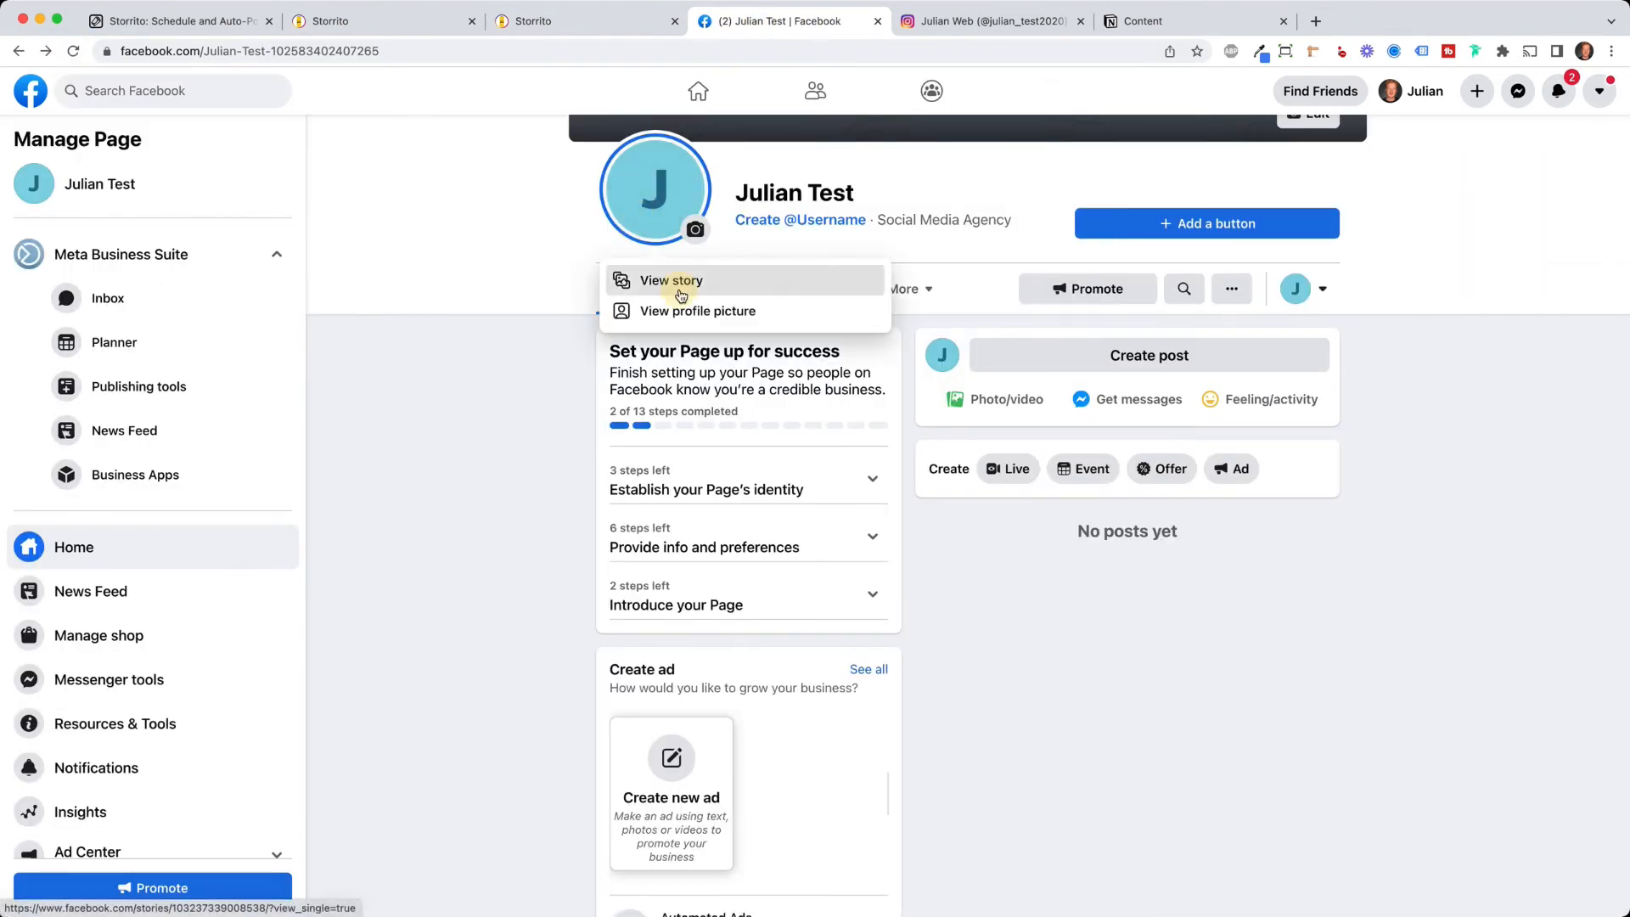
left_click(673, 280)
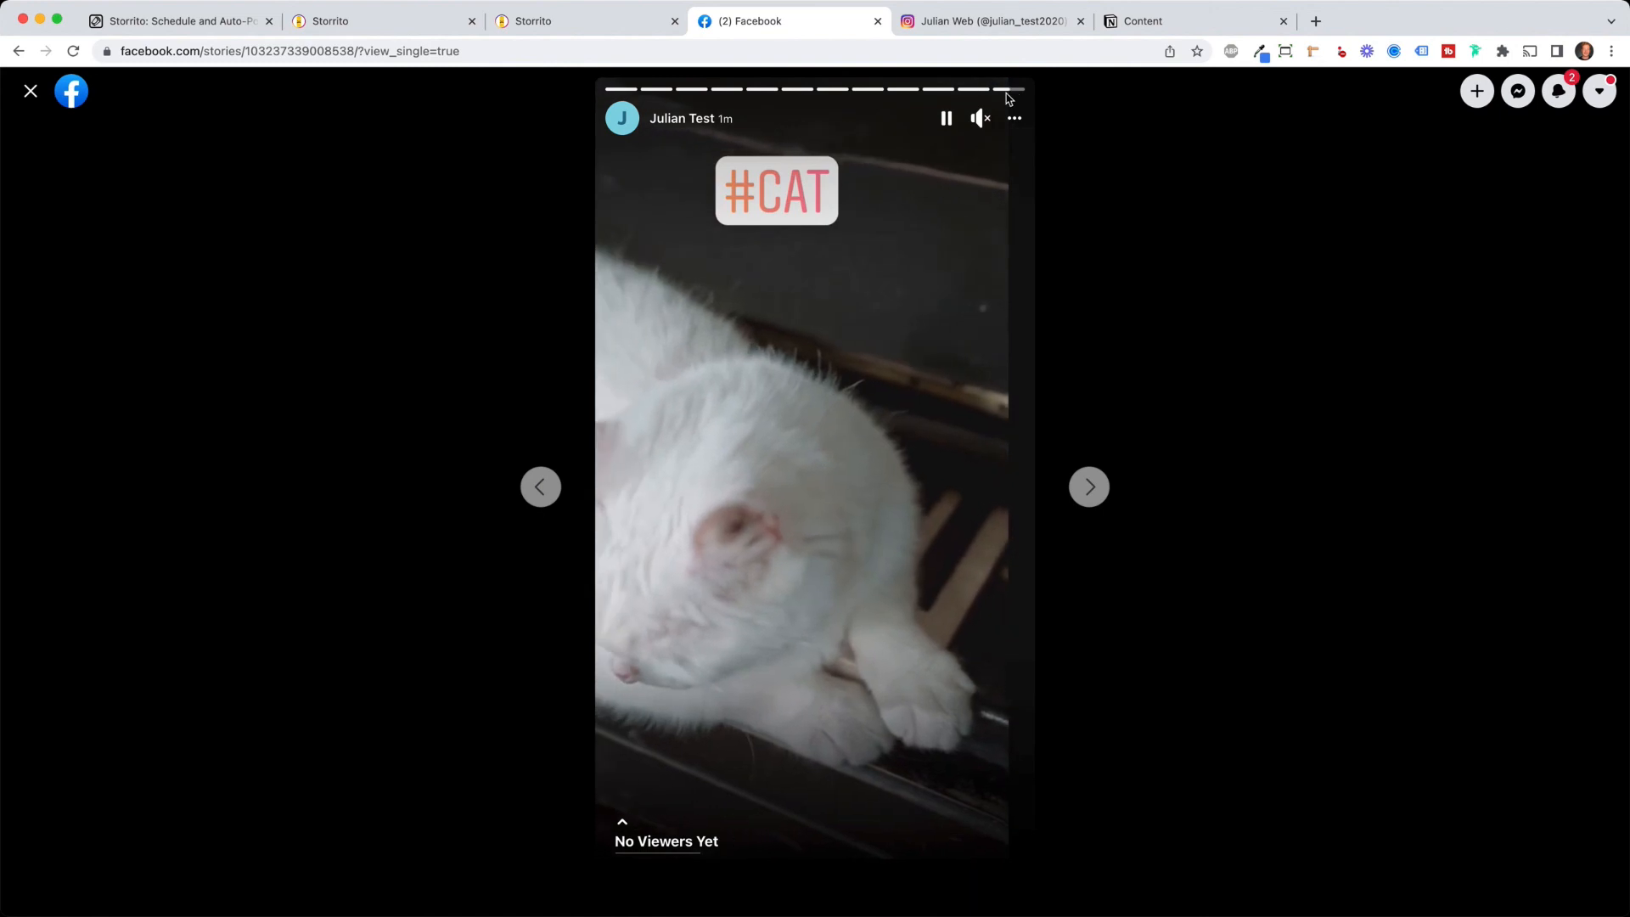
left_click(946, 117)
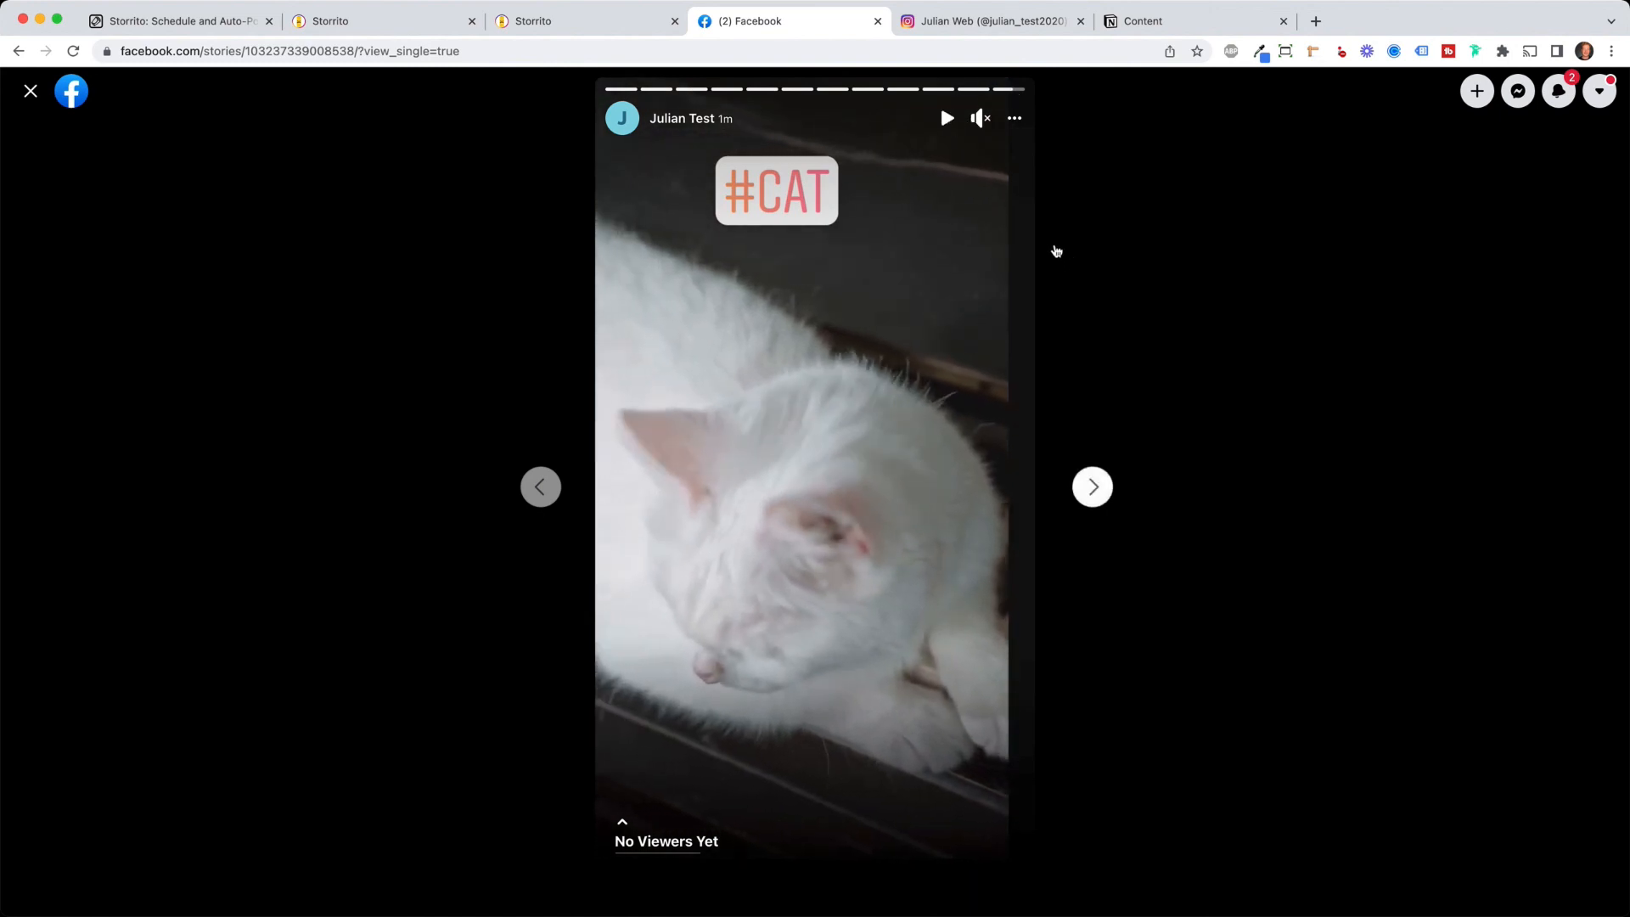
mouse_move(876, 209)
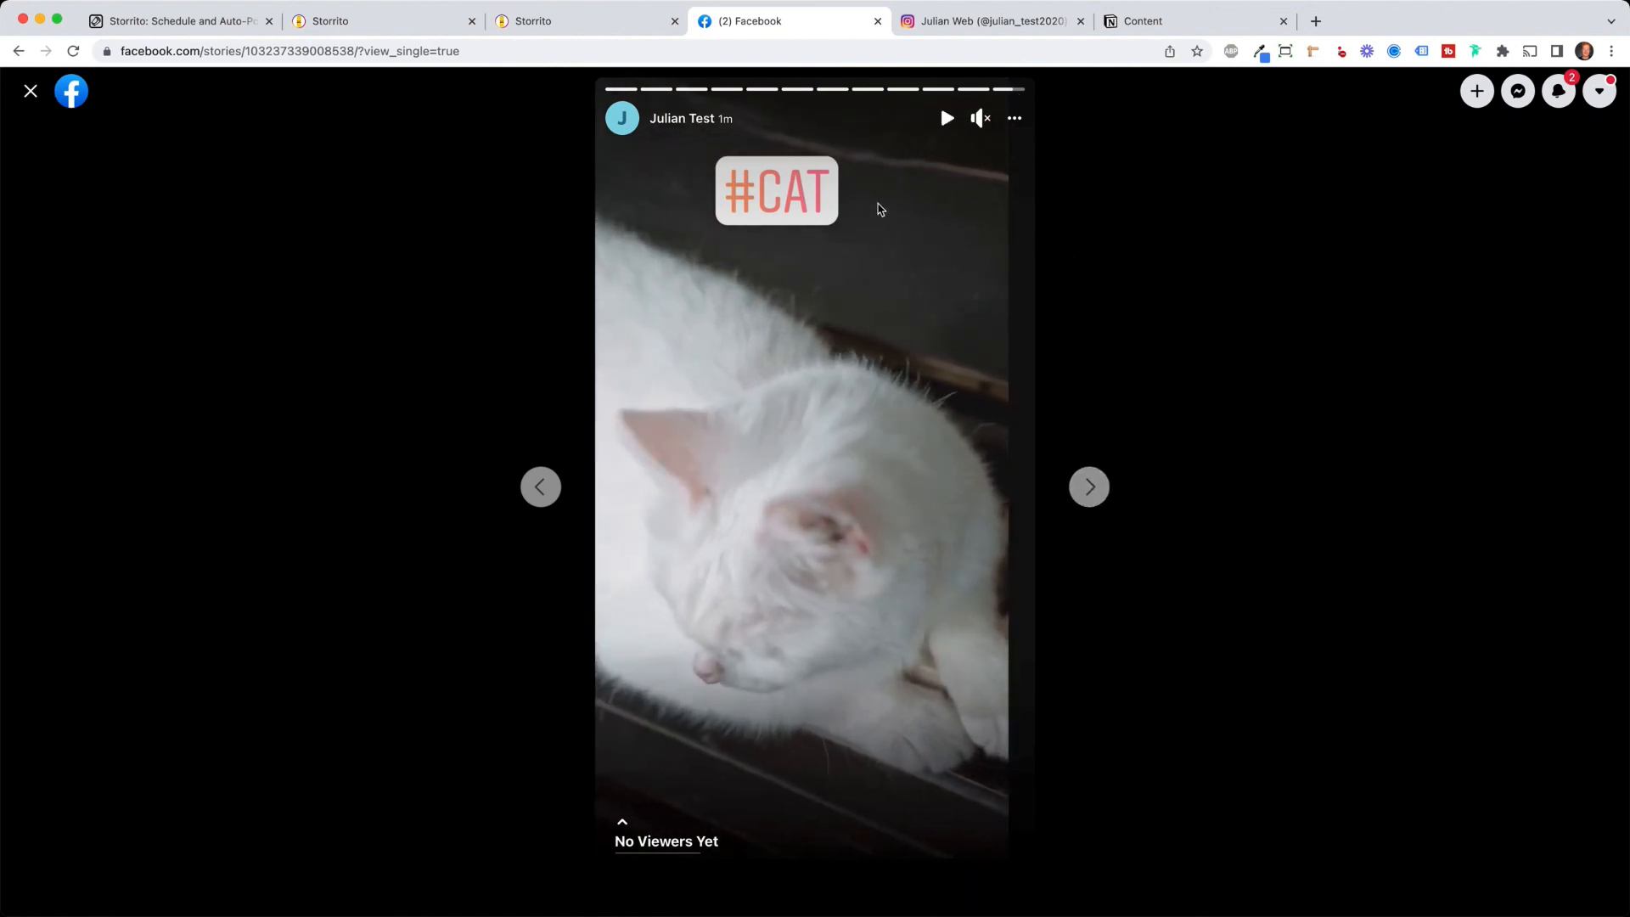
mouse_move(910, 129)
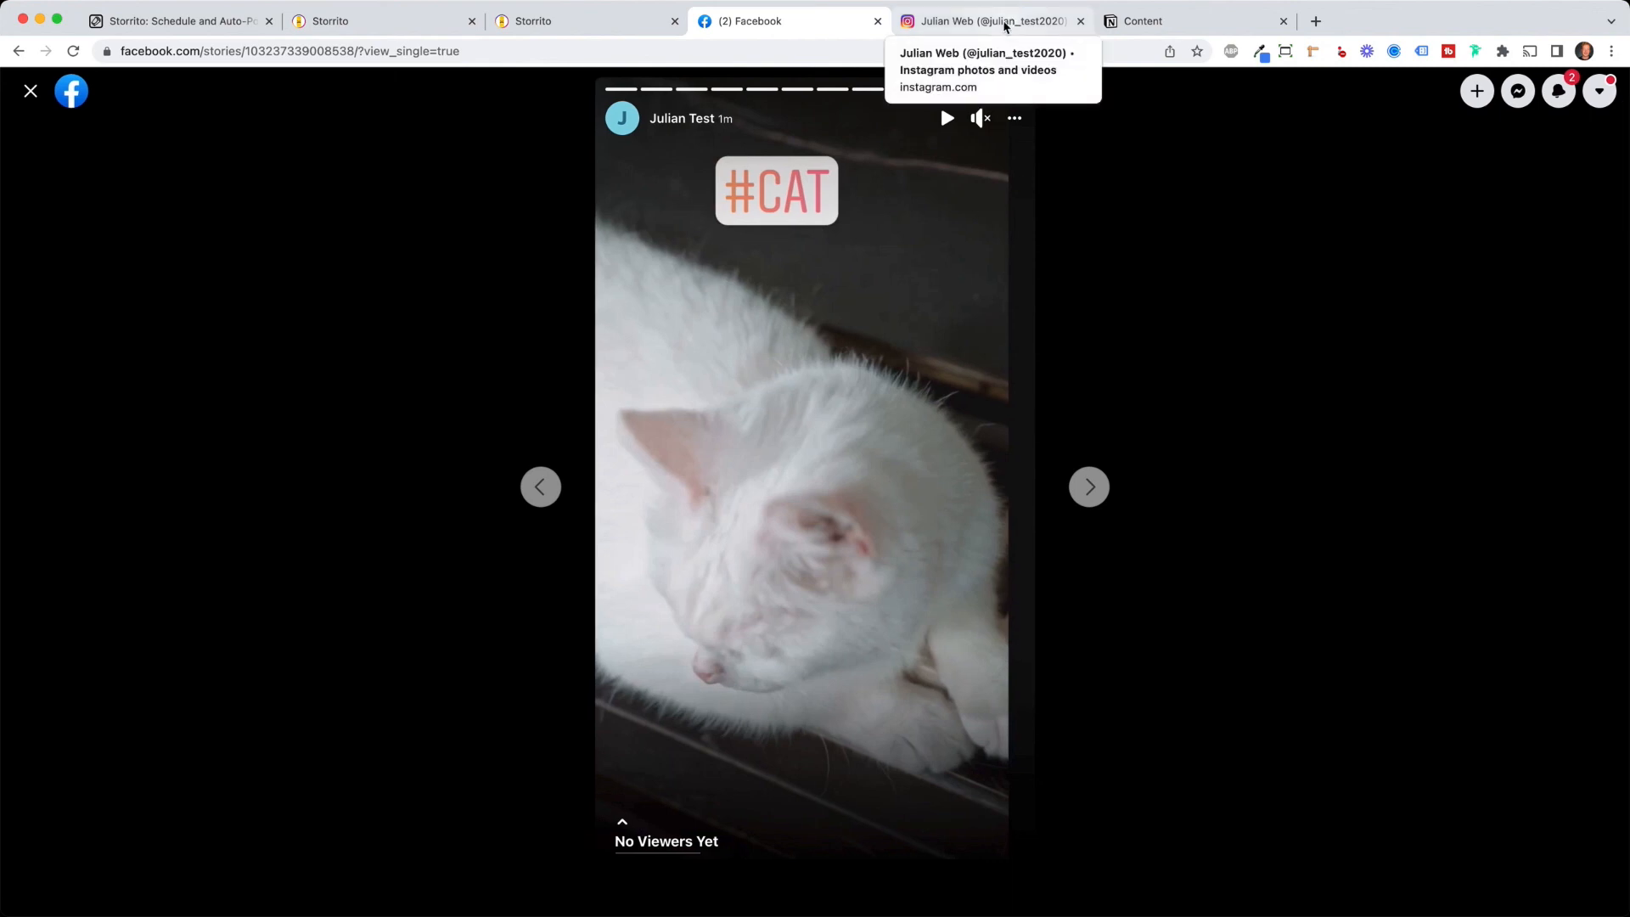
Check the story on the Instagram account, then return to Storrito's posting page
left_click(988, 20)
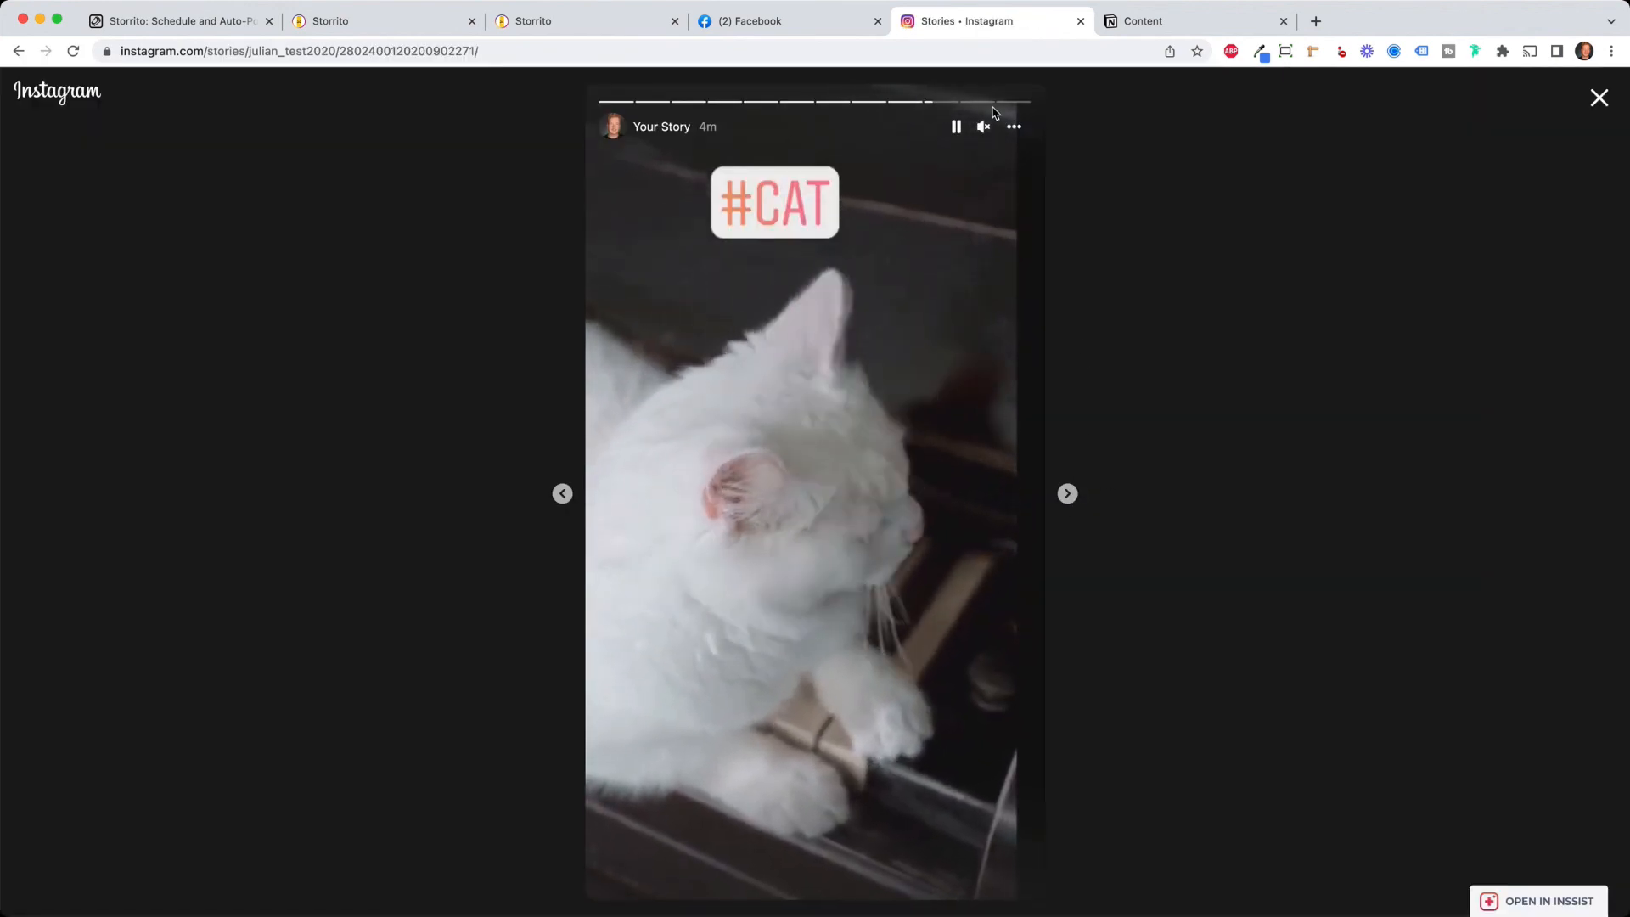
left_click(588, 21)
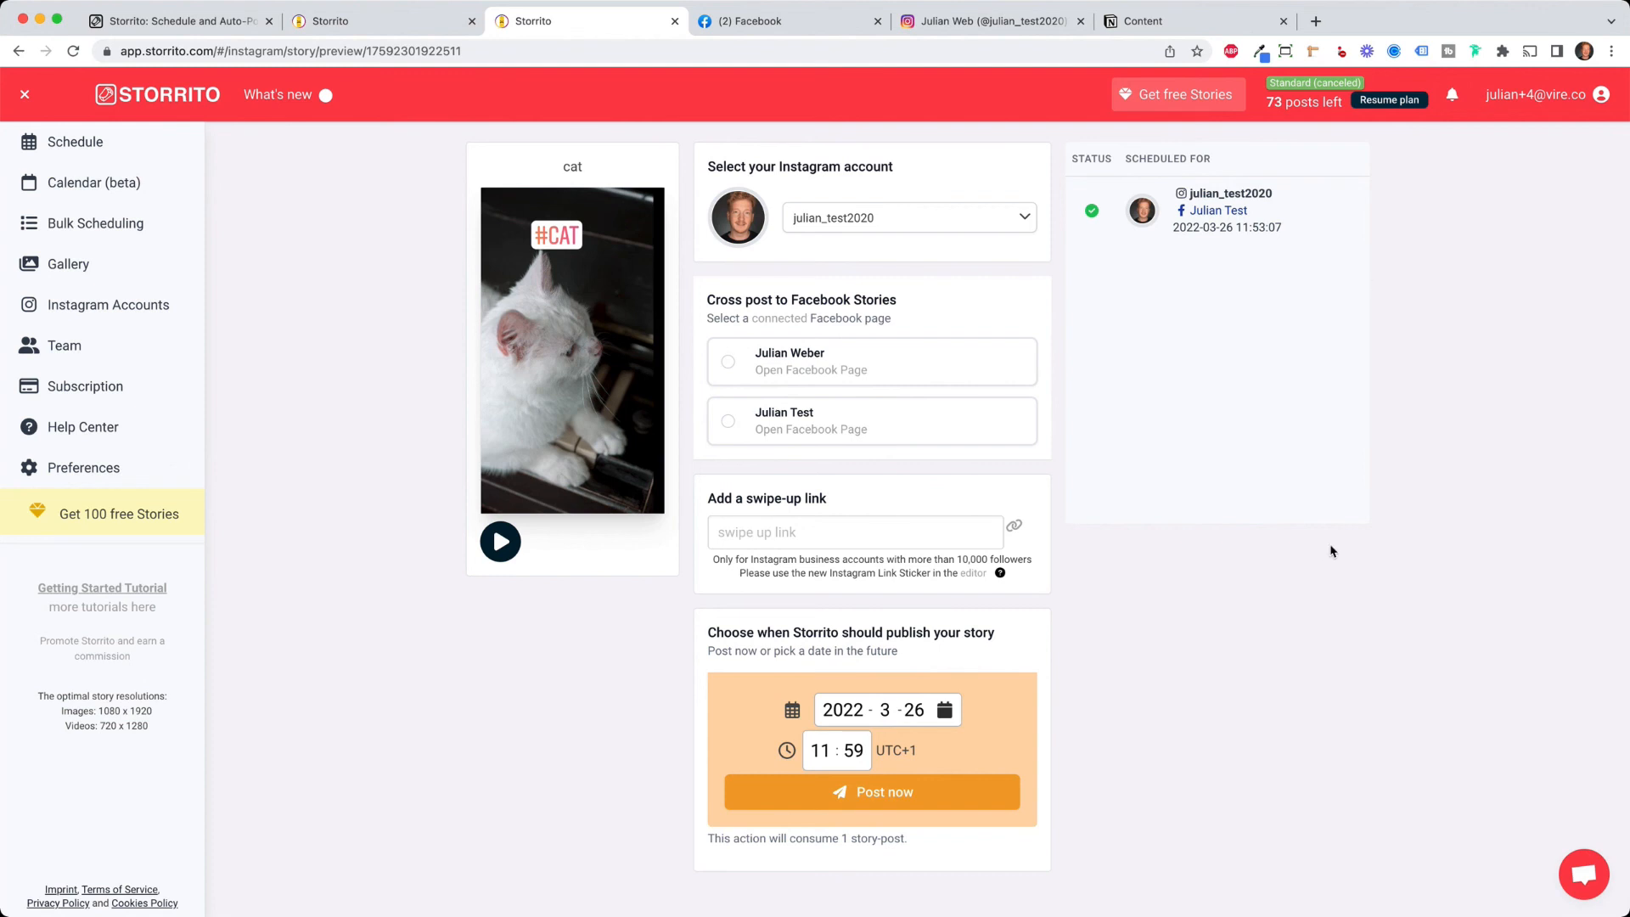
Switch to the Storrito marketing homepage browser tab
left_click(177, 20)
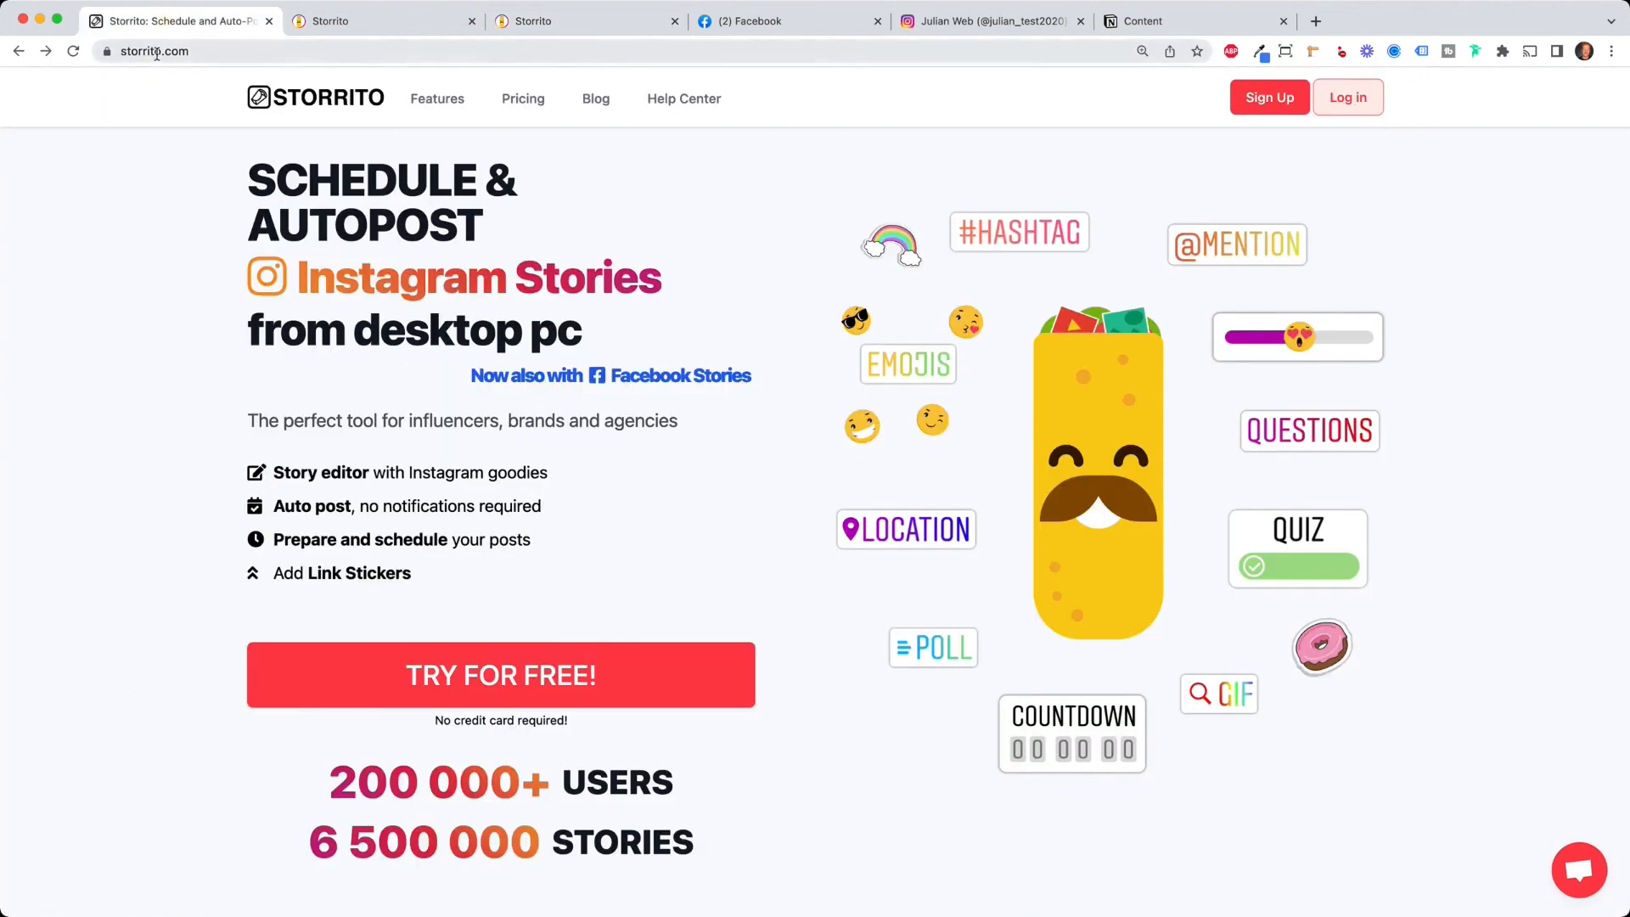
mouse_move(788, 291)
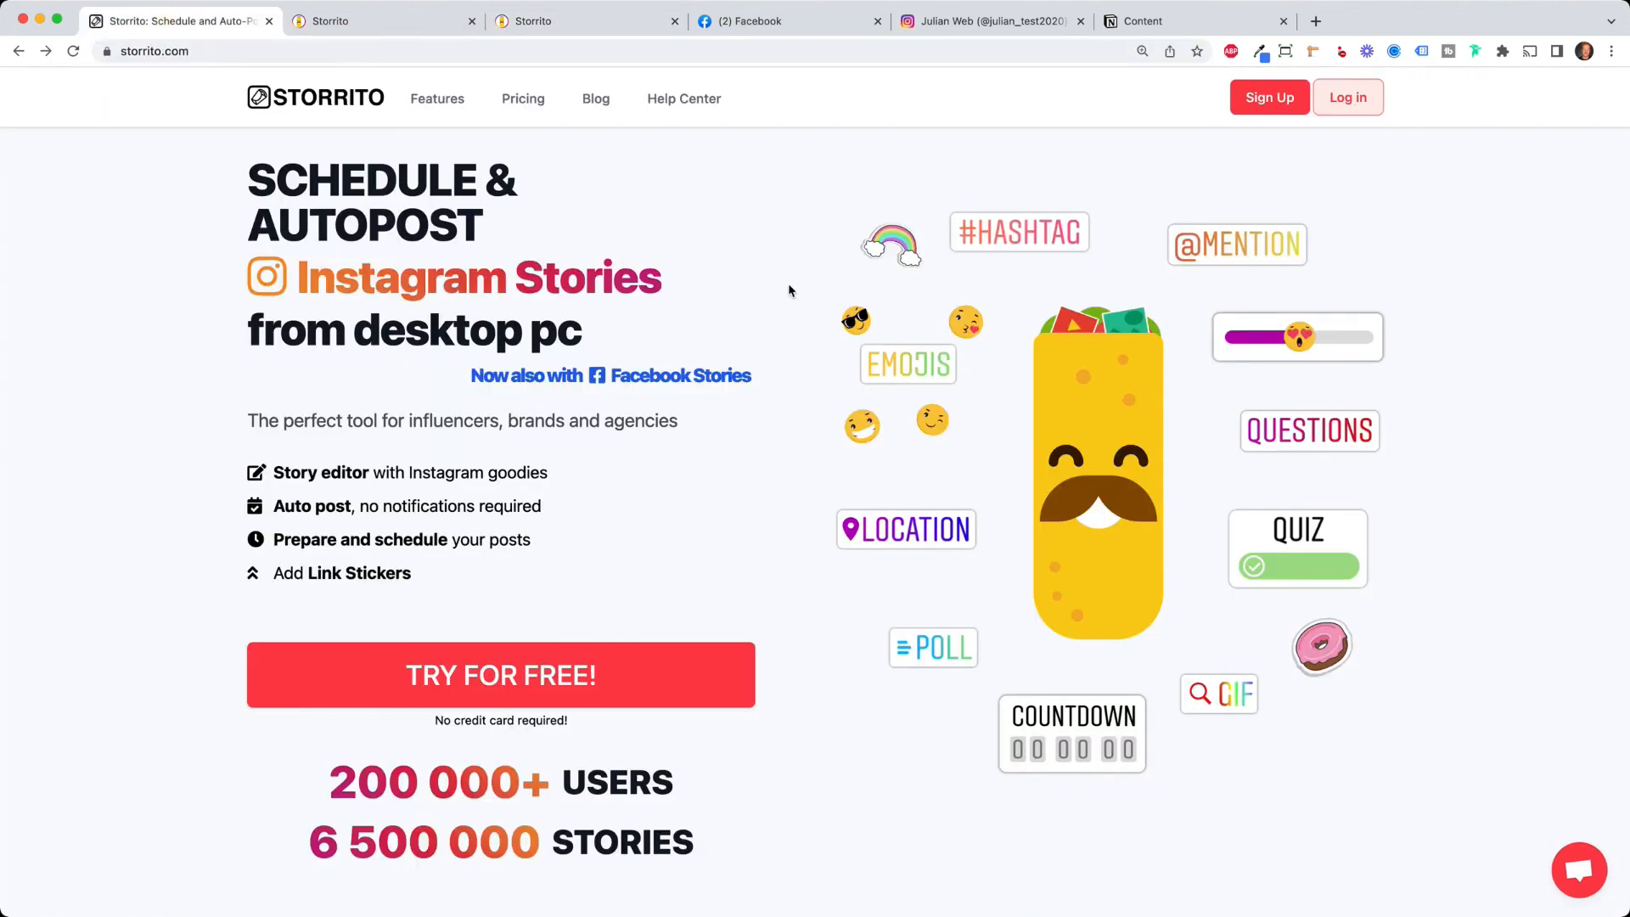